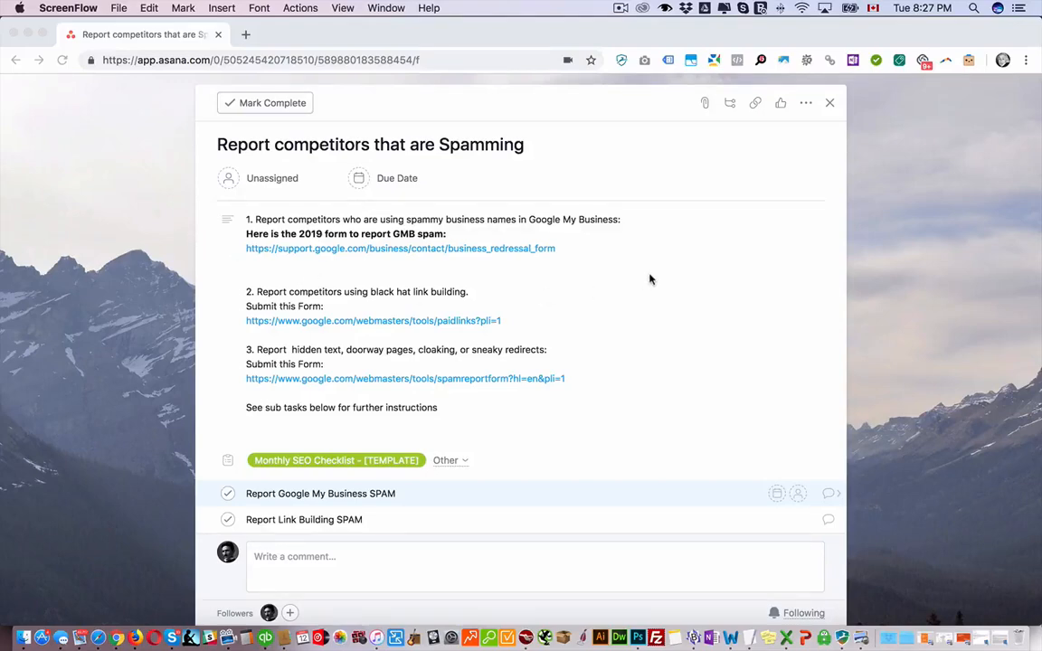
pyautogui.moveTo(662, 279)
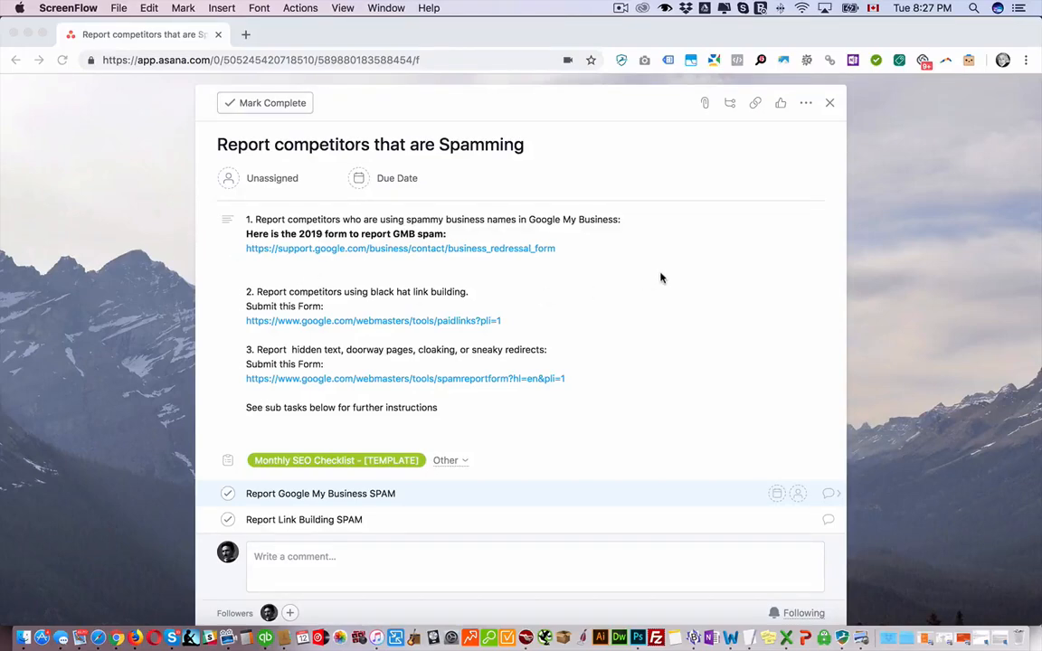
pyautogui.moveTo(675, 274)
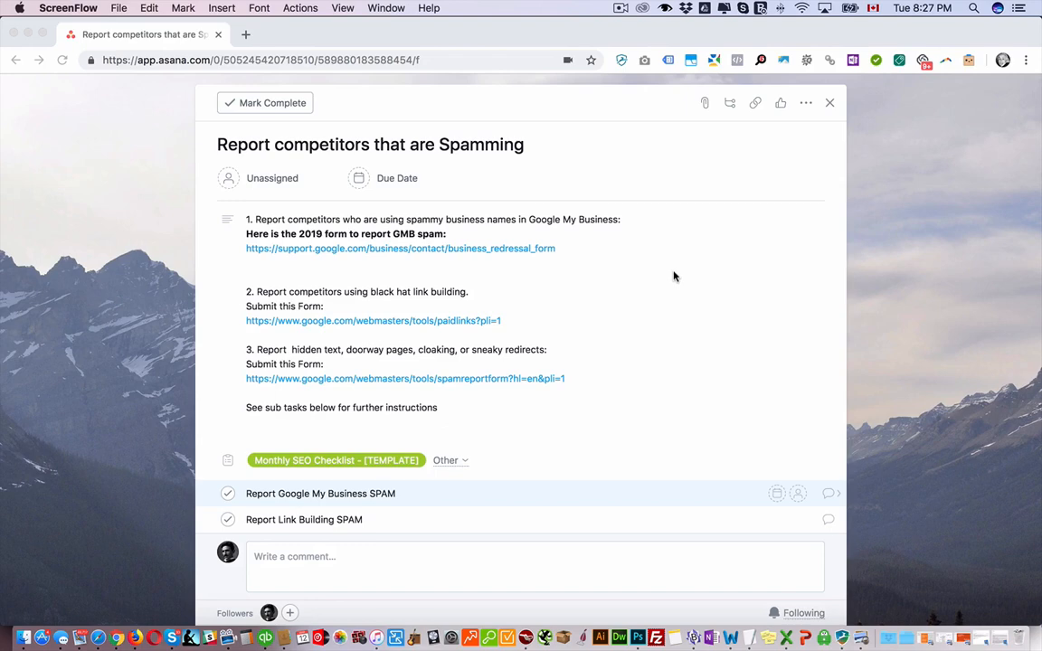
pyautogui.moveTo(622, 362)
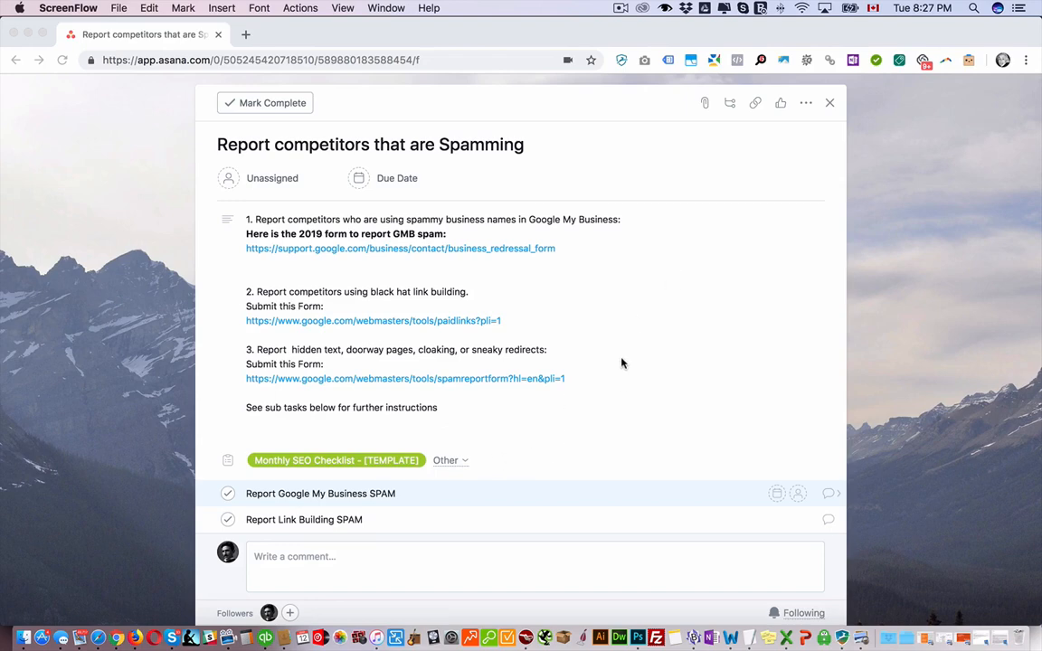
pyautogui.moveTo(372, 293)
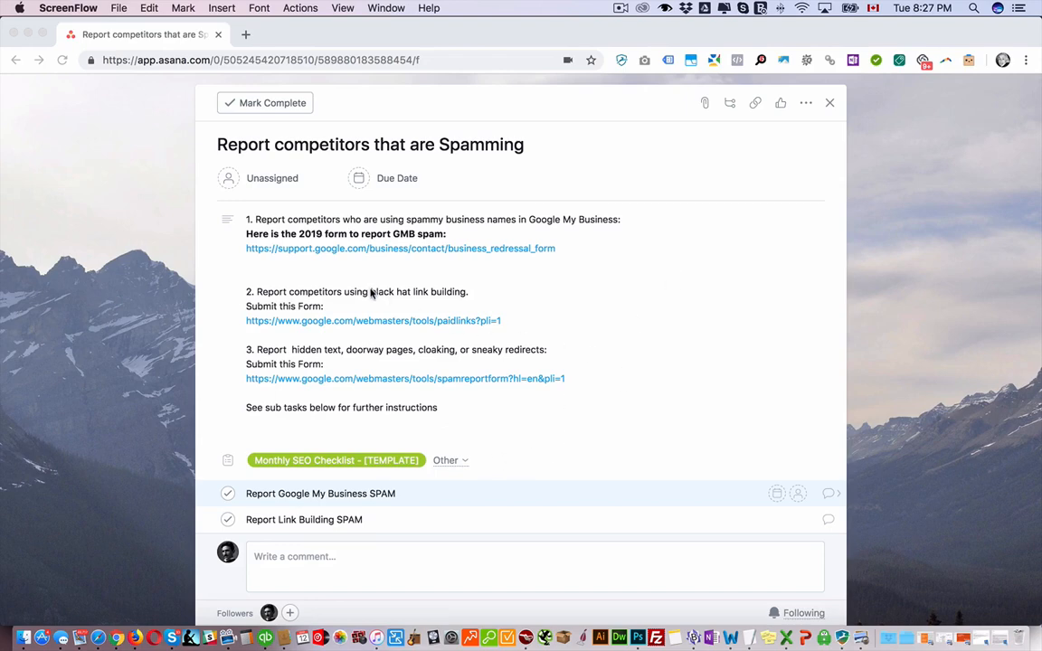
pyautogui.moveTo(288, 355)
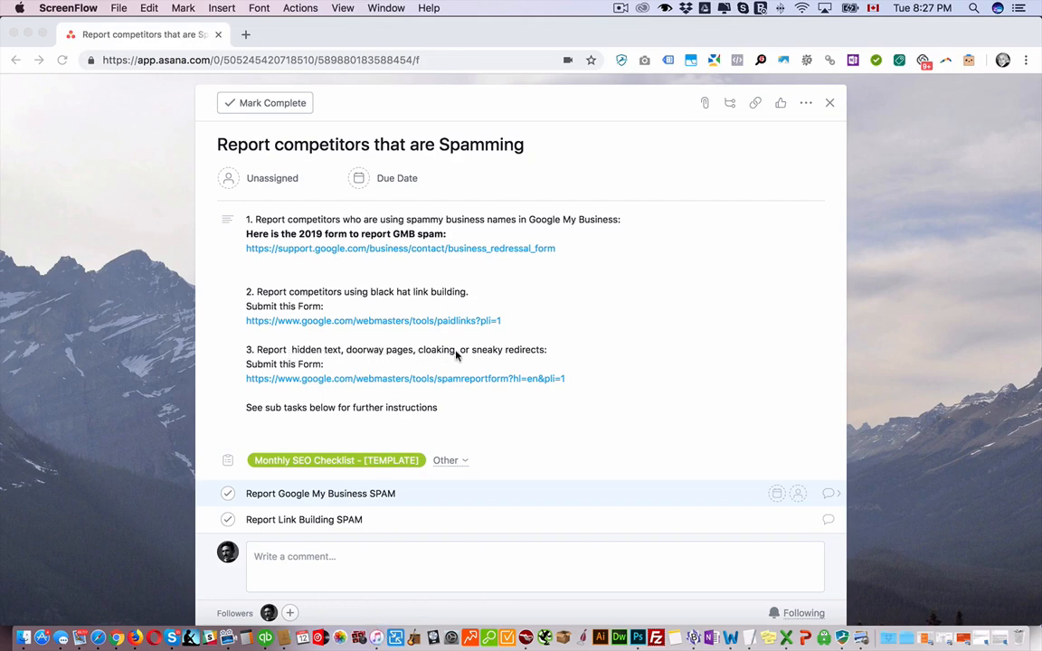
pyautogui.moveTo(398, 358)
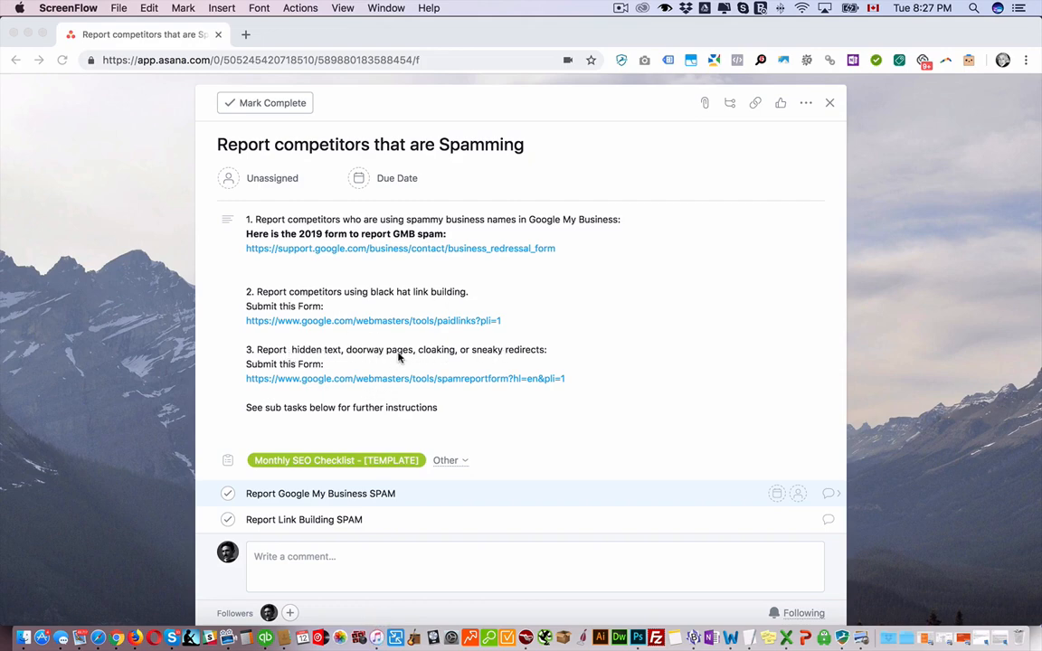
pyautogui.moveTo(309, 242)
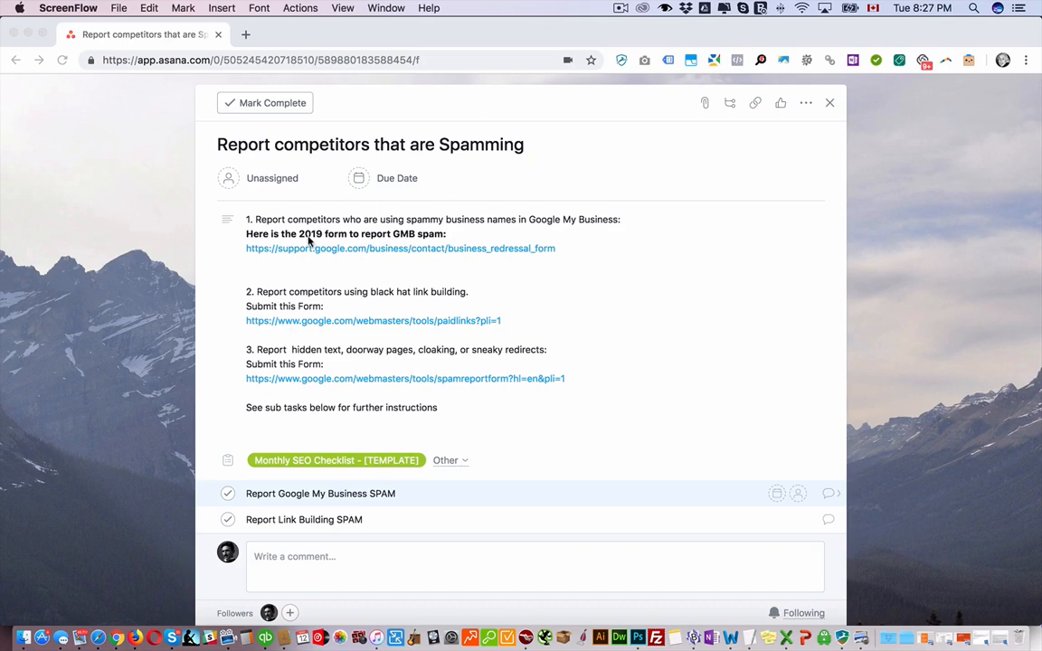
pyautogui.moveTo(378, 237)
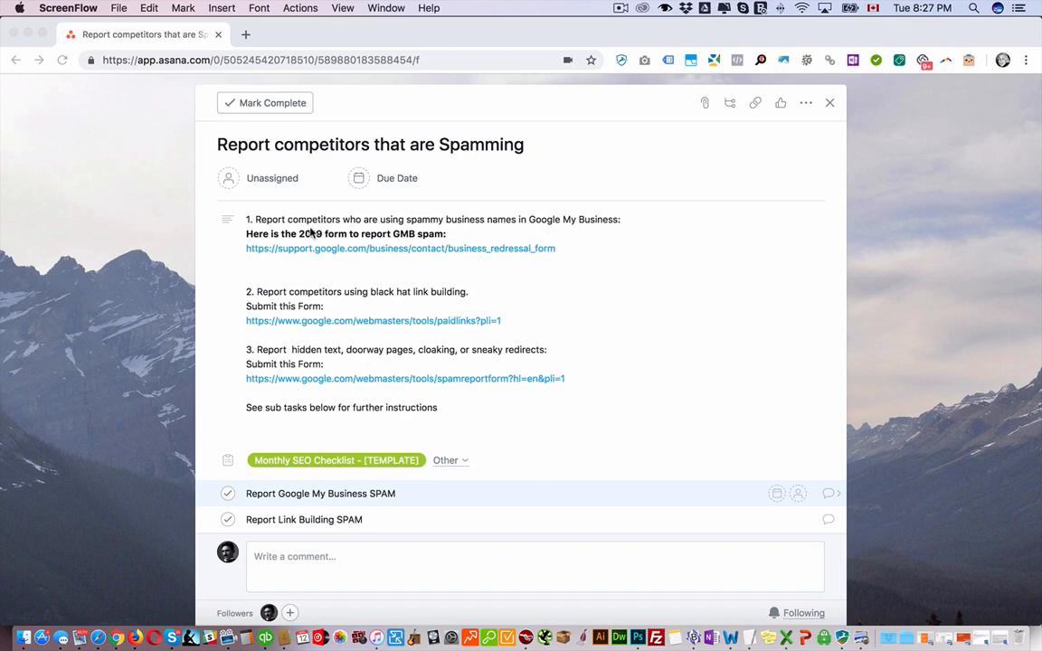
# Remove the blank line from the spamming task's description to tighten its spacing
pyautogui.doubleClick(268, 219)
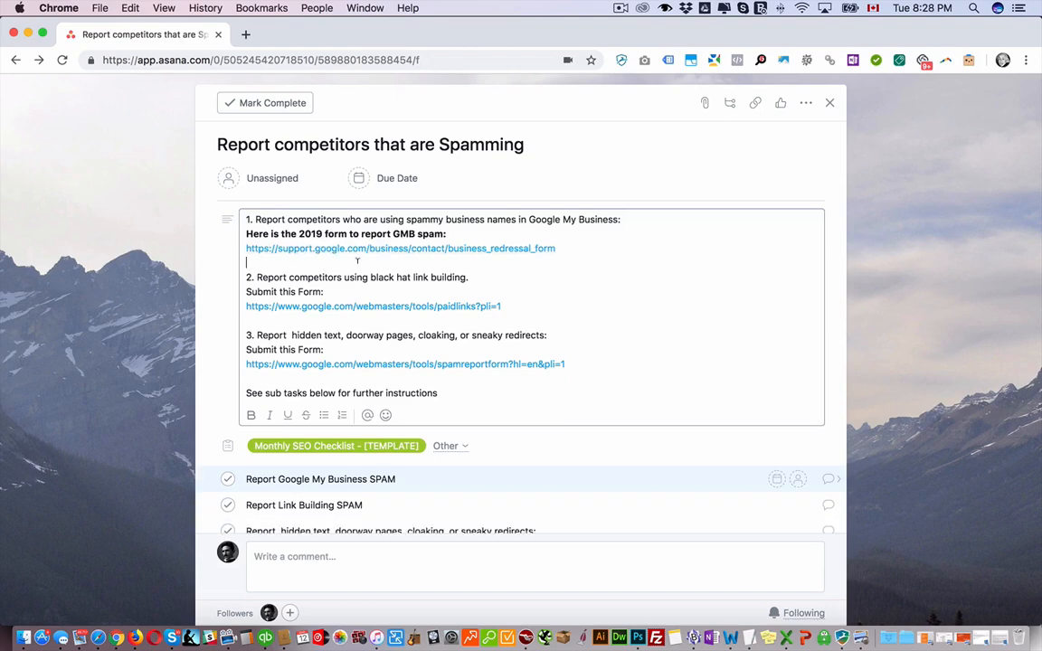
pyautogui.scroll(-3)
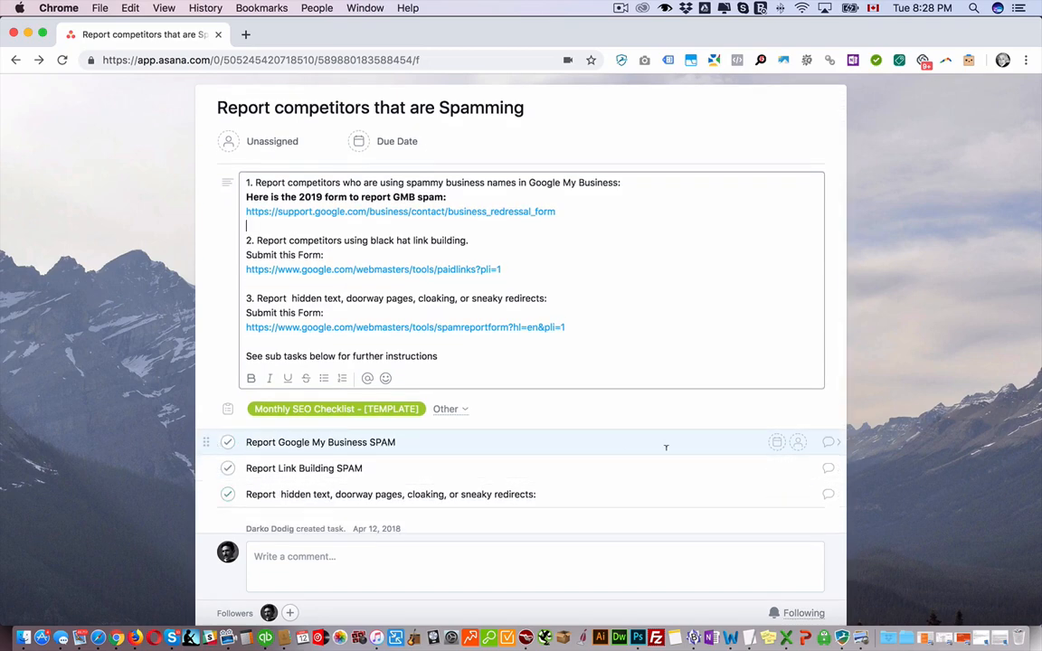
# Open the Report Google My Business SPAM subtask, briefly returning to the parent task
pyautogui.click(320, 441)
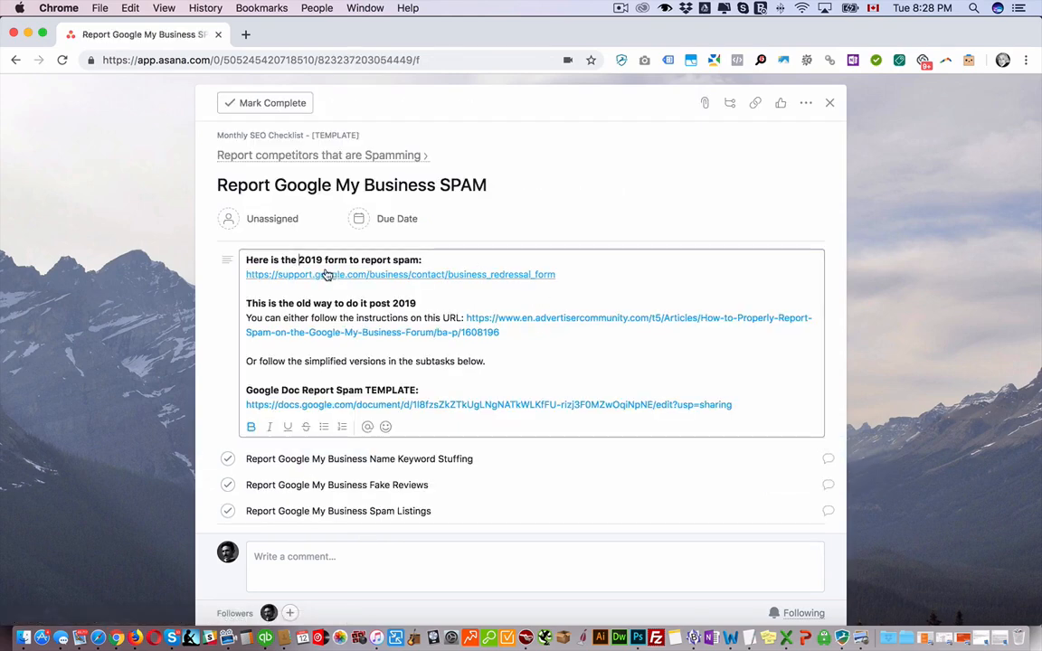
pyautogui.click(316, 156)
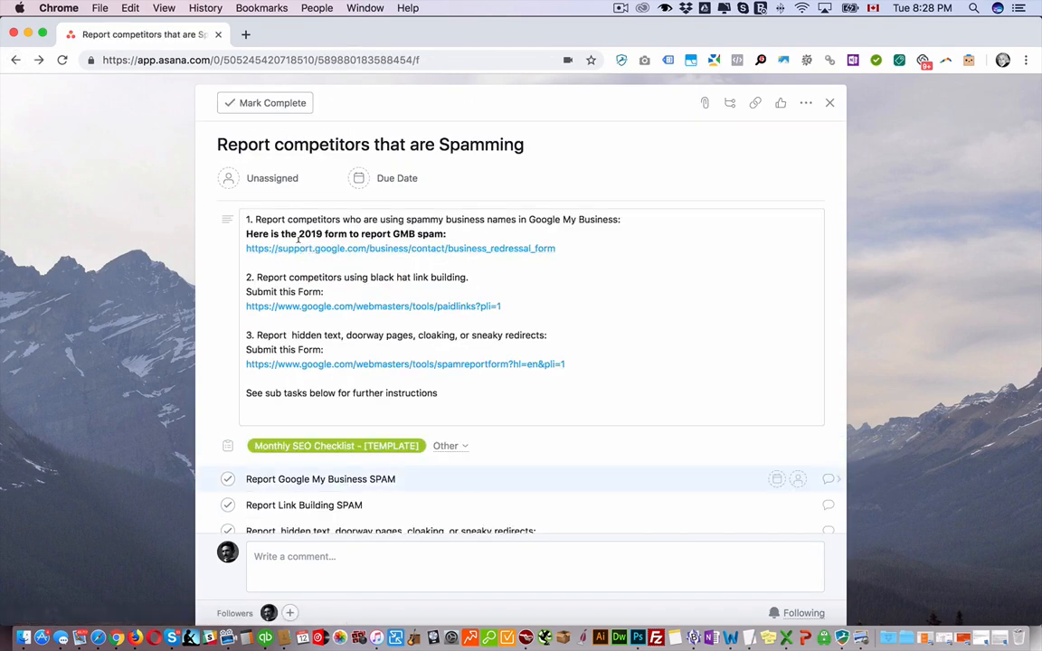
pyautogui.click(320, 479)
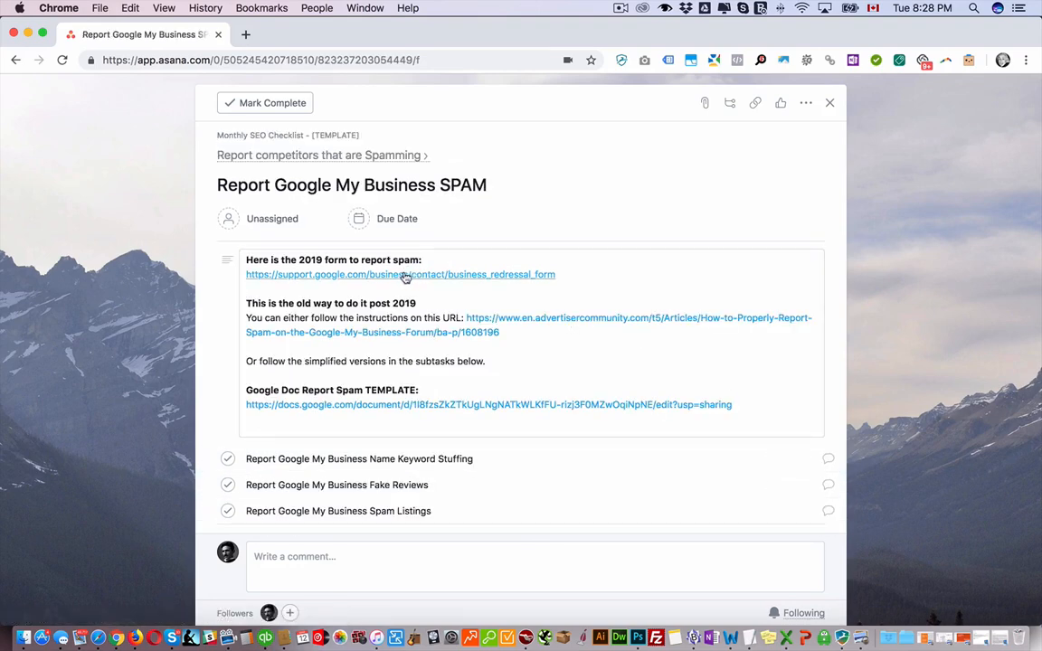
# Open the GMB Business Redressal Complaint form and focus the impacted entity name field
pyautogui.click(401, 275)
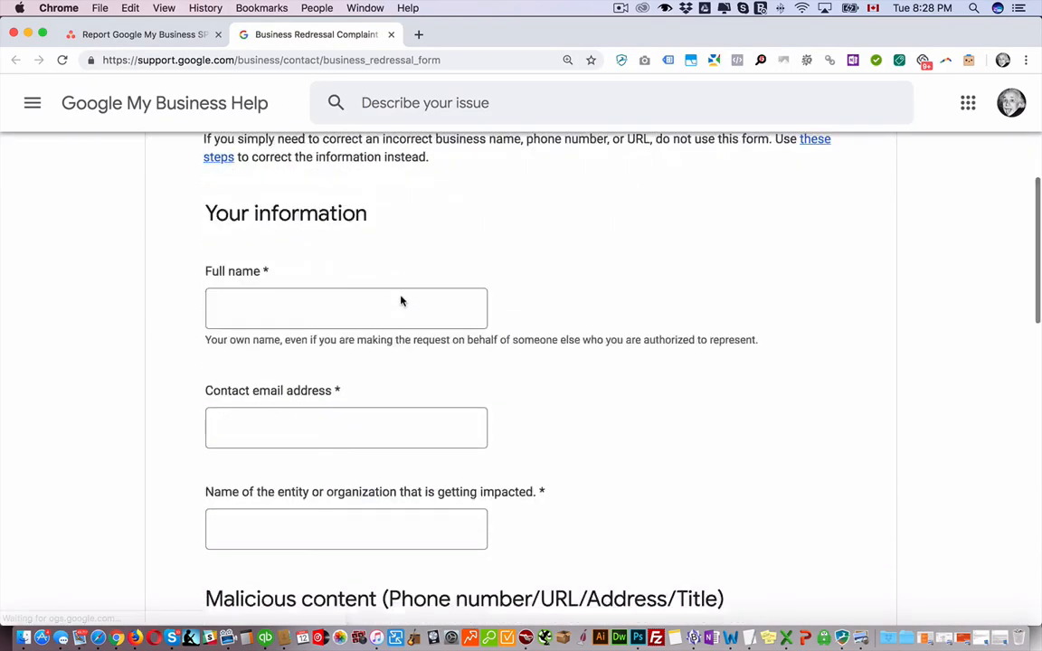
pyautogui.scroll(-3)
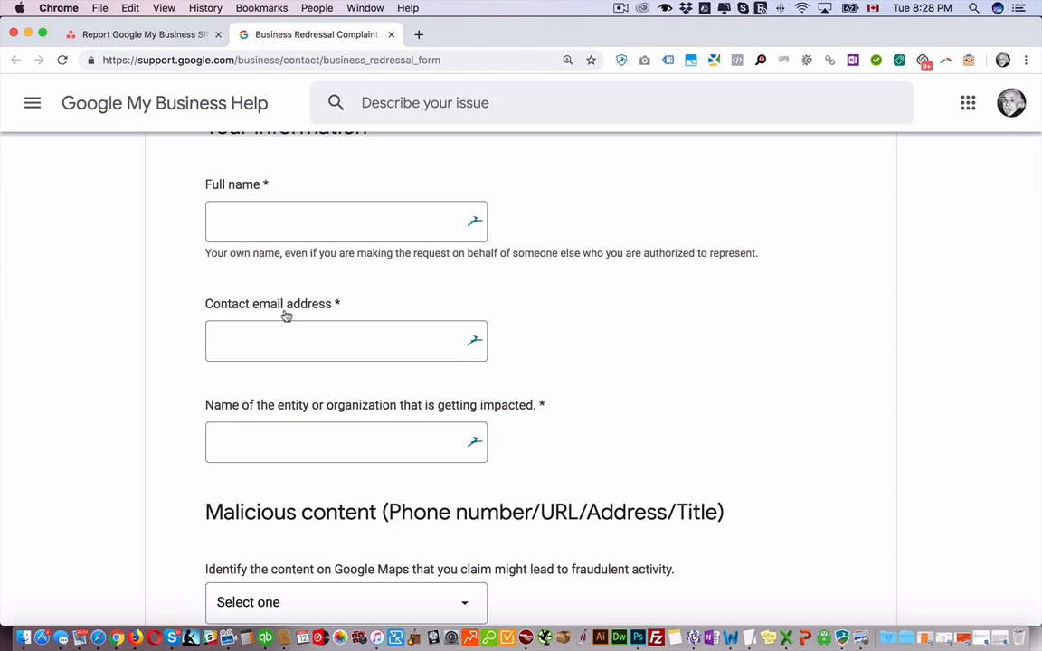
pyautogui.scroll(-3)
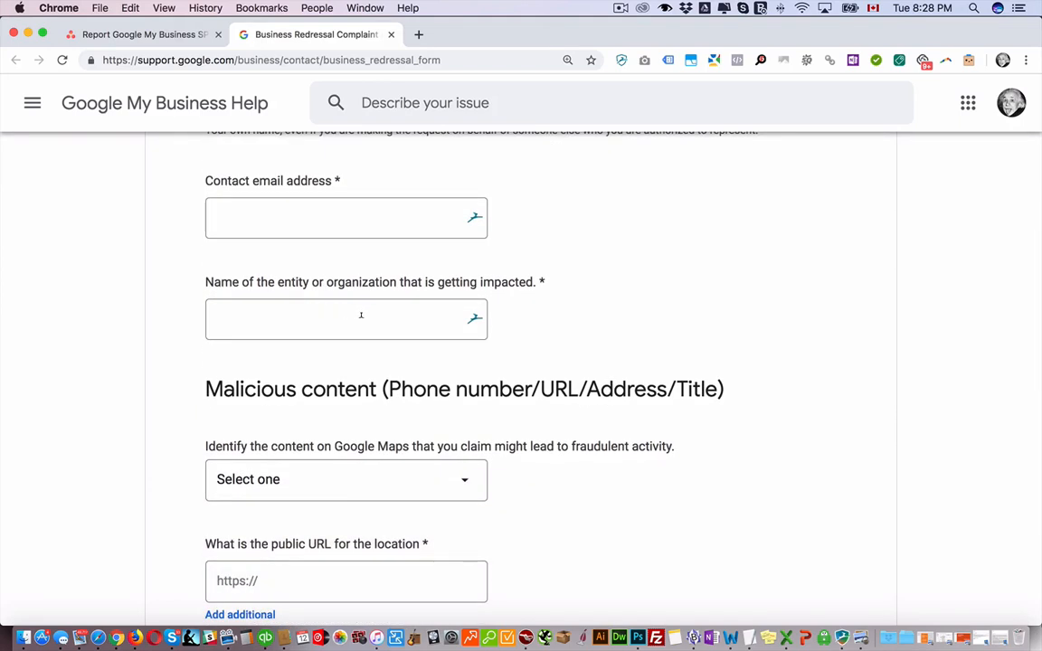
pyautogui.click(347, 318)
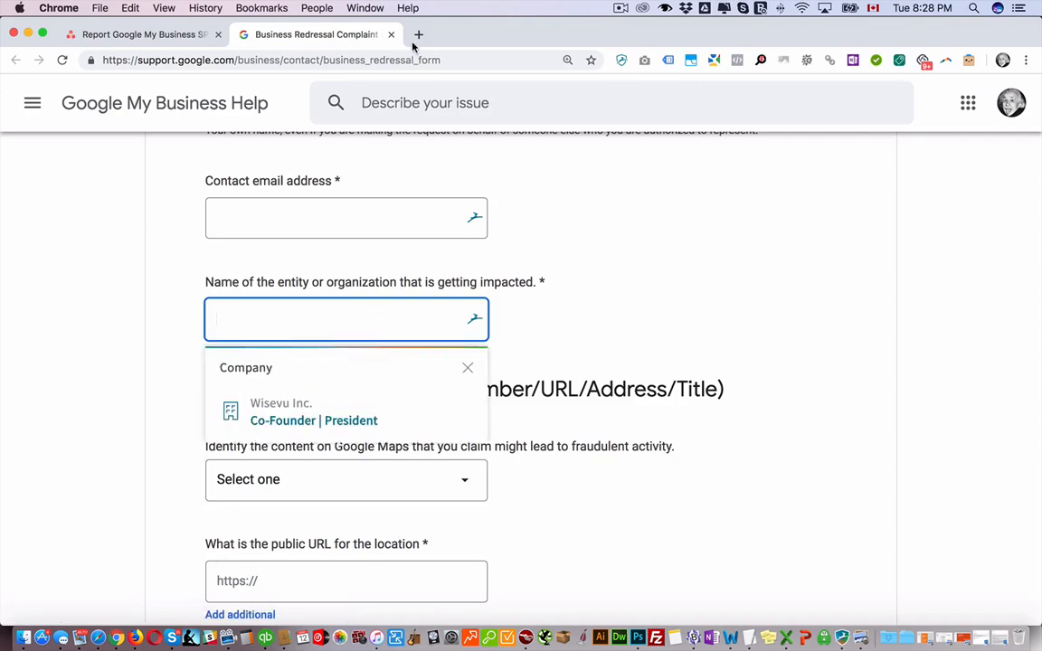
# Search Google for 'scrap car removal toronto' and visit the top listing's website
pyautogui.click(423, 35)
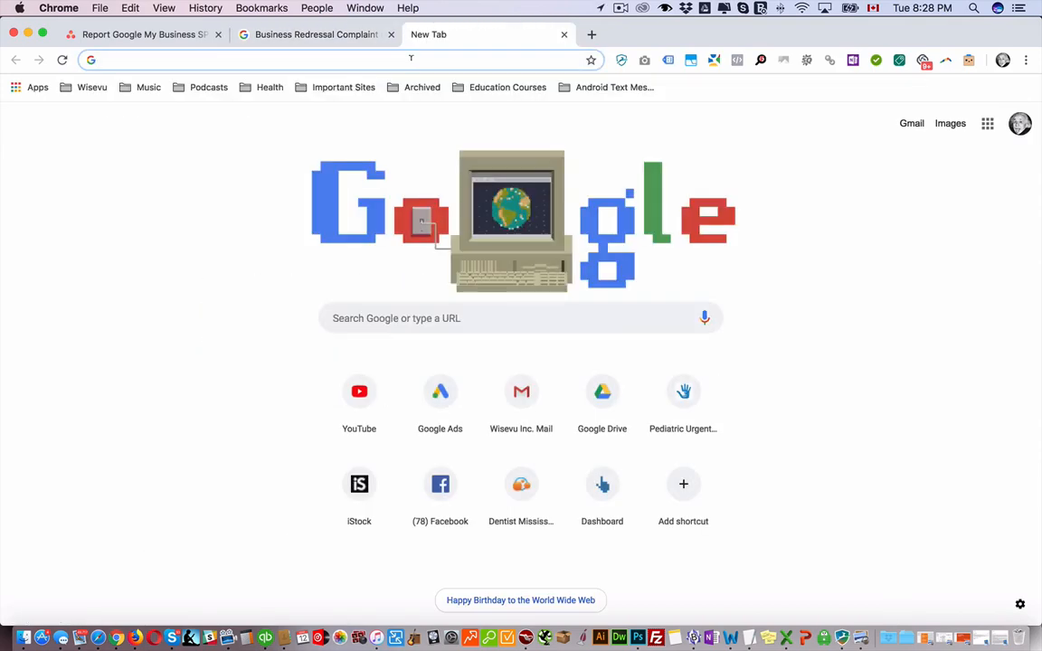
pyautogui.write('scrap car removal toronto')
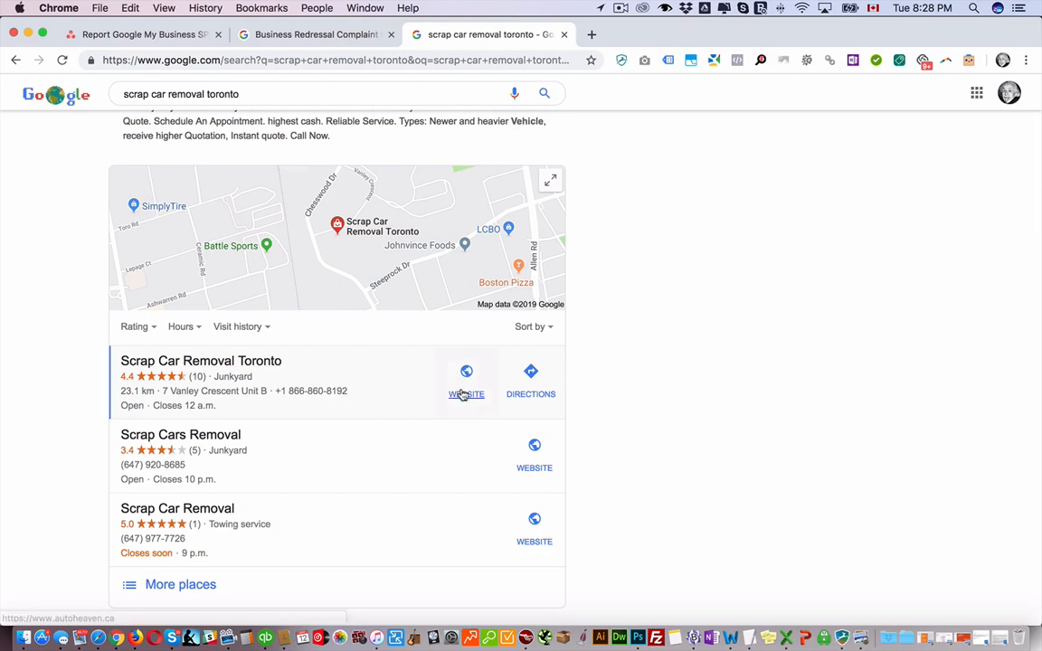
pyautogui.click(467, 371)
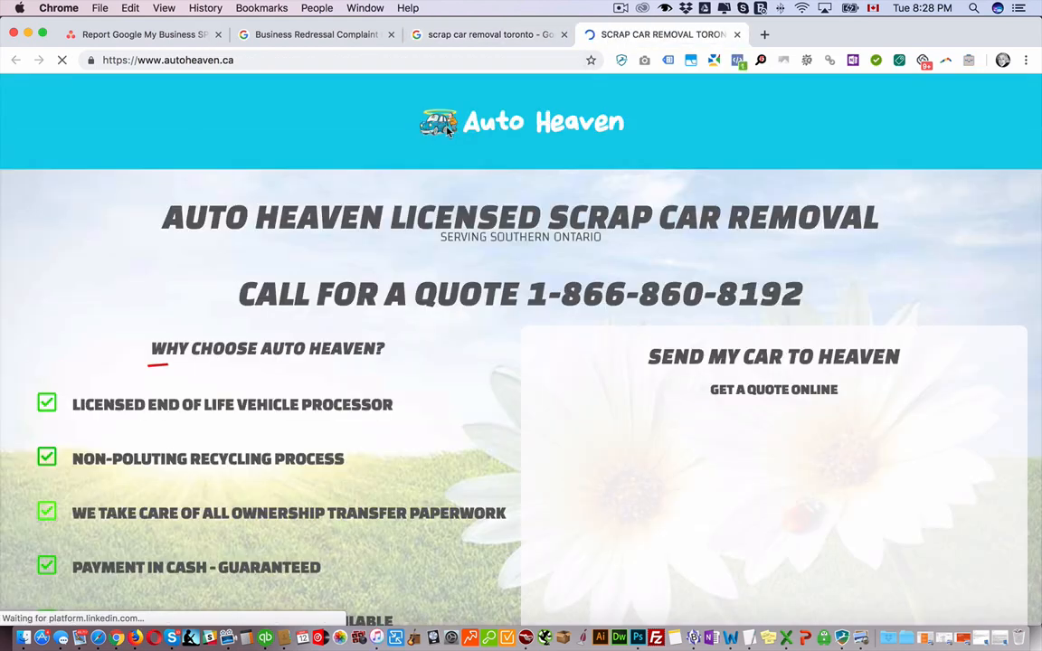
# Return to the results and open the full list of local businesses
pyautogui.click(485, 34)
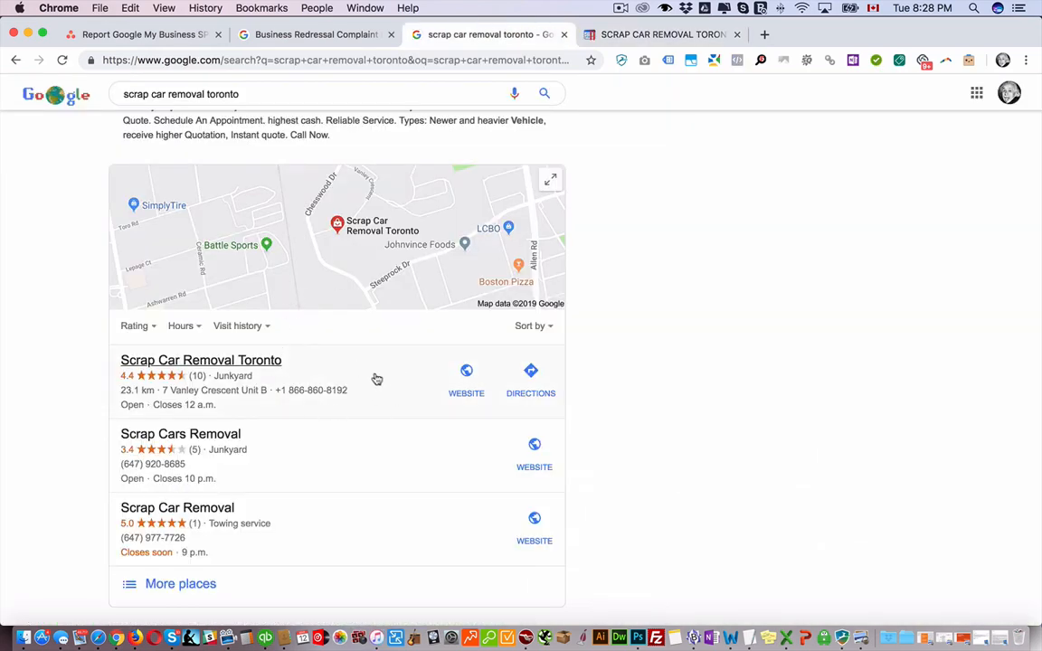
pyautogui.click(181, 584)
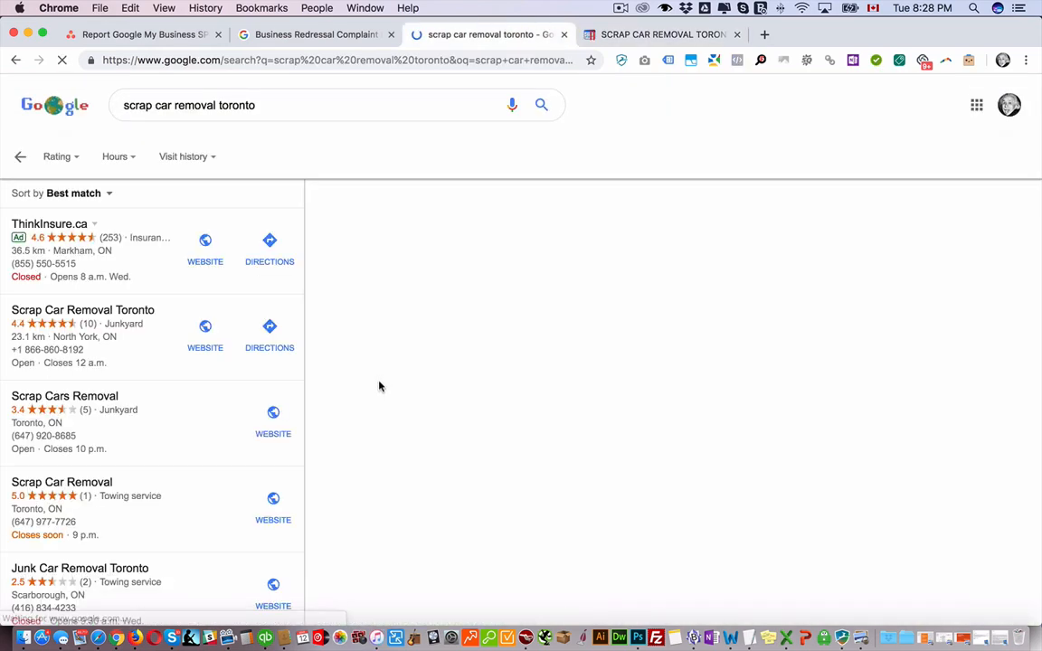
# Open the Scrap Car Removal Toronto listing in Maps and bring up Suggest an edit
pyautogui.click(83, 309)
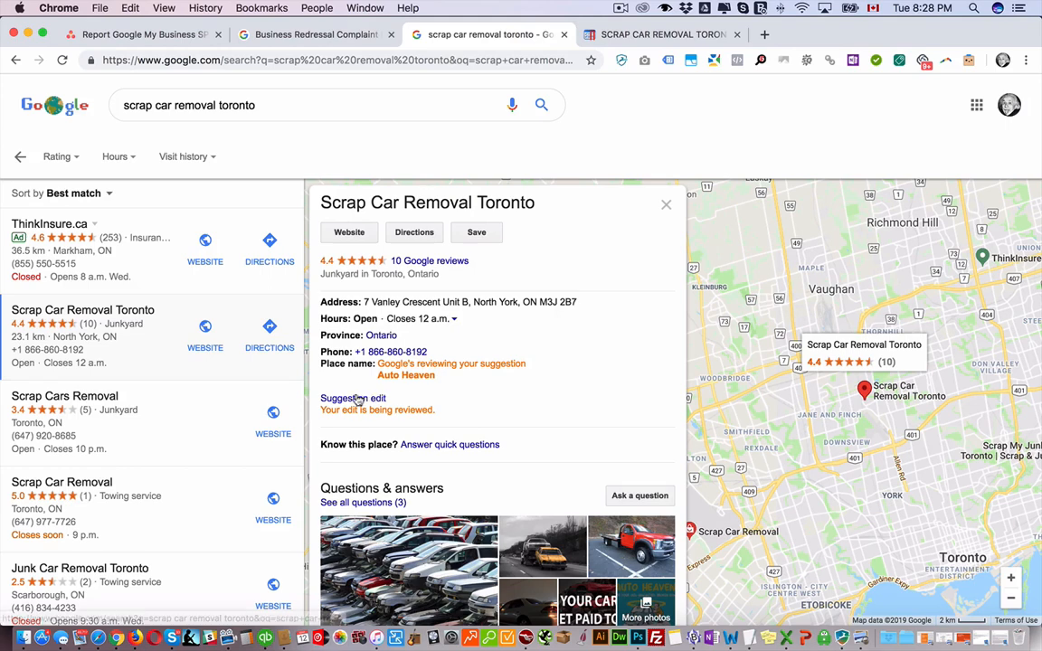
pyautogui.click(349, 398)
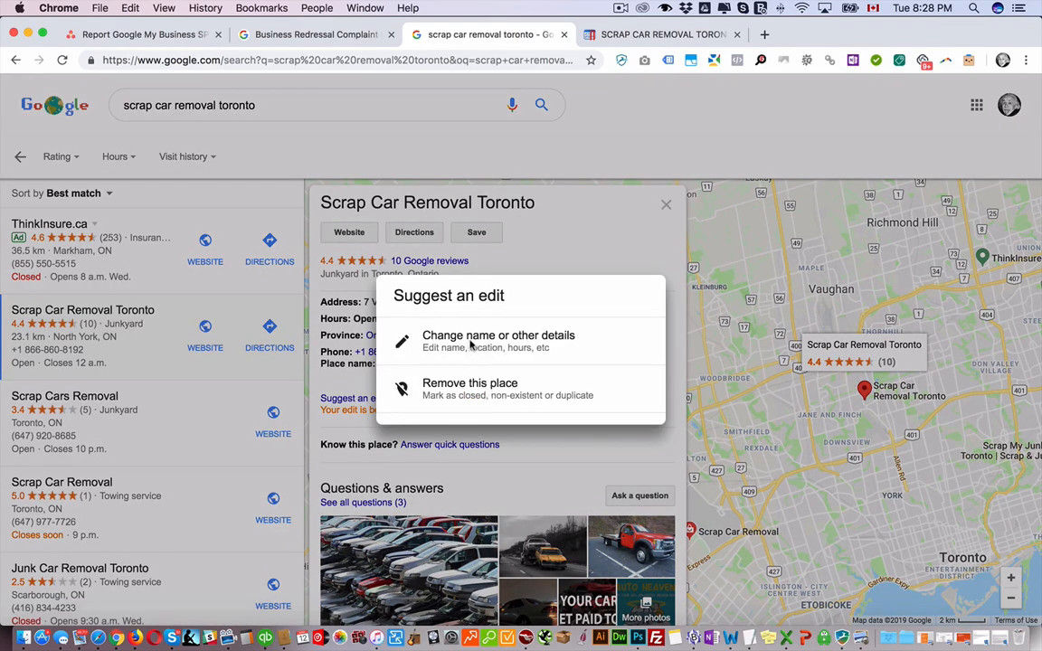
pyautogui.moveTo(485, 397)
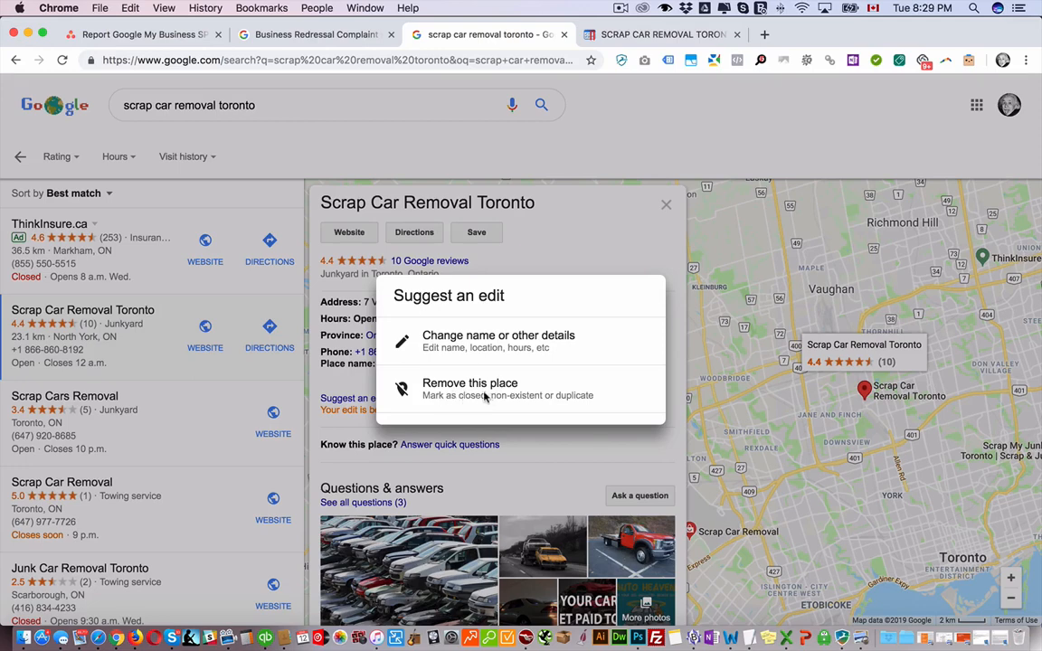
pyautogui.moveTo(575, 401)
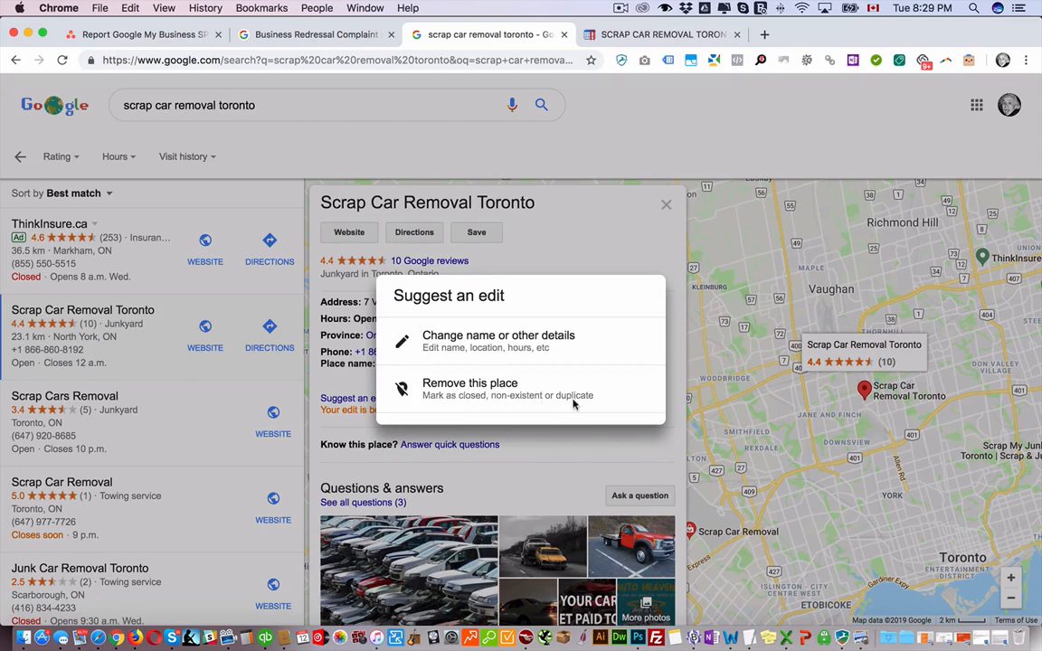
pyautogui.moveTo(474, 340)
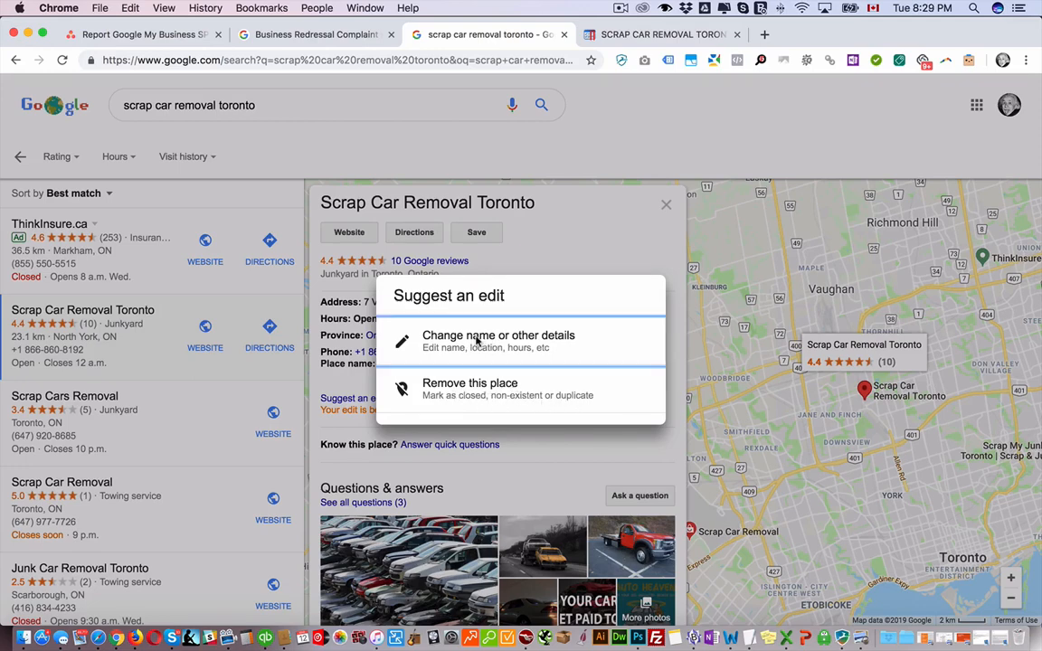
# Start editing the listing name with 'Aut', then answer the discard-changes prompt
pyautogui.click(499, 334)
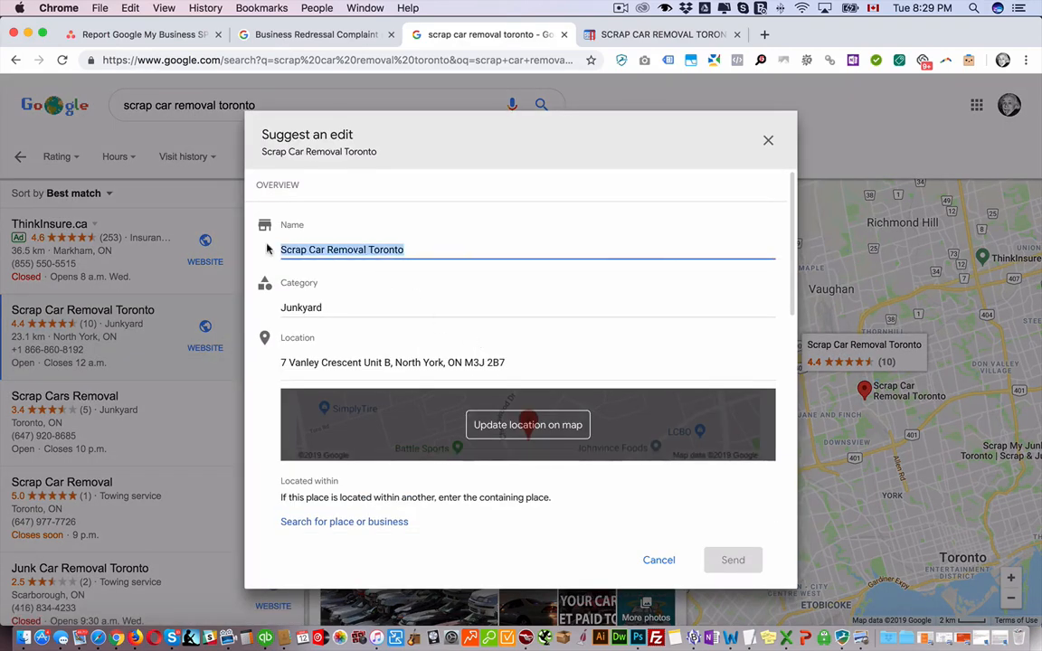
pyautogui.write('Auto Heaven')
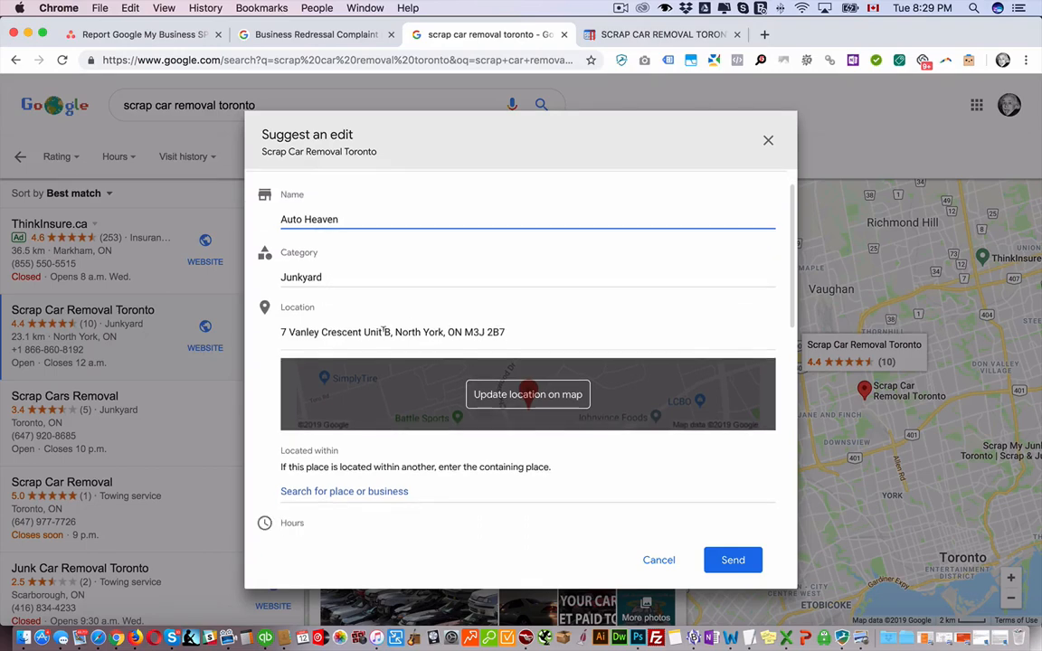
pyautogui.scroll(-3)
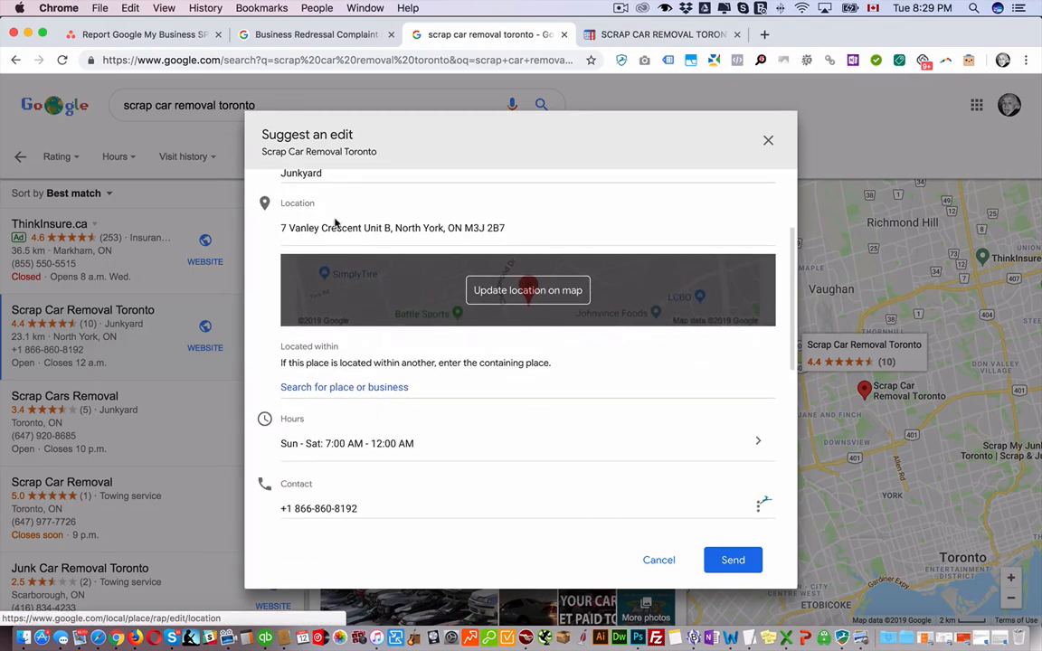
pyautogui.moveTo(463, 286)
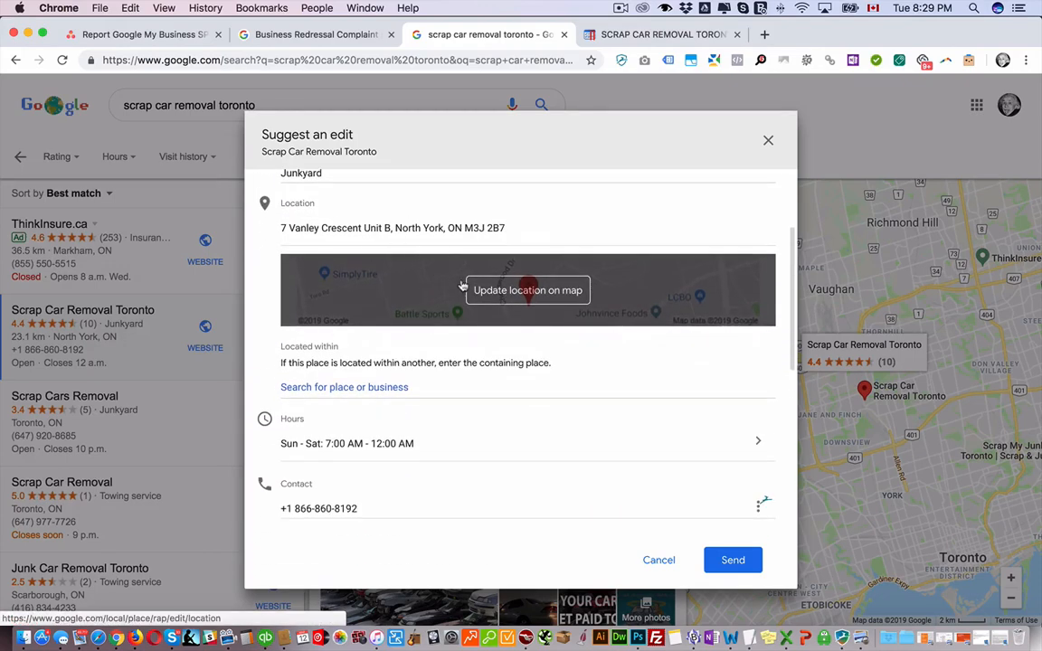
pyautogui.scroll(-3)
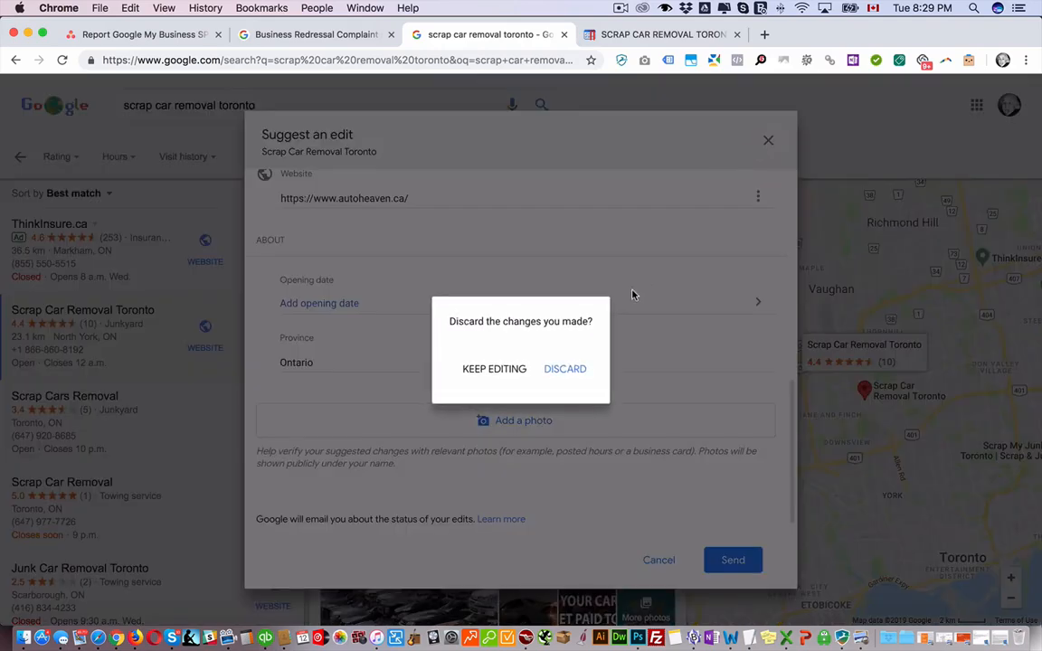
pyautogui.click(565, 369)
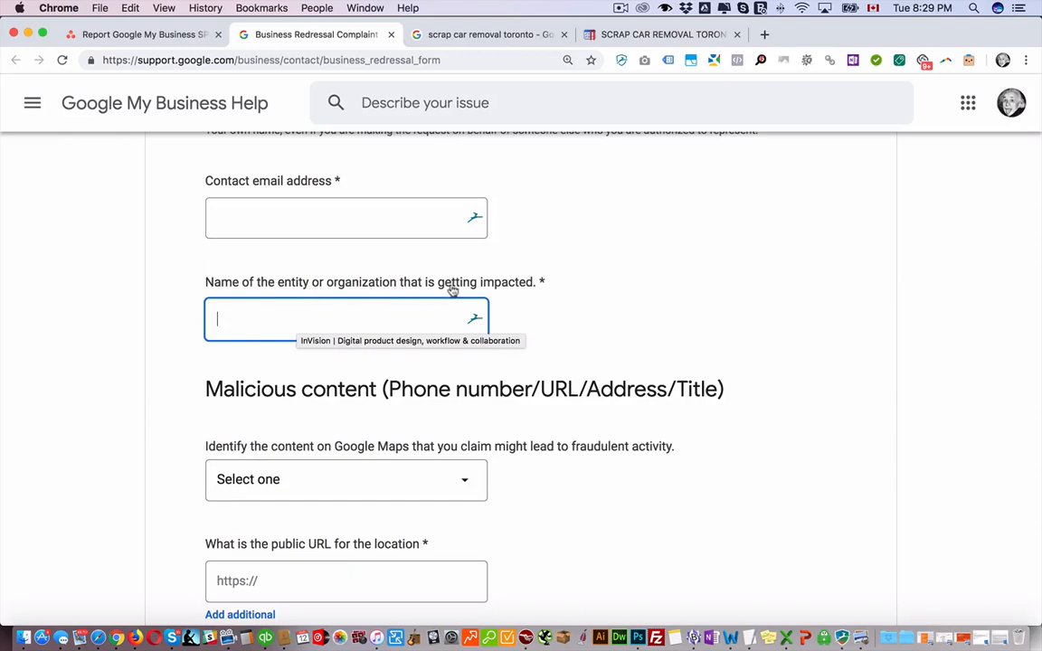
# Fill autoheaven.ca from the Auto Heaven tab into the impacted entity name field
pyautogui.click(348, 318)
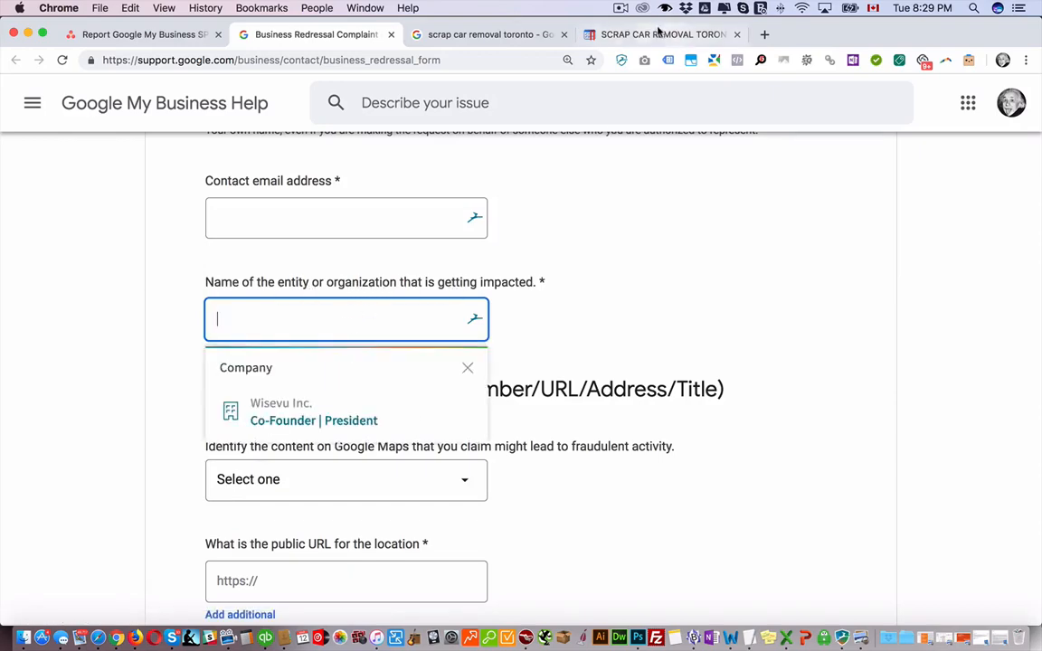
pyautogui.click(660, 35)
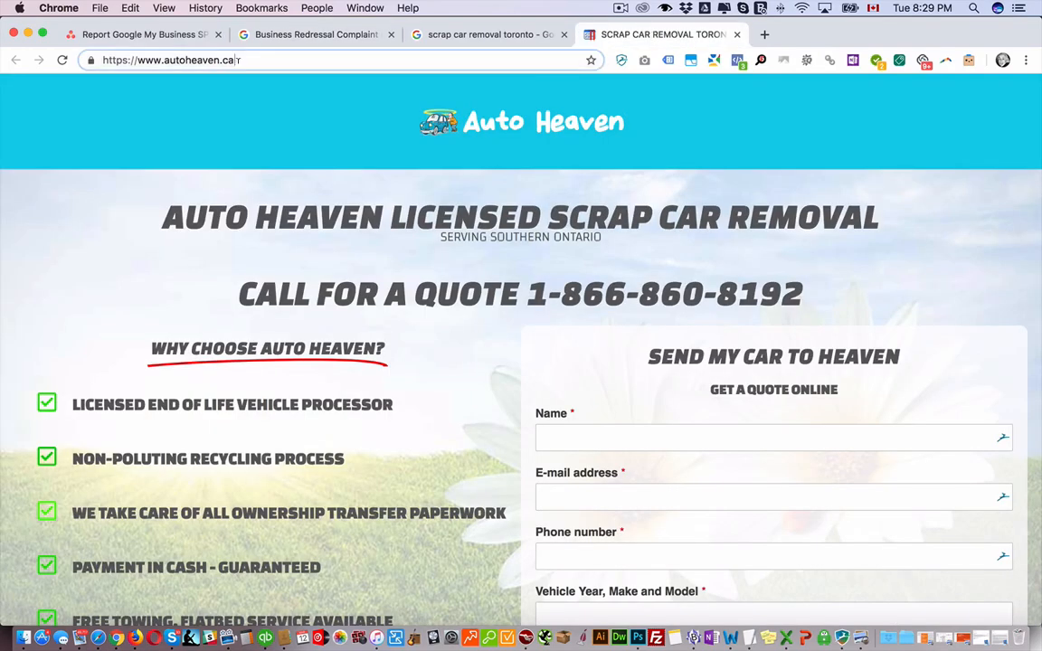
pyautogui.click(484, 34)
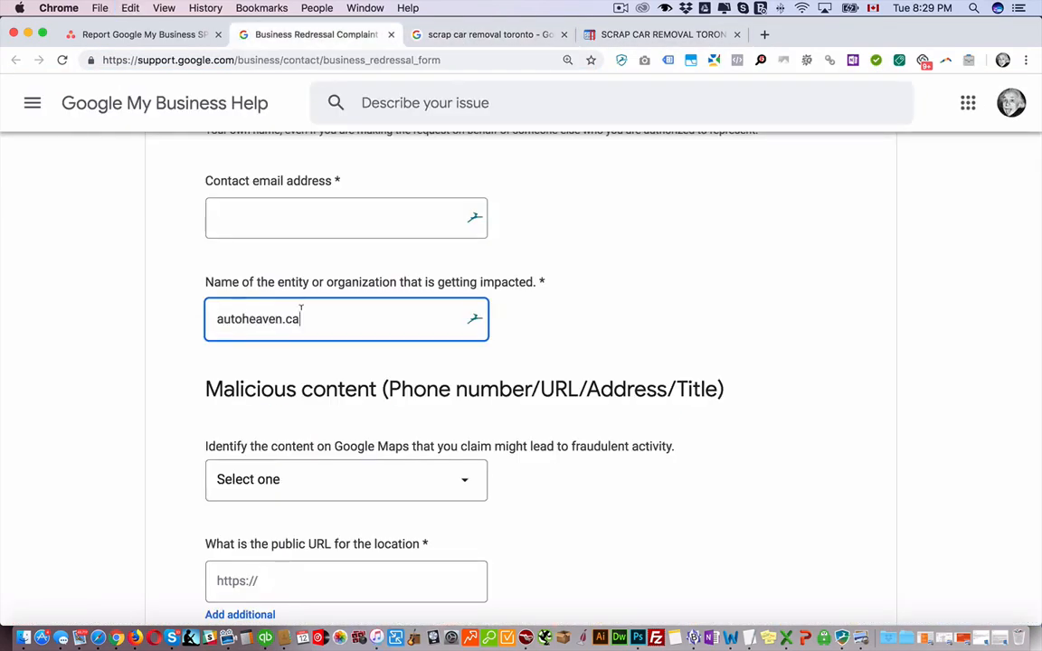
pyautogui.scroll(-3)
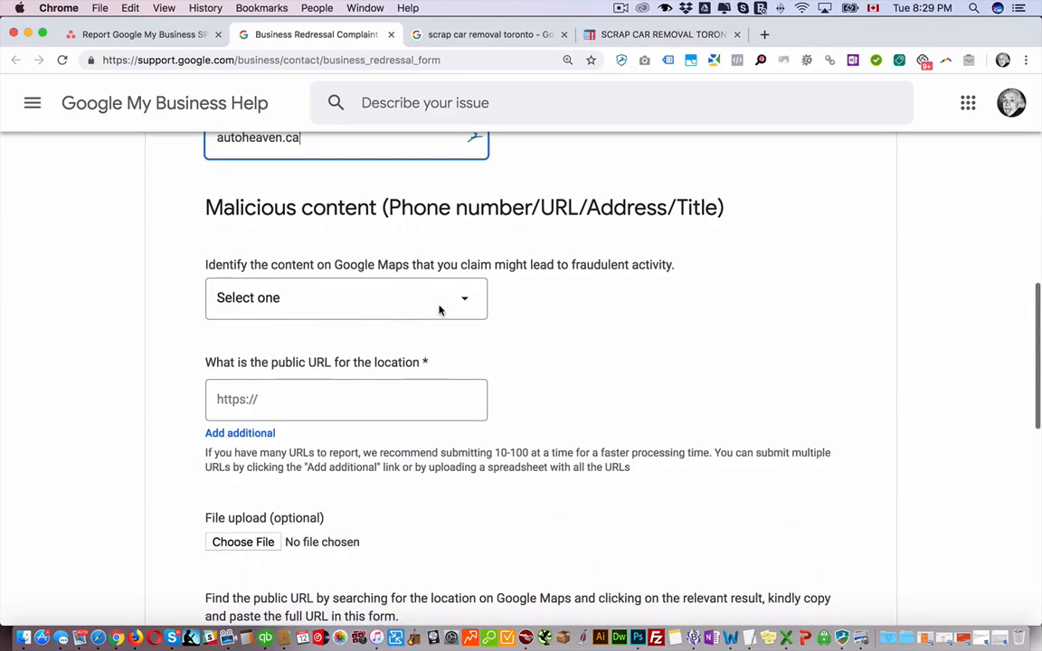
# Choose Title as the malicious content type and focus the location's public URL field
pyautogui.click(346, 298)
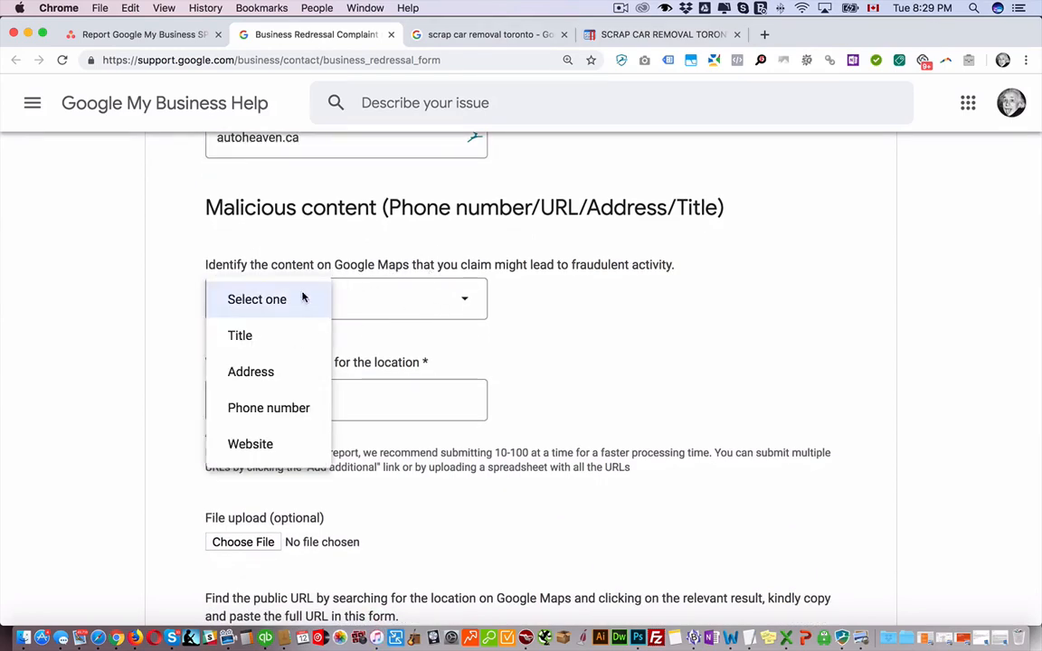
pyautogui.moveTo(244, 334)
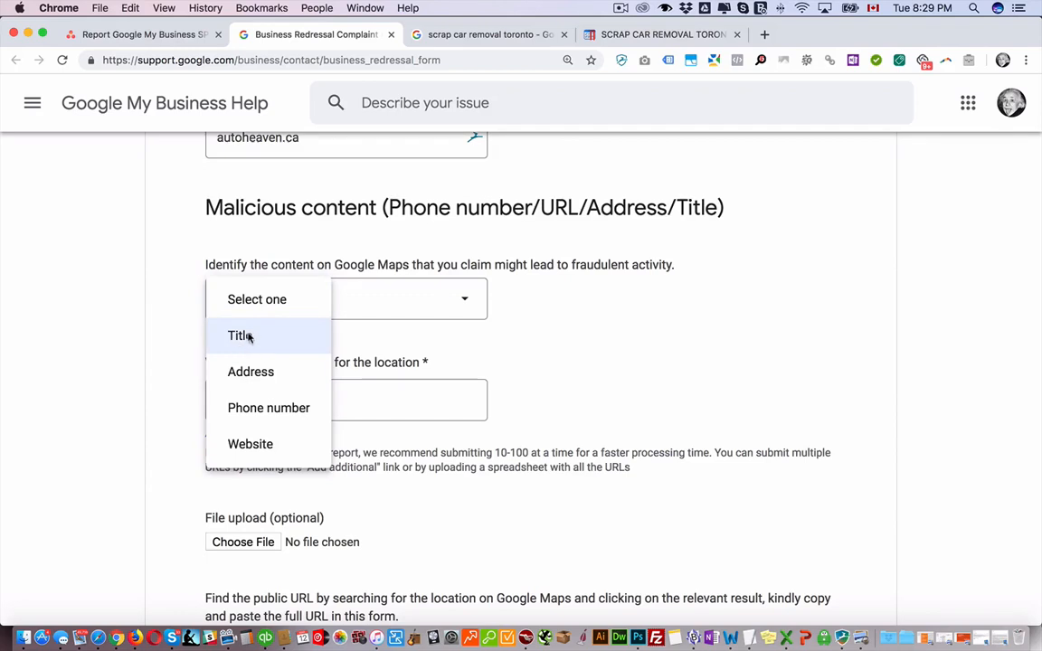
pyautogui.moveTo(239, 334)
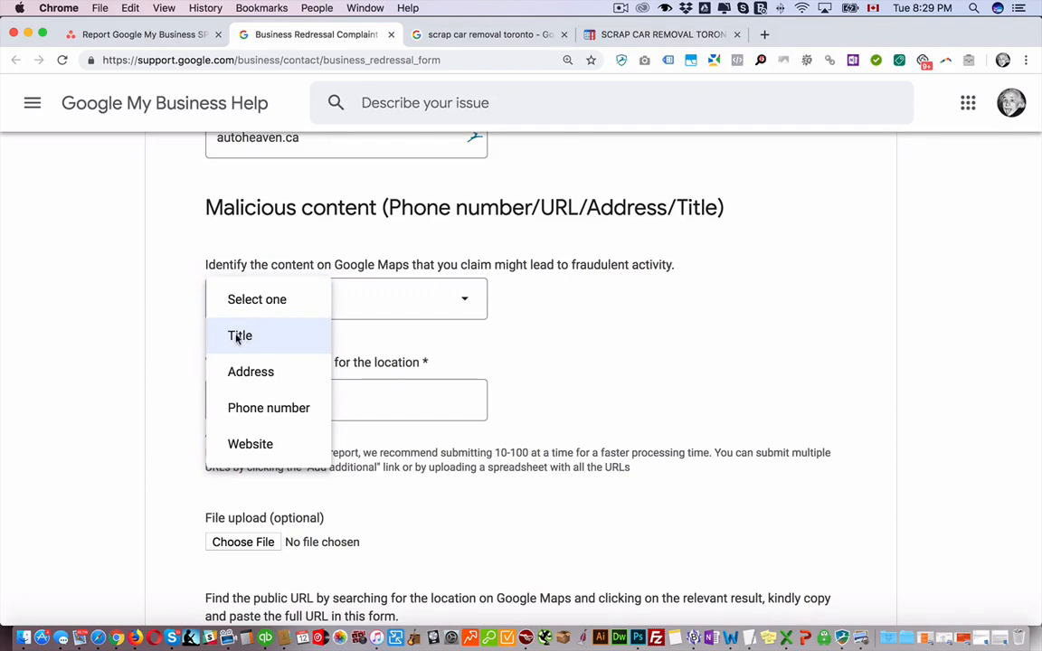
pyautogui.click(238, 335)
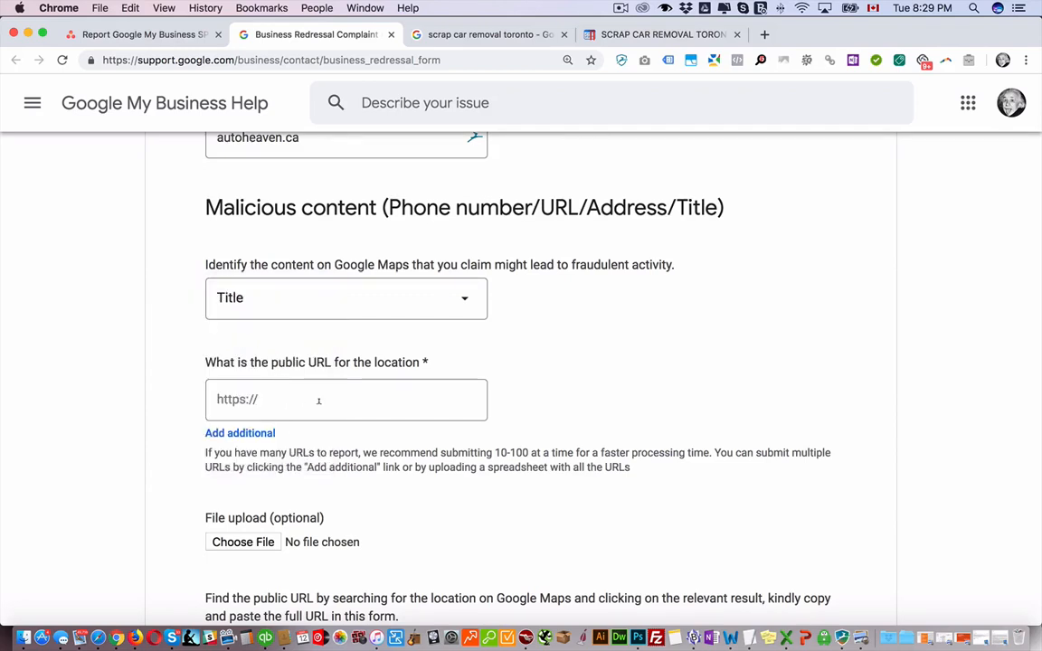
pyautogui.click(347, 399)
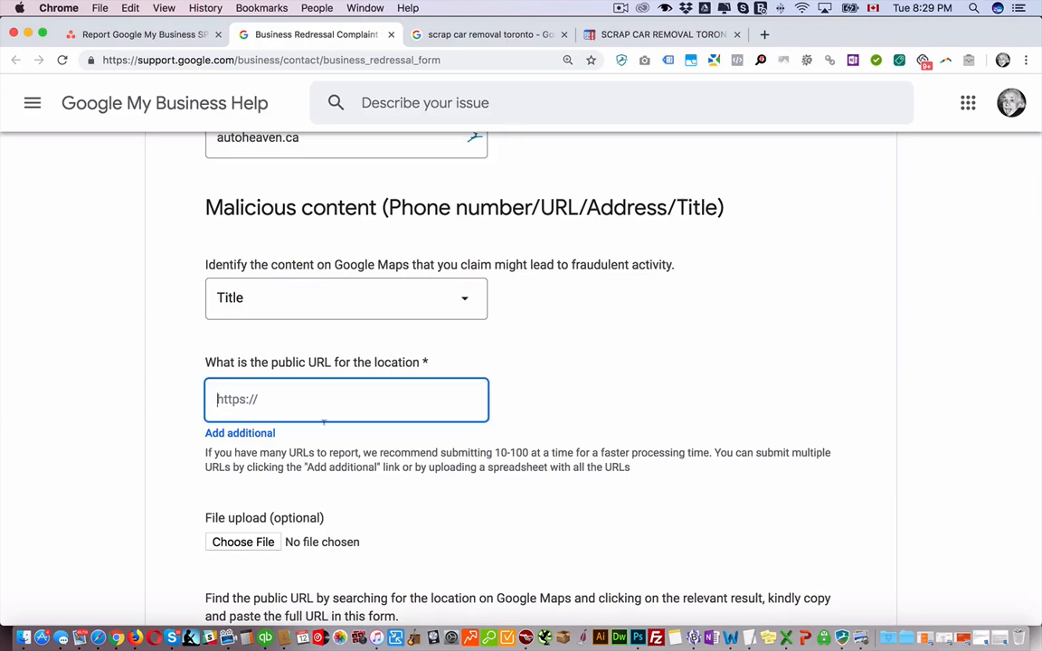
pyautogui.scroll(-3)
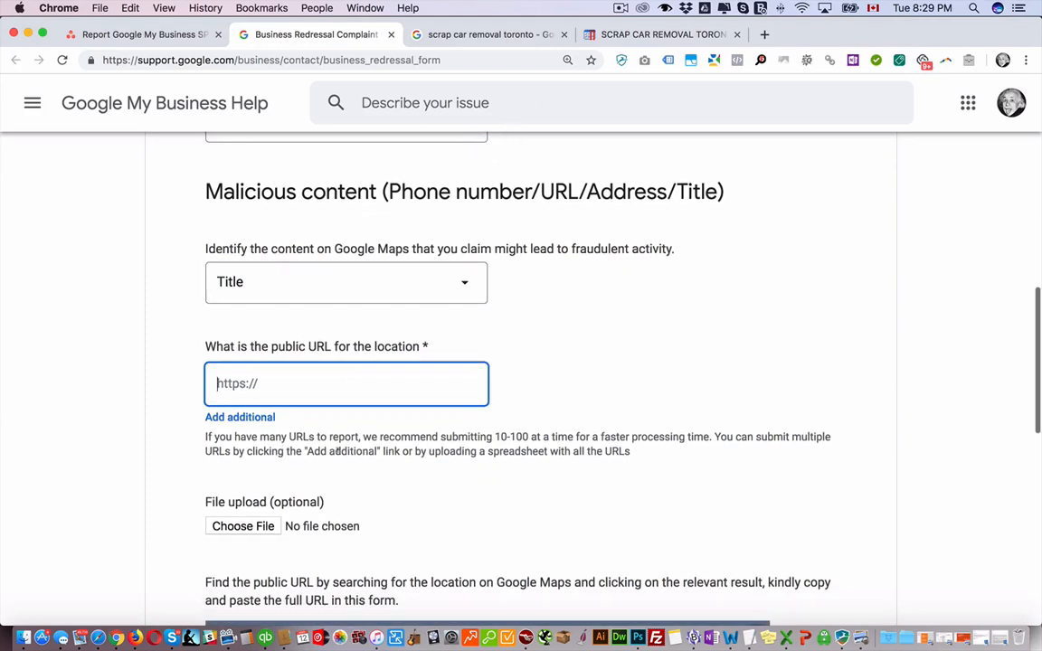
pyautogui.scroll(-3)
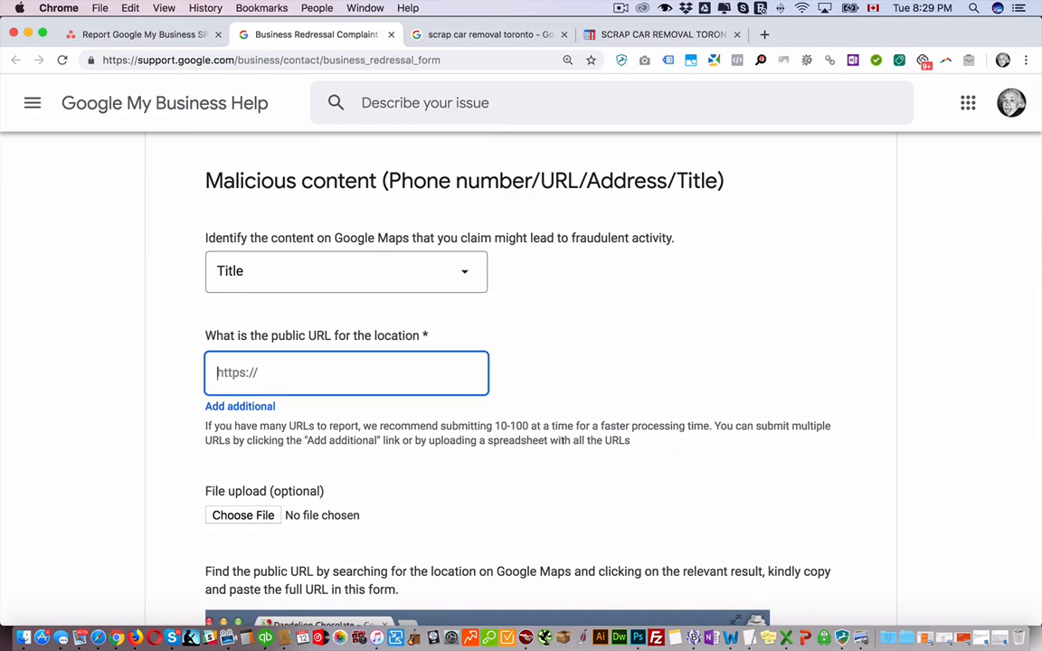
pyautogui.moveTo(460, 454)
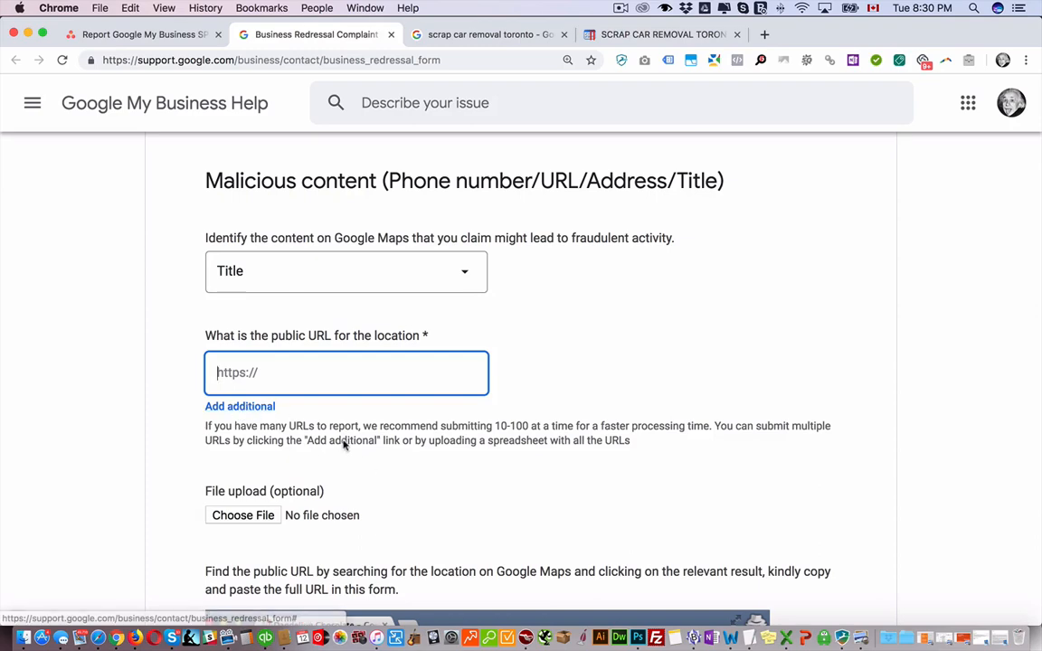
pyautogui.scroll(-3)
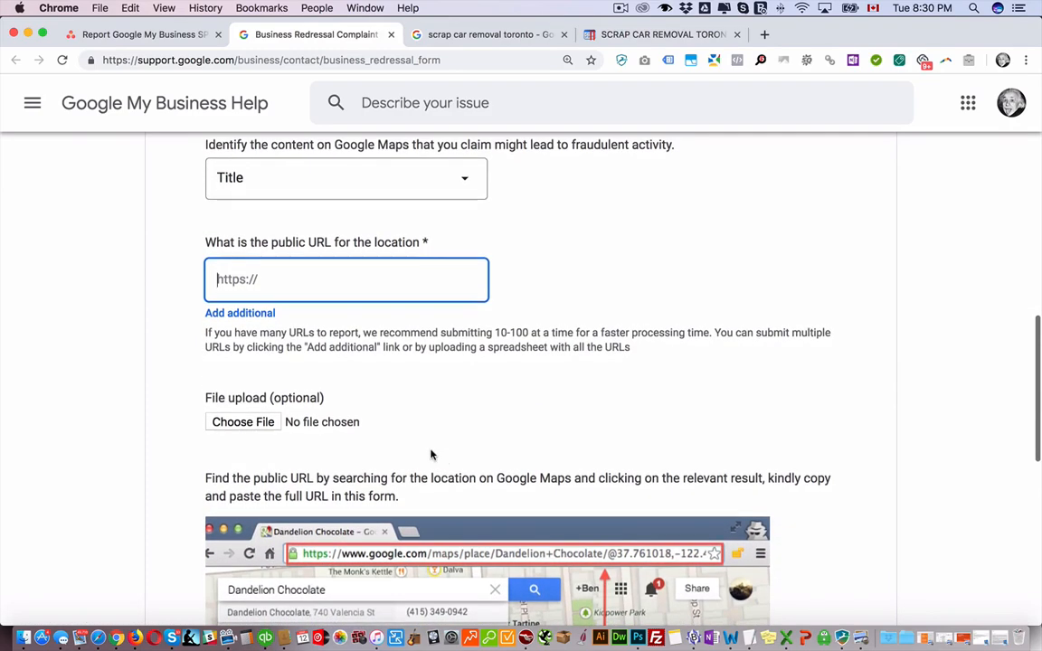
pyautogui.moveTo(253, 434)
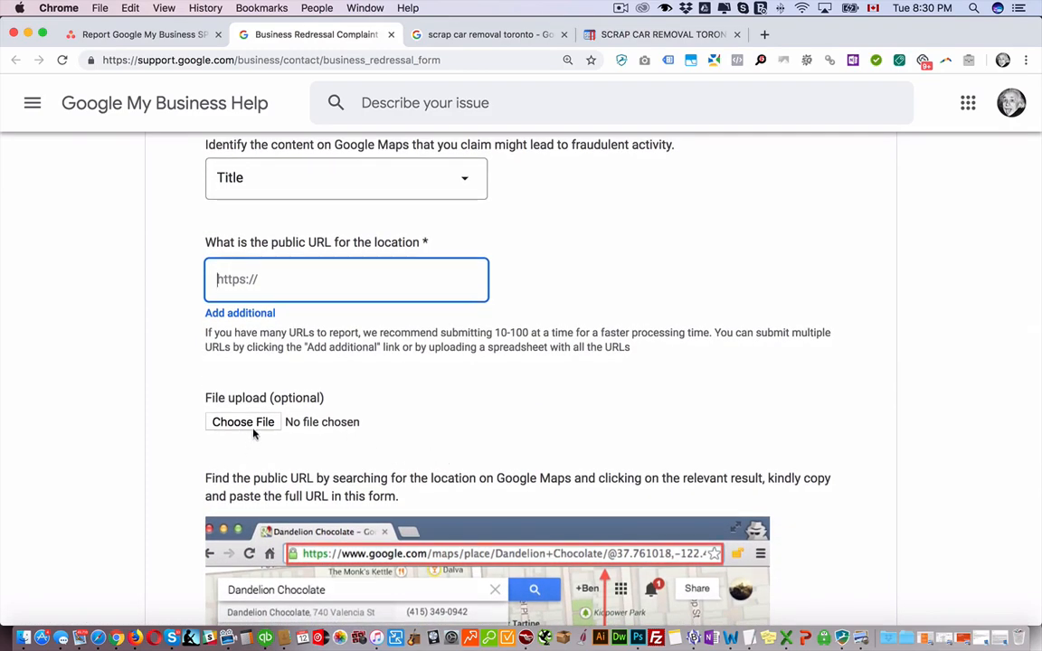
pyautogui.click(660, 34)
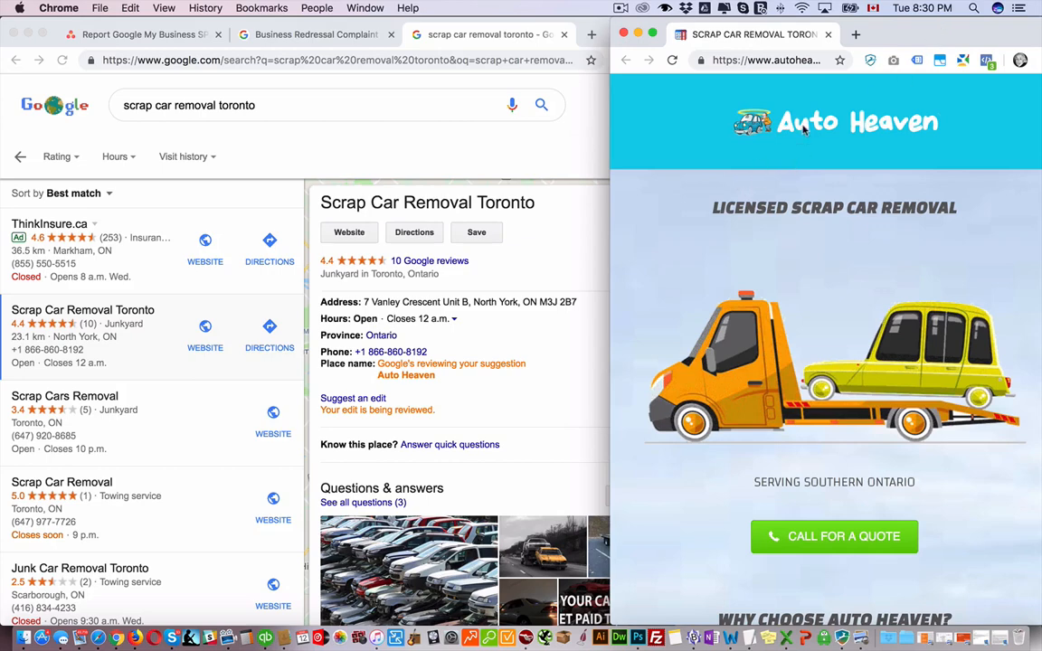
pyautogui.moveTo(669, 81)
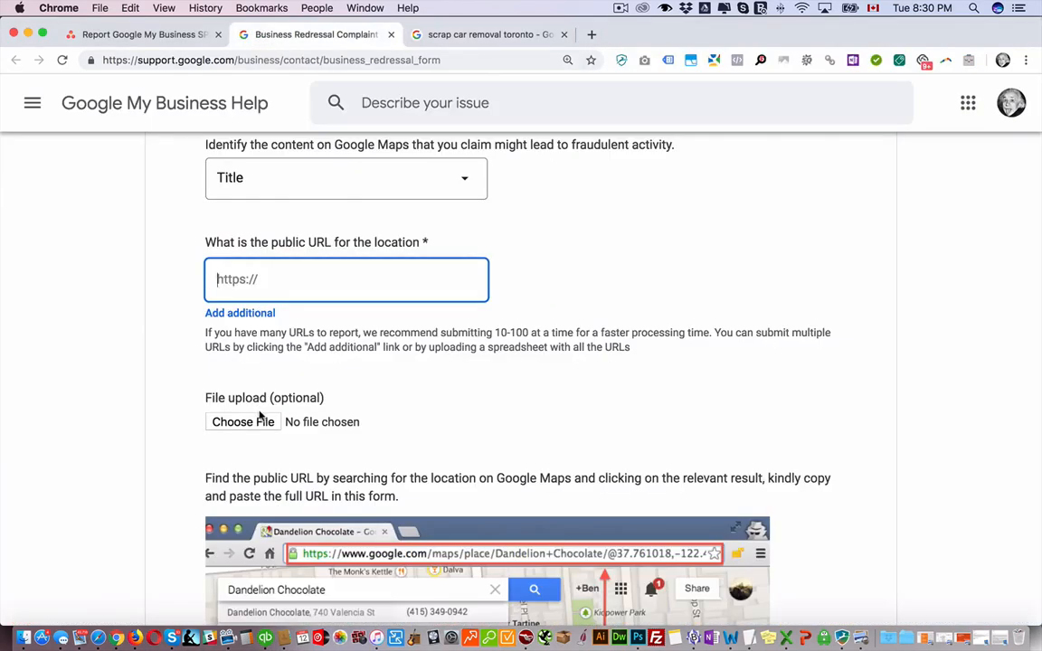
pyautogui.click(488, 34)
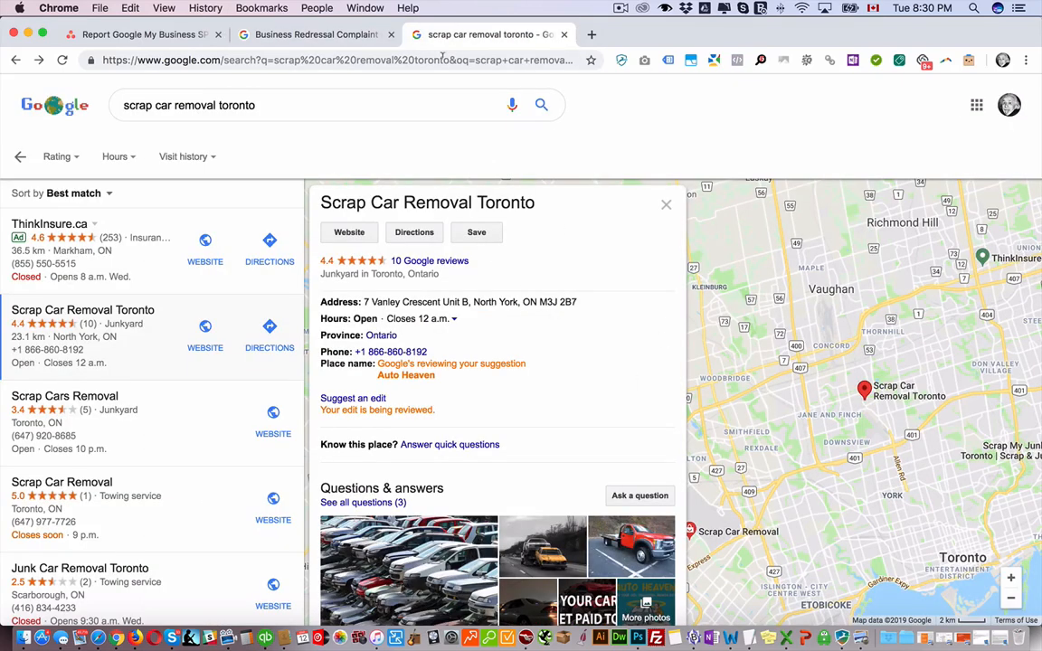
pyautogui.click(314, 35)
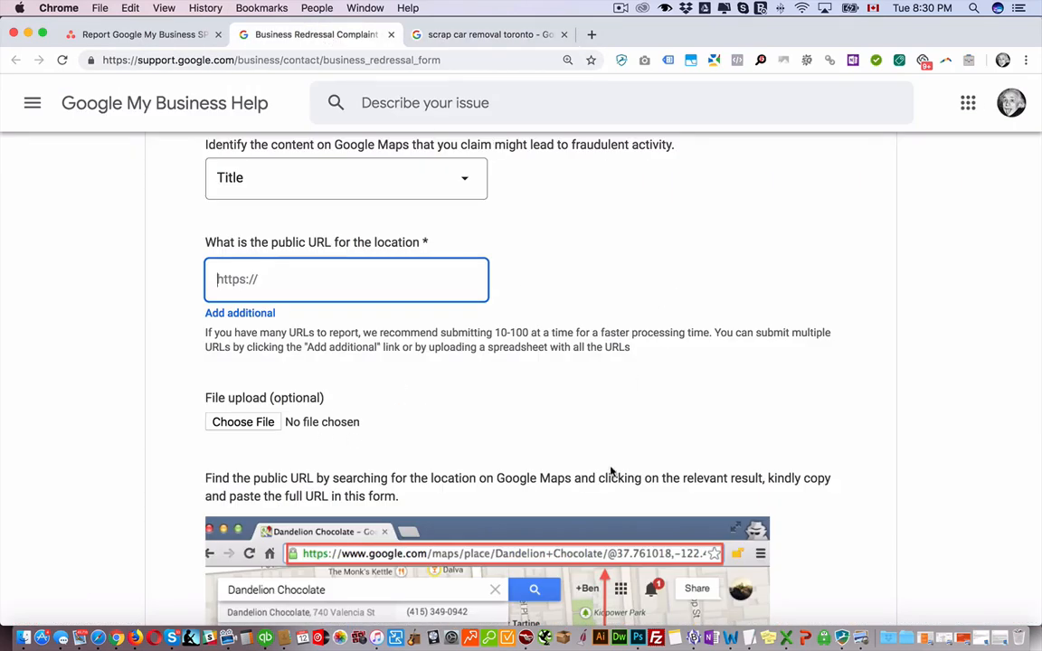
pyautogui.scroll(-3)
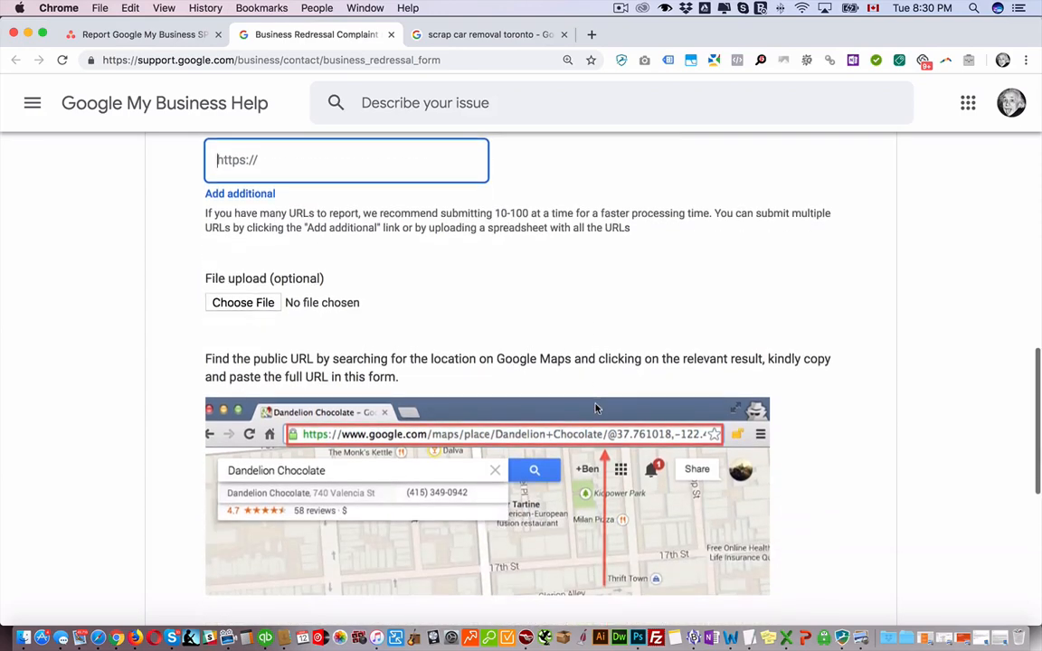
pyautogui.scroll(-3)
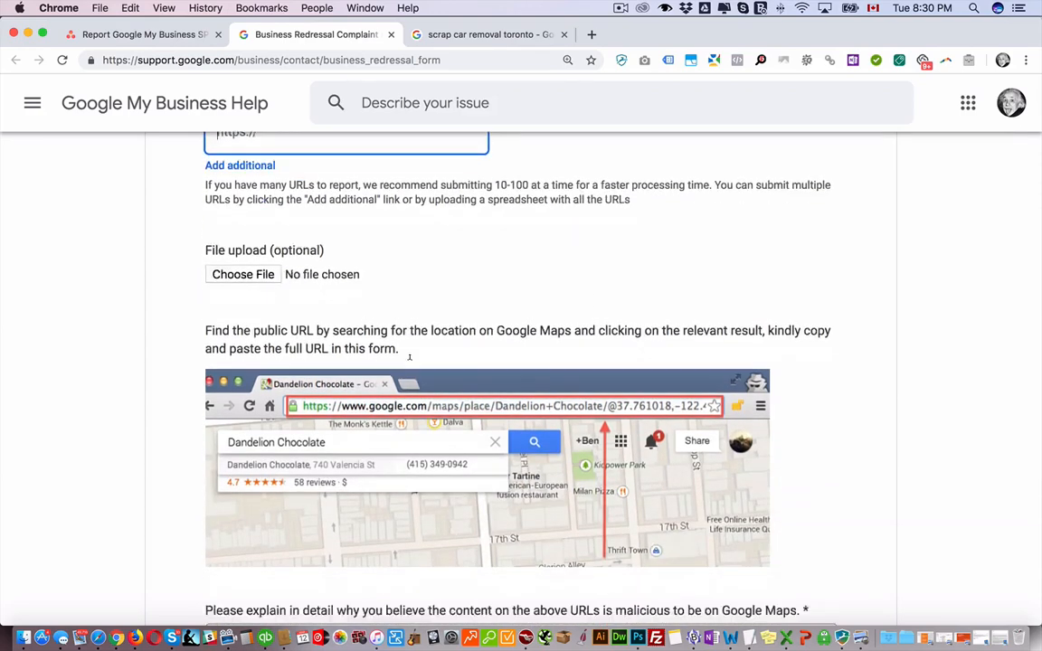
pyautogui.scroll(-3)
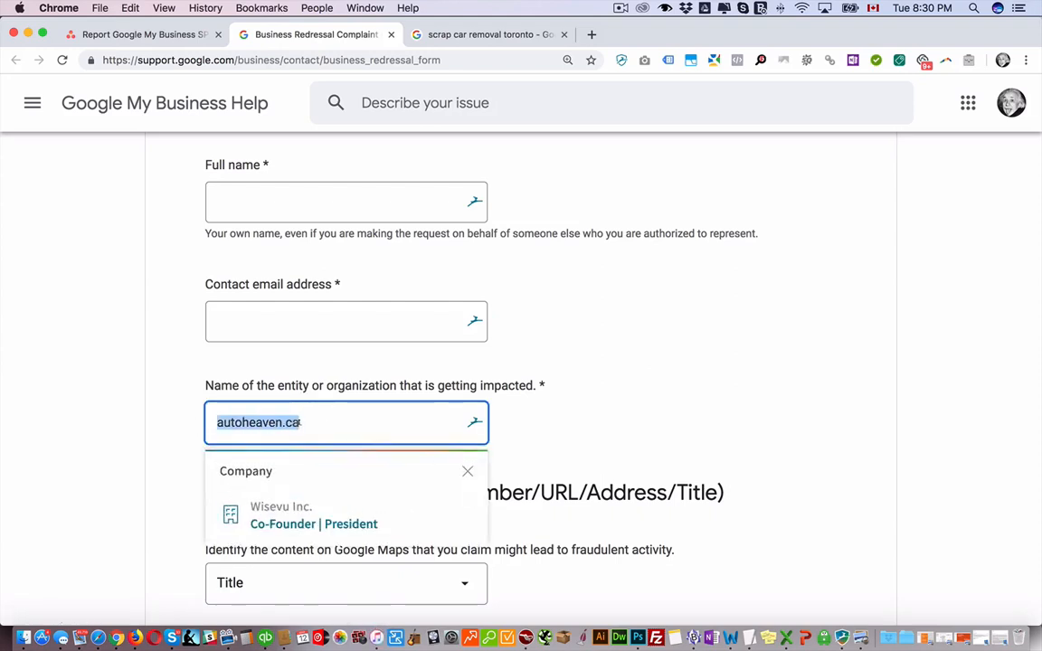
# Replace the entity name autoheaven.ca with 'Auto Heaven'
pyautogui.write('Auto')
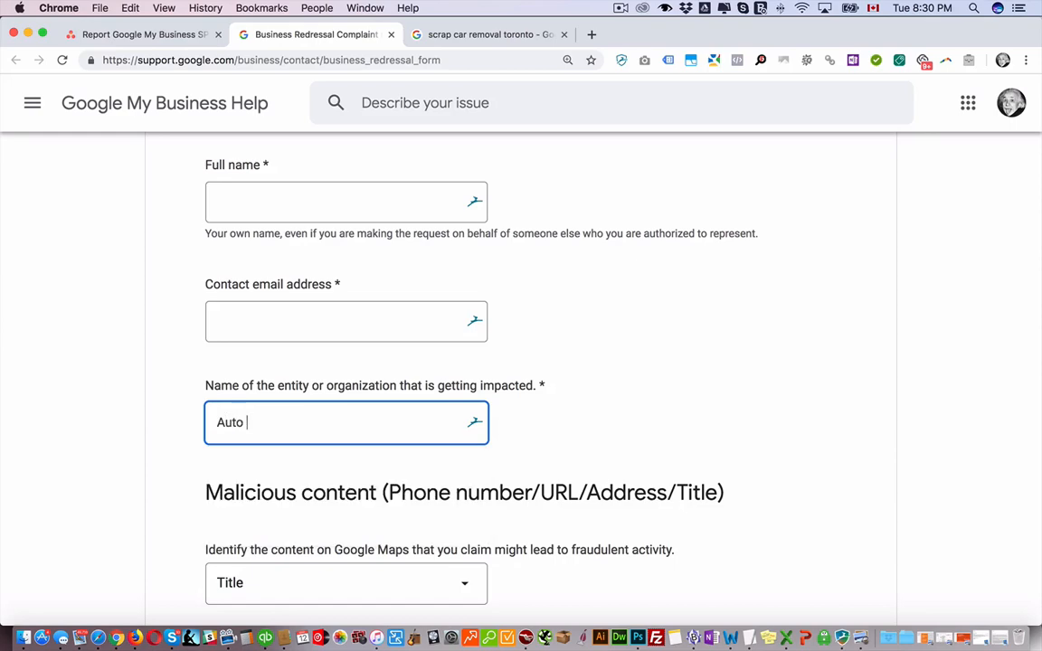
pyautogui.write('Heaven')
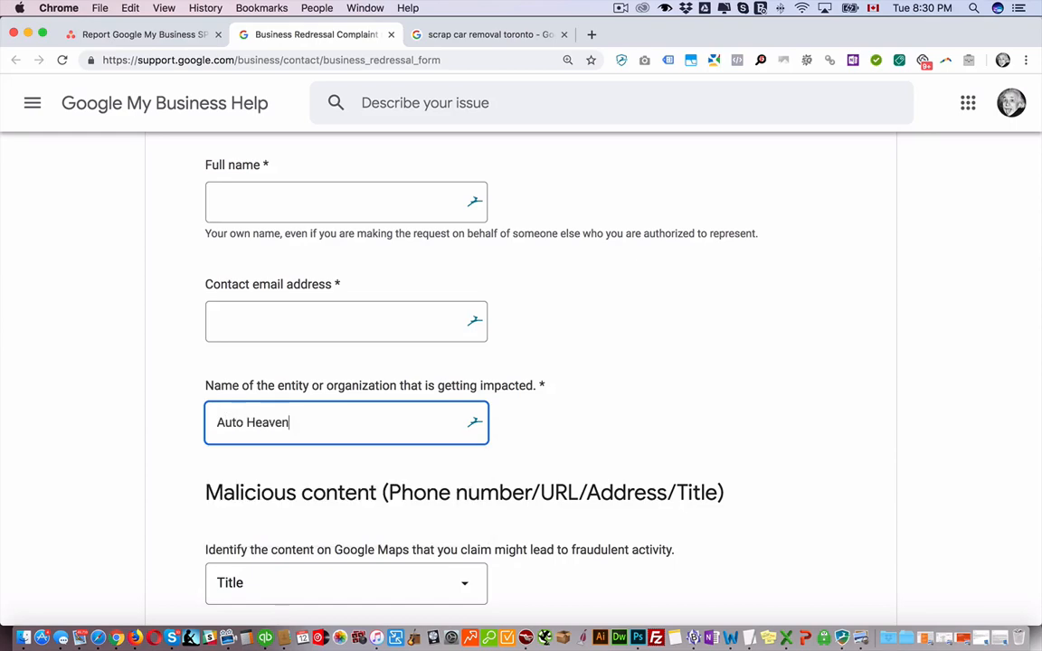
pyautogui.scroll(-3)
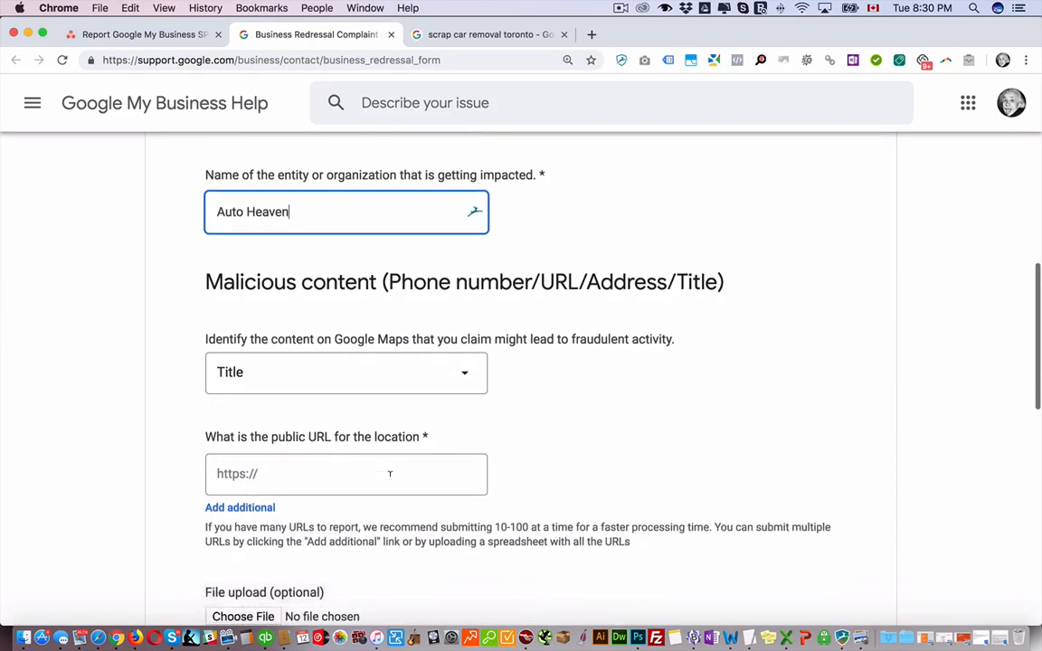
pyautogui.scroll(-3)
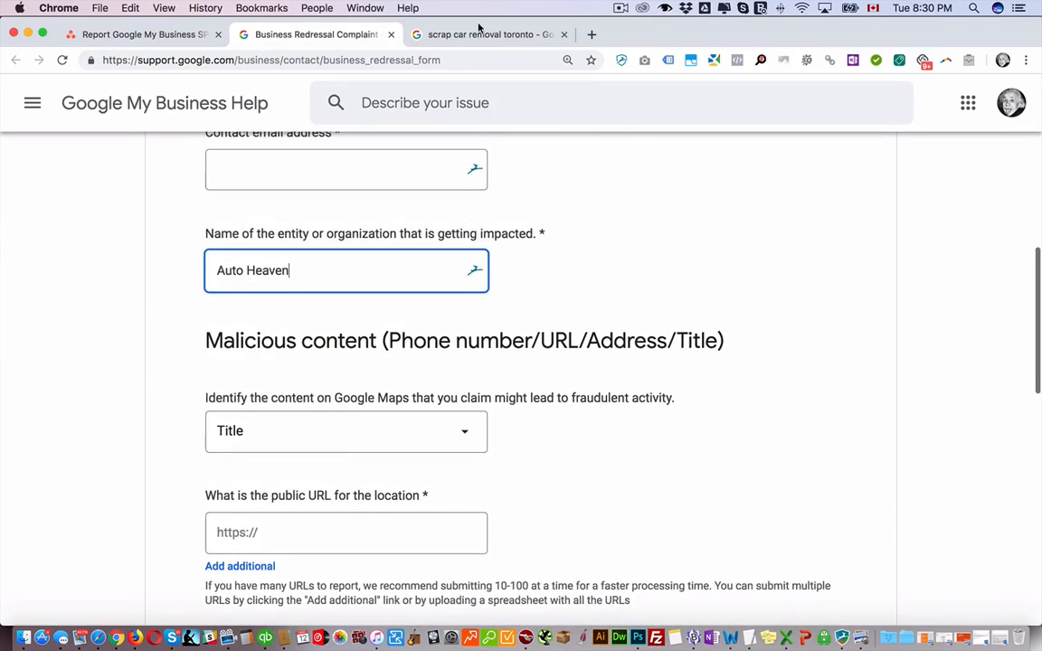
# Open the listing's address on the map and switch to satellite imagery
pyautogui.click(485, 34)
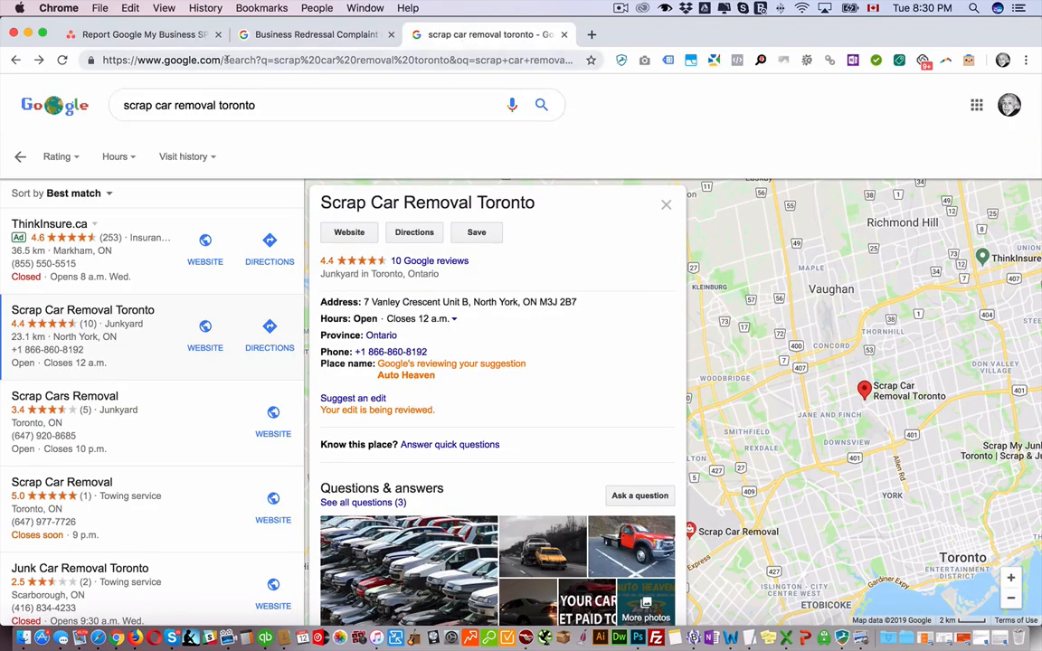
pyautogui.click(340, 60)
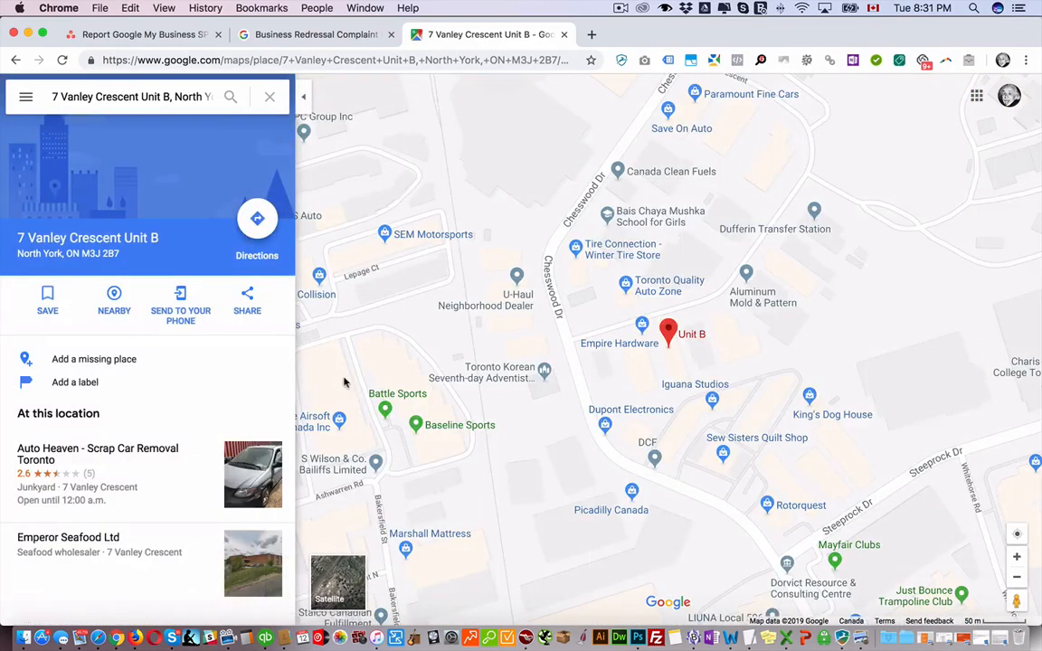
pyautogui.click(340, 582)
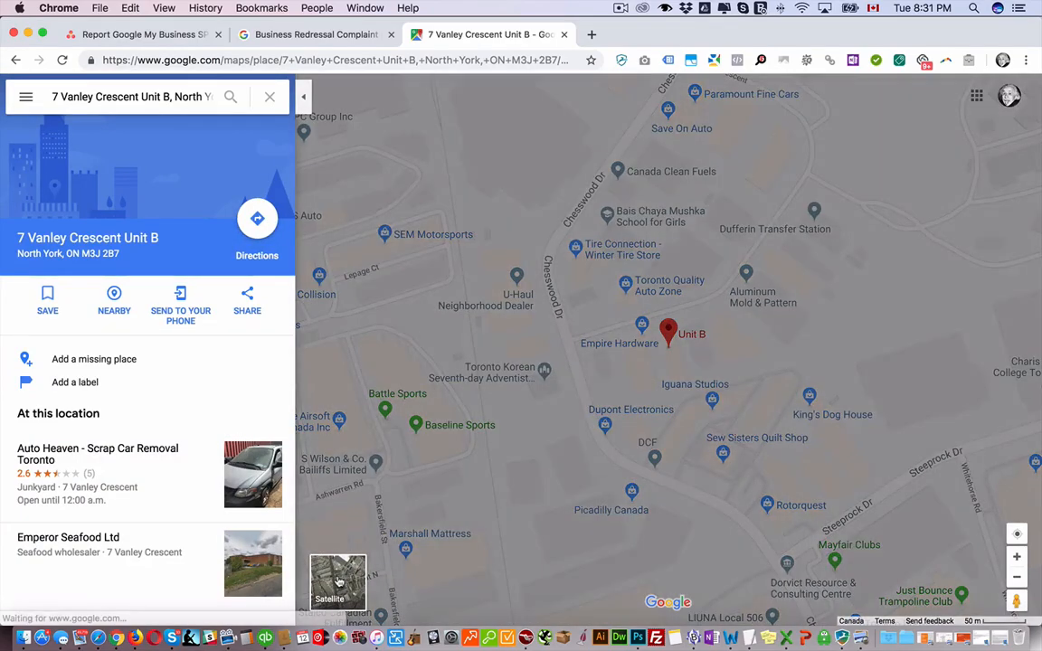
pyautogui.click(340, 593)
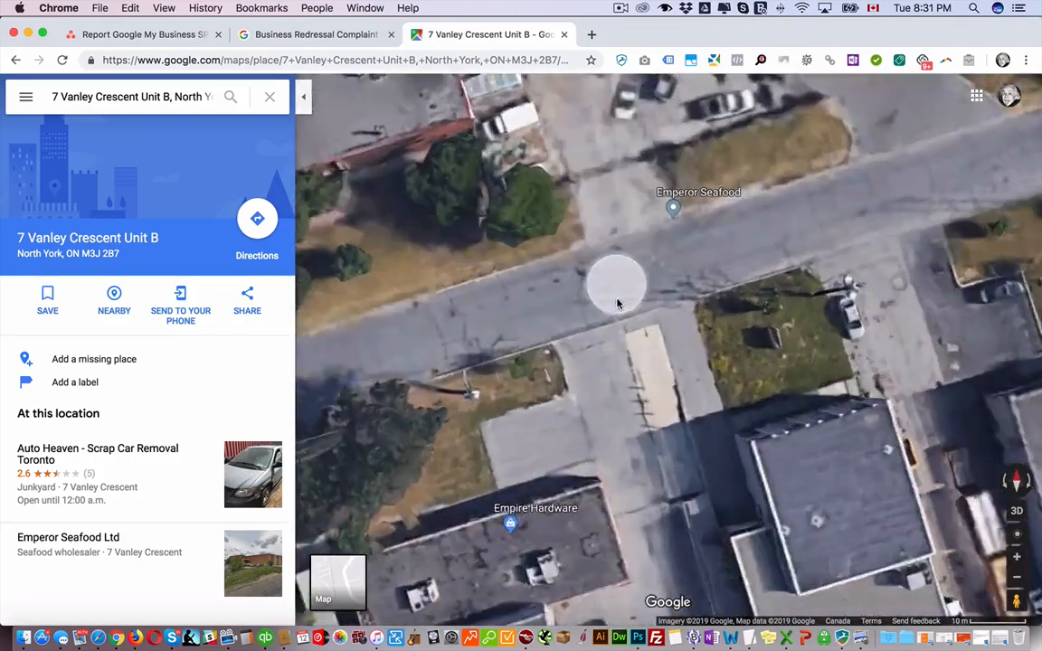
pyautogui.moveTo(618, 303); pyautogui.dragTo(601, 280)
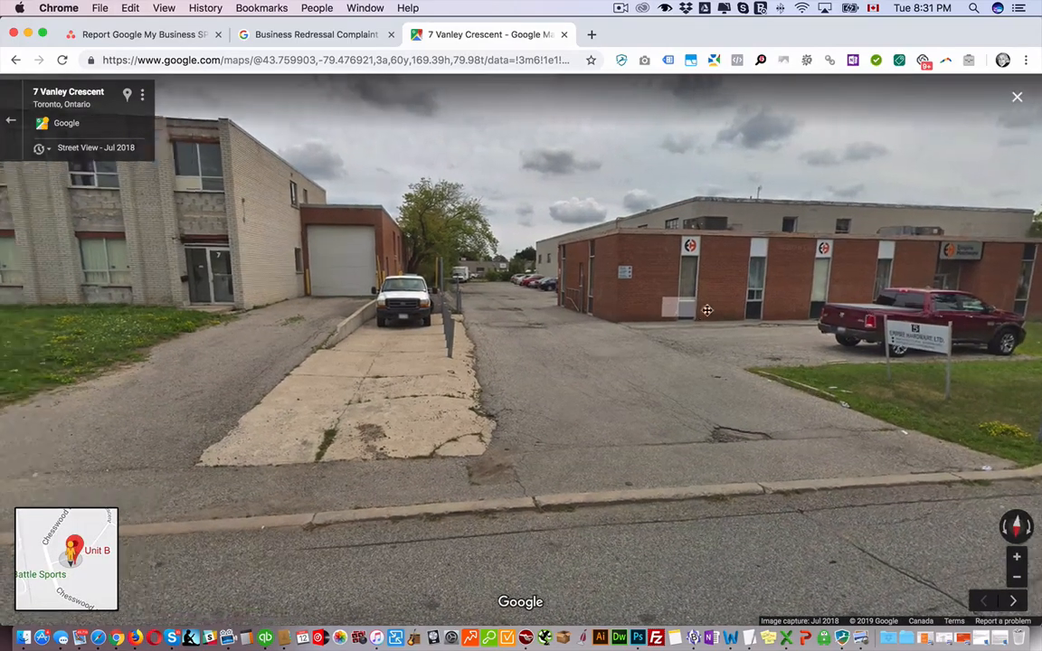
pyautogui.moveTo(707, 311); pyautogui.dragTo(541, 286)
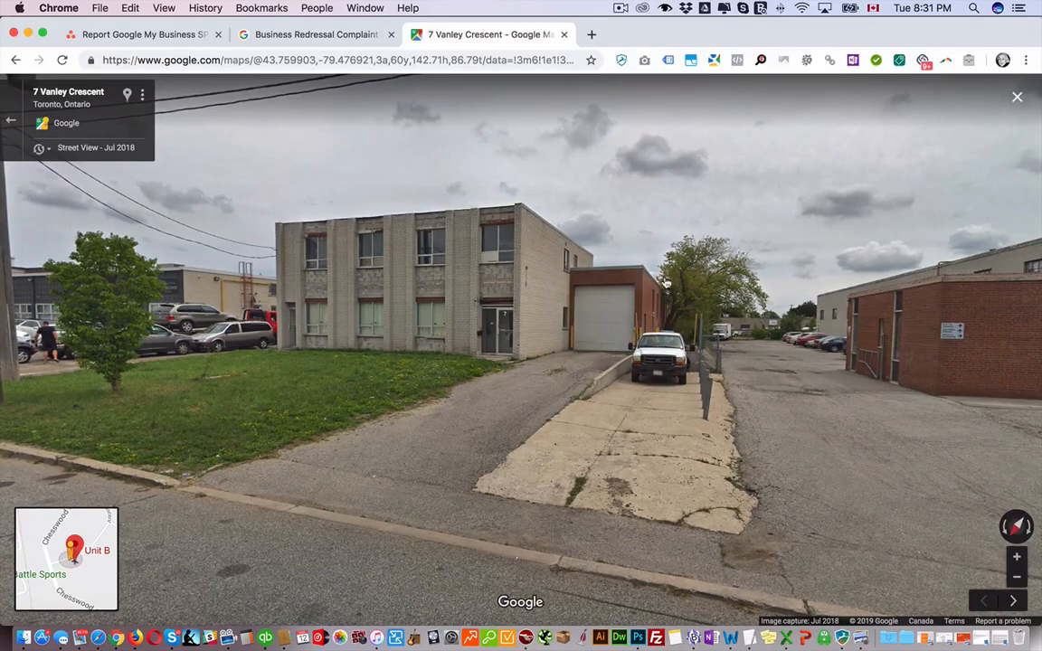
pyautogui.moveTo(208, 147)
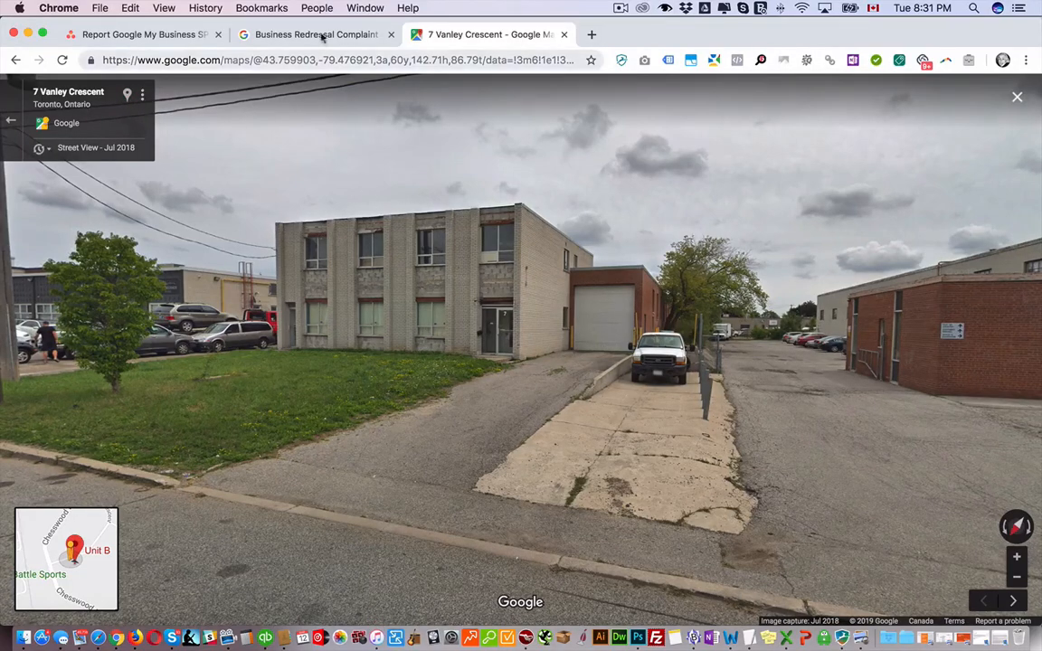
# Review the complaint form's URL section against the Unit B map listing, then return to the Asana spam task
pyautogui.click(315, 34)
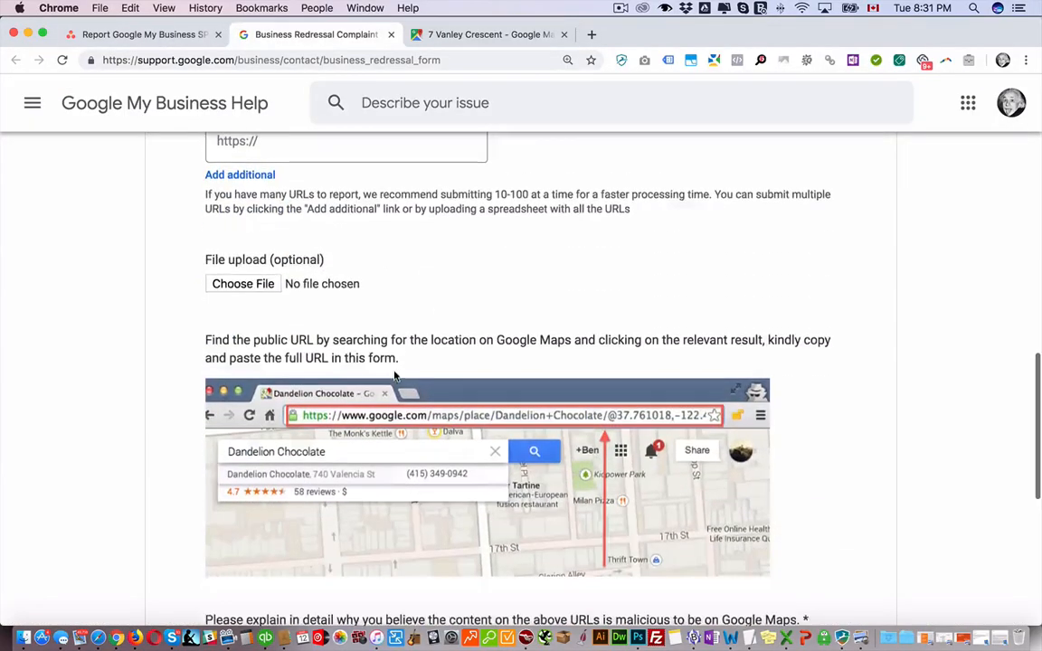
pyautogui.scroll(-3)
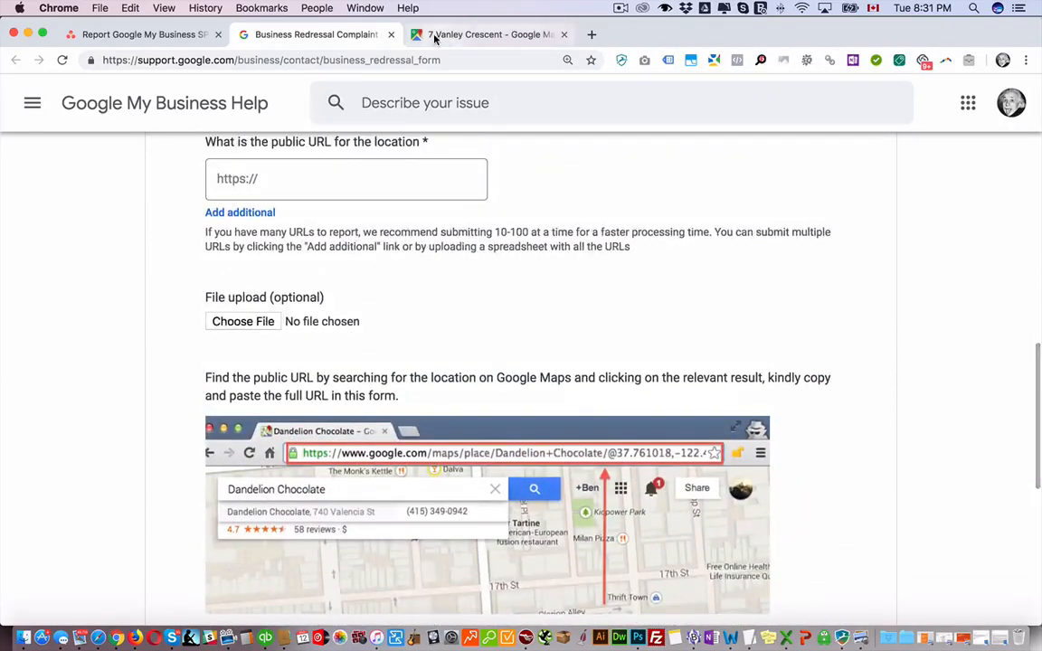
pyautogui.click(479, 34)
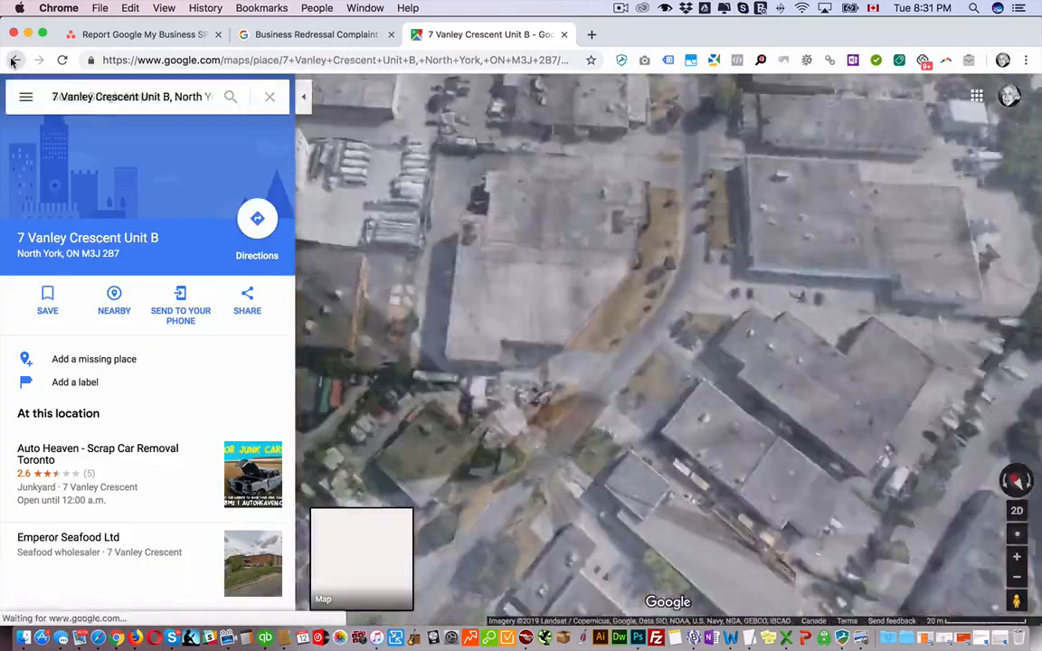
pyautogui.click(315, 35)
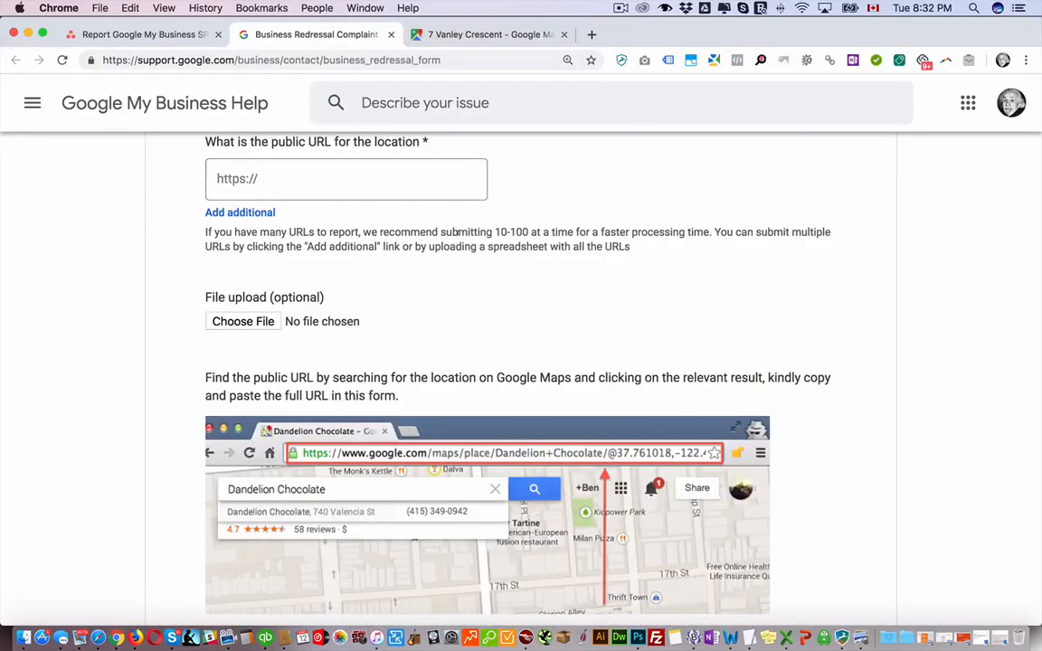
pyautogui.scroll(-3)
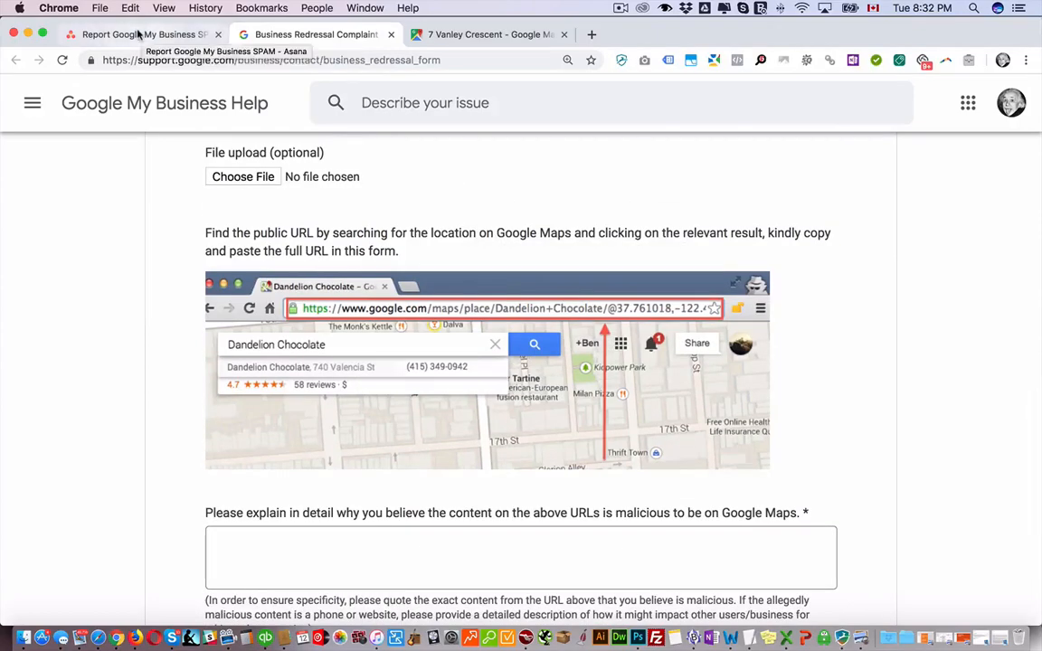
pyautogui.click(141, 34)
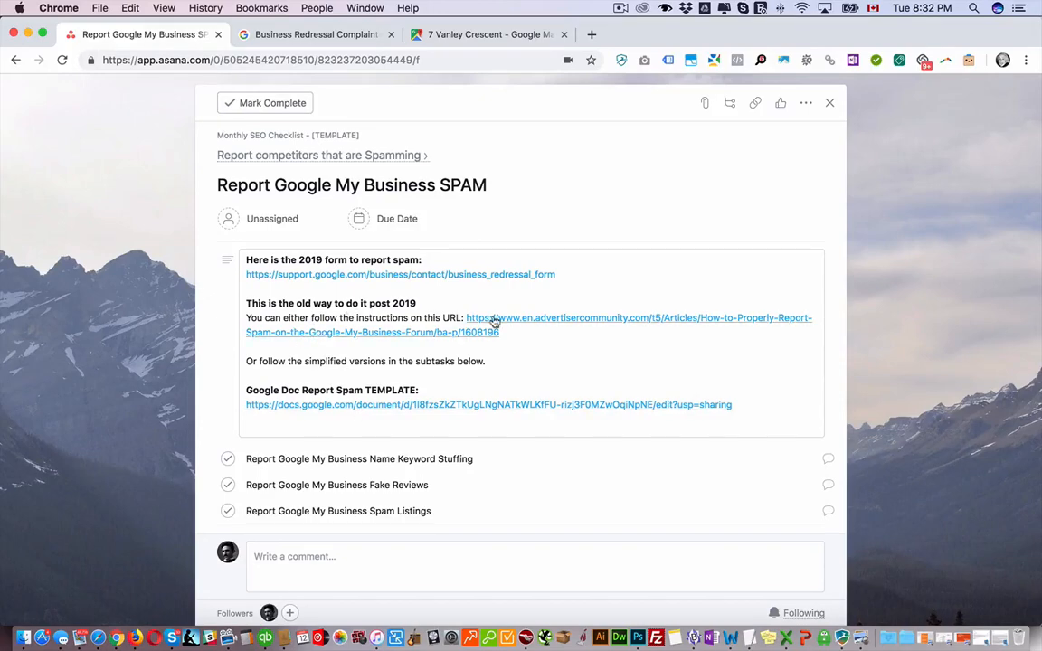
# Read down the old spam-reporting guide and bring up the keyword-stuffing report Doc template
pyautogui.click(492, 318)
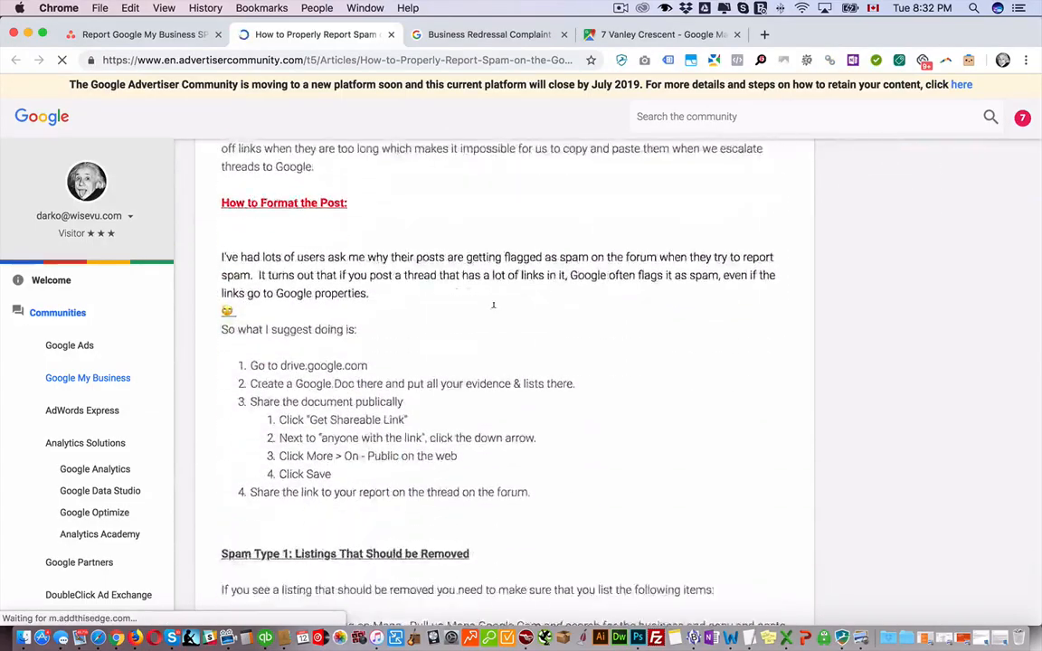
pyautogui.scroll(-3)
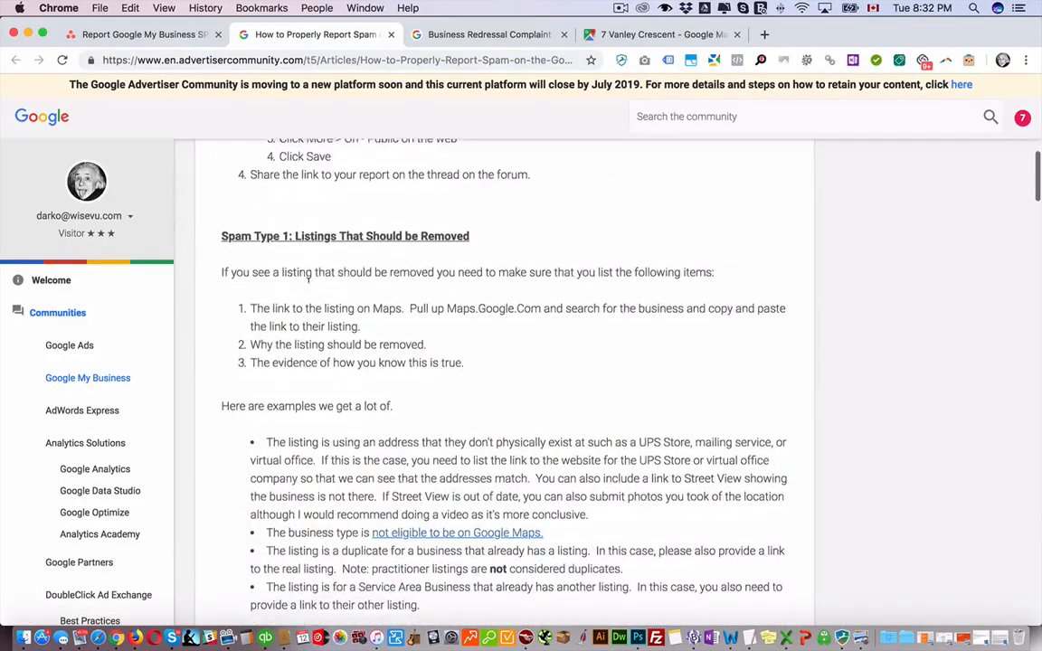
pyautogui.scroll(-3)
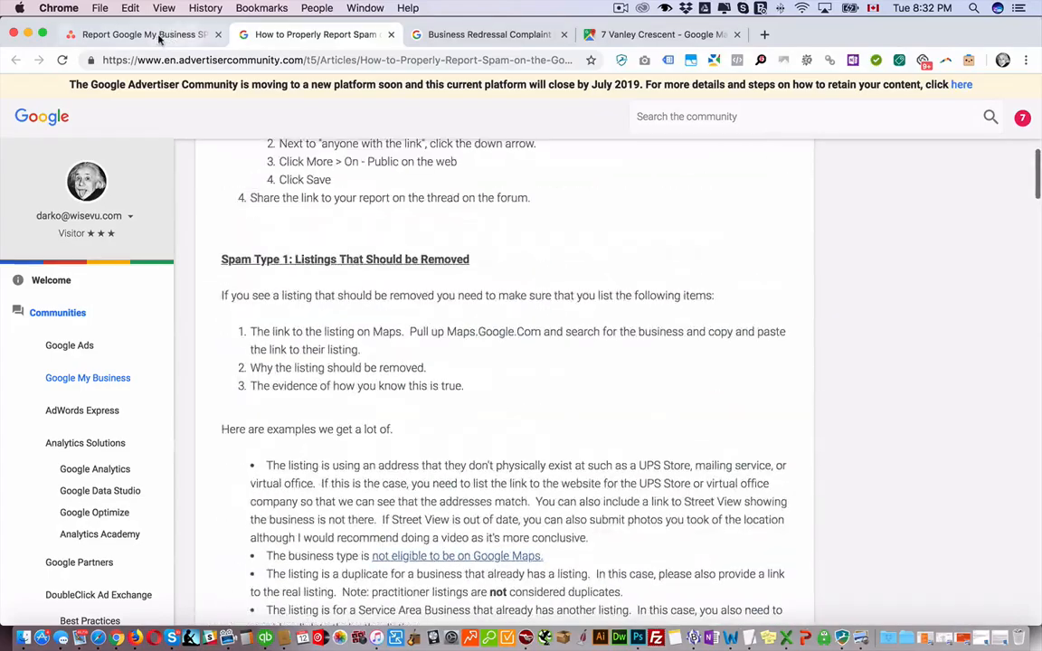
pyautogui.click(141, 36)
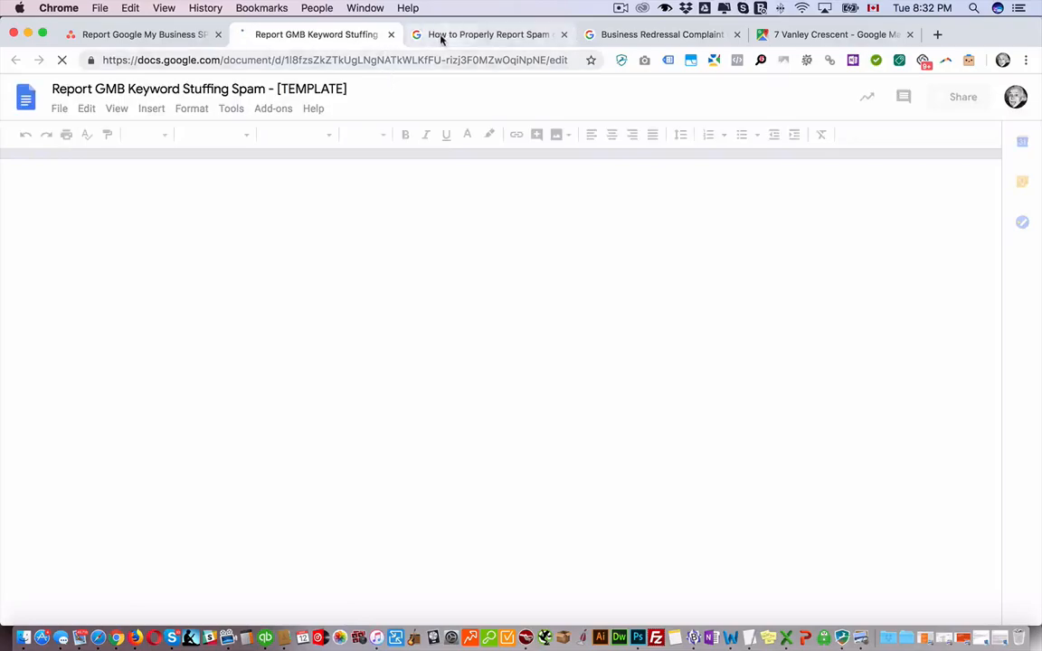
# Return to the guide and follow its link to the Spam & Policy board
pyautogui.click(489, 34)
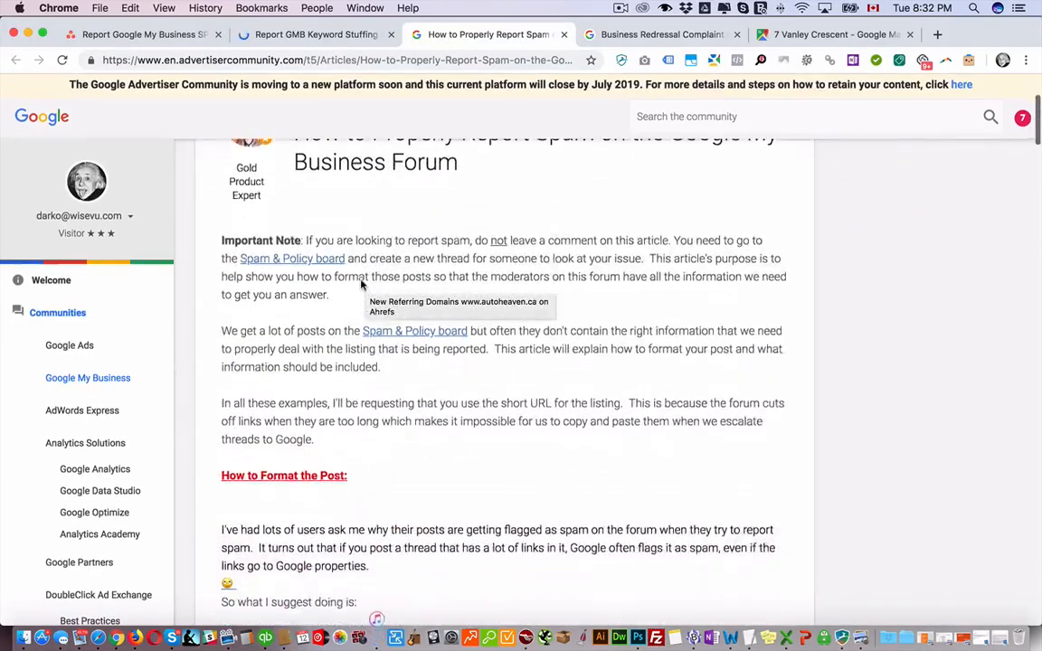
pyautogui.scroll(-3)
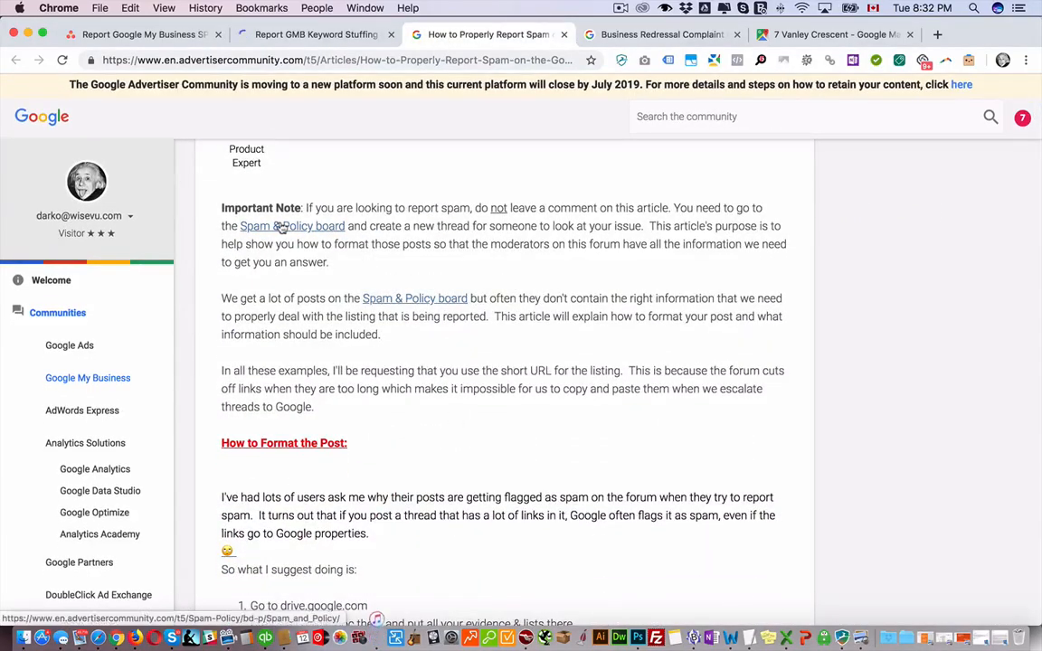
pyautogui.click(291, 226)
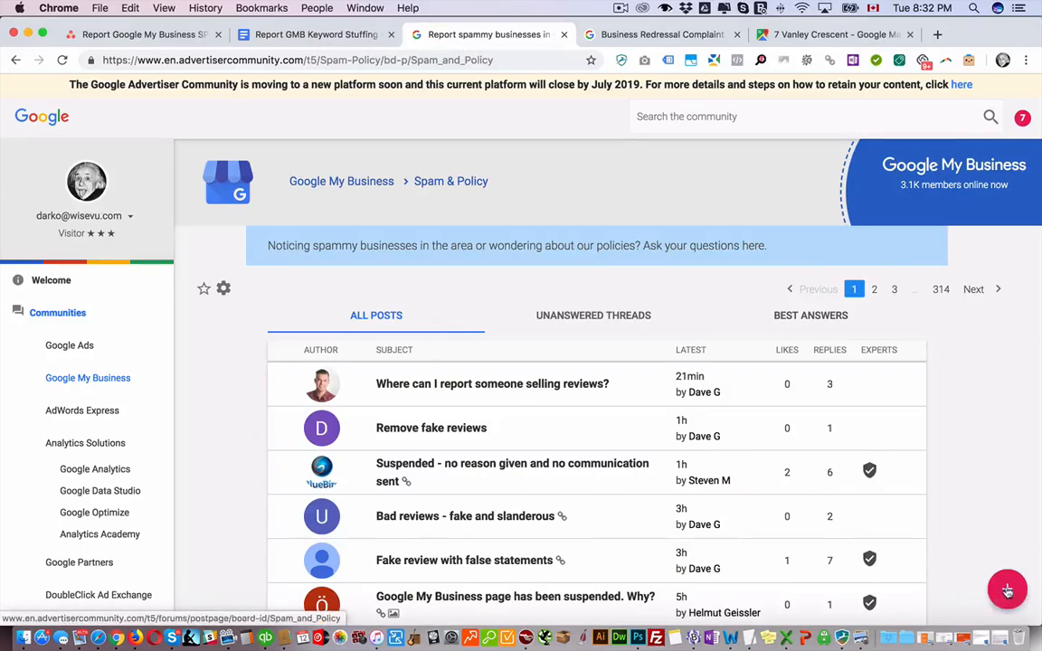
# Start a new post on the Spam & Policy board, then switch to the Doc template tab
pyautogui.click(1031, 590)
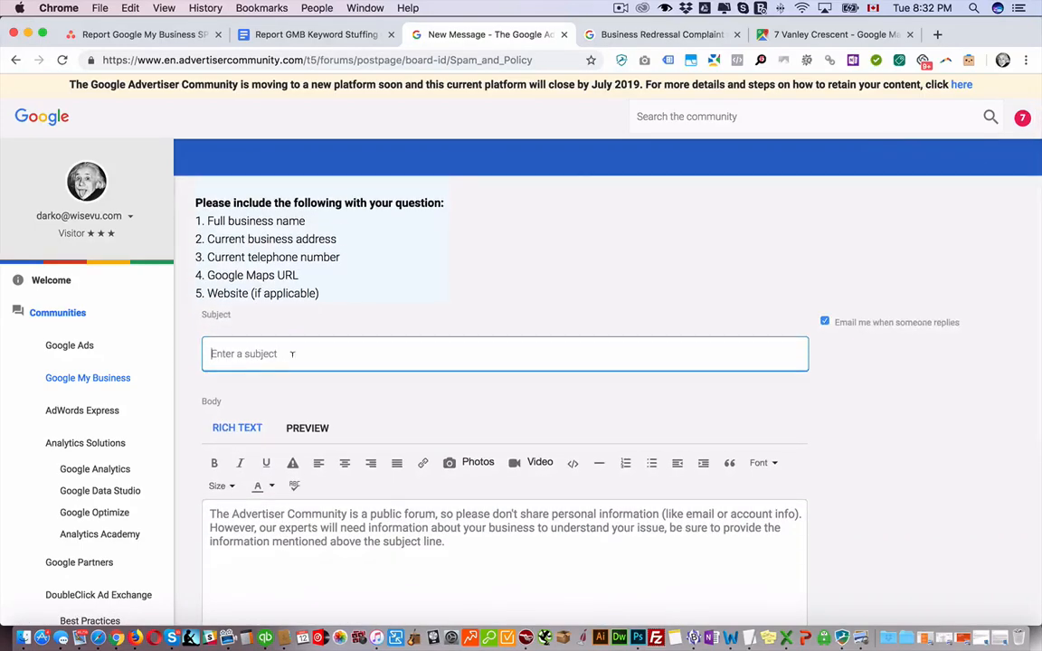
pyautogui.click(311, 35)
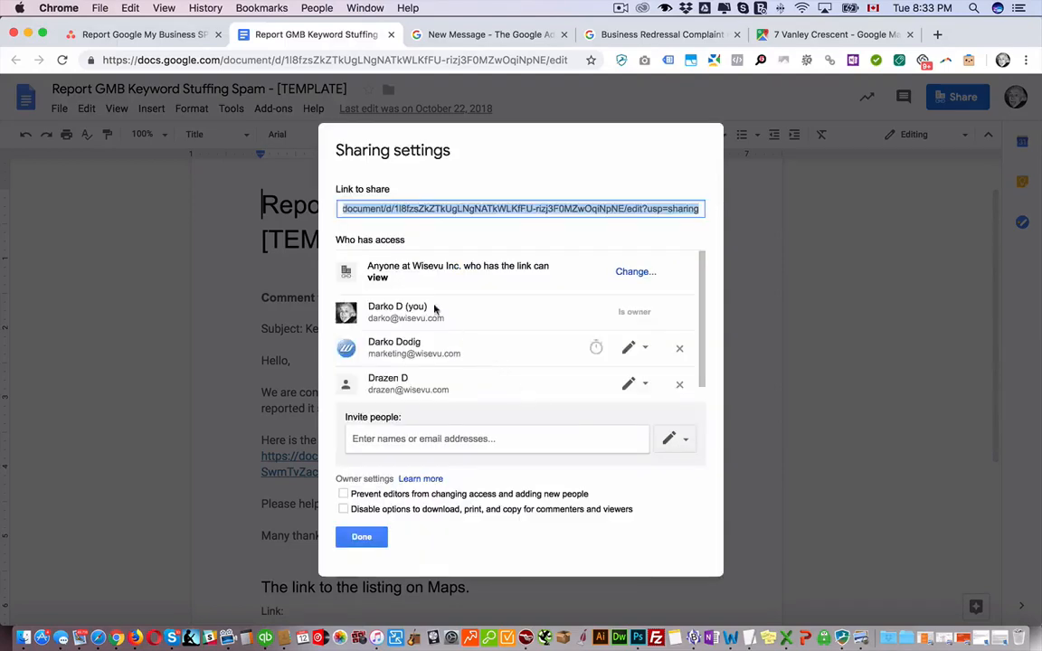
pyautogui.moveTo(637, 275)
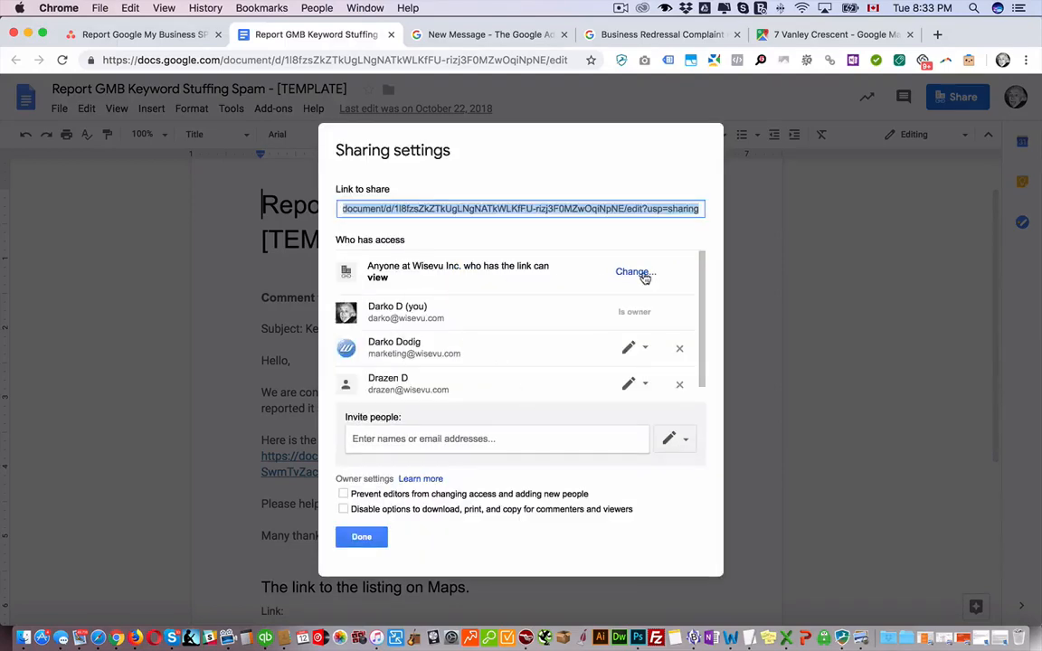
# Share the keyword-stuffing template as 'On - Anyone with the link', save, and return to the post draft
pyautogui.click(635, 272)
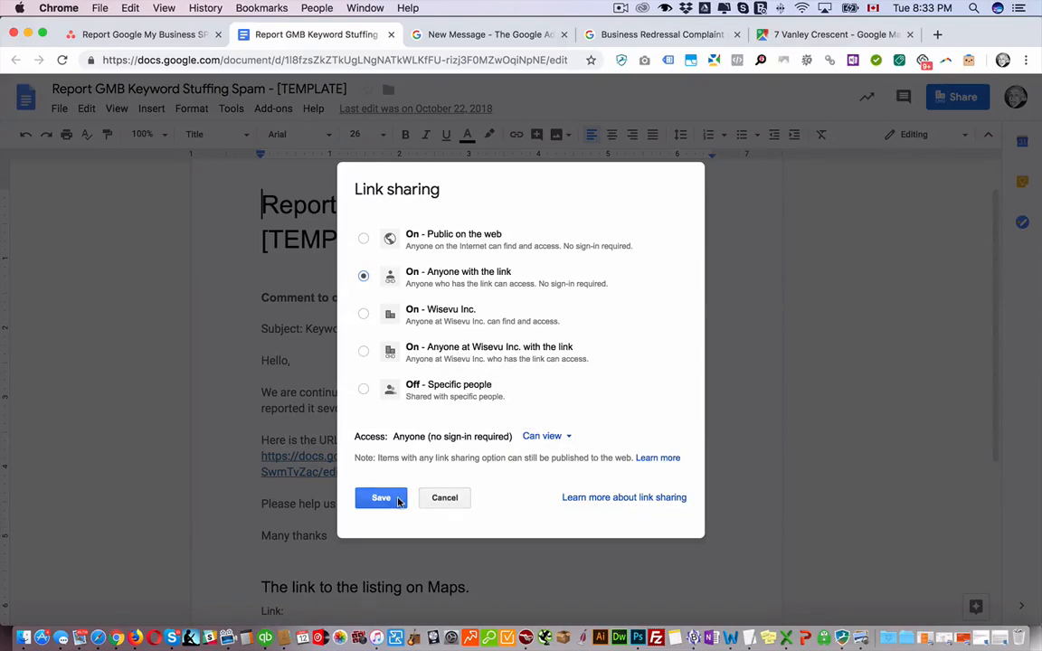
pyautogui.click(380, 497)
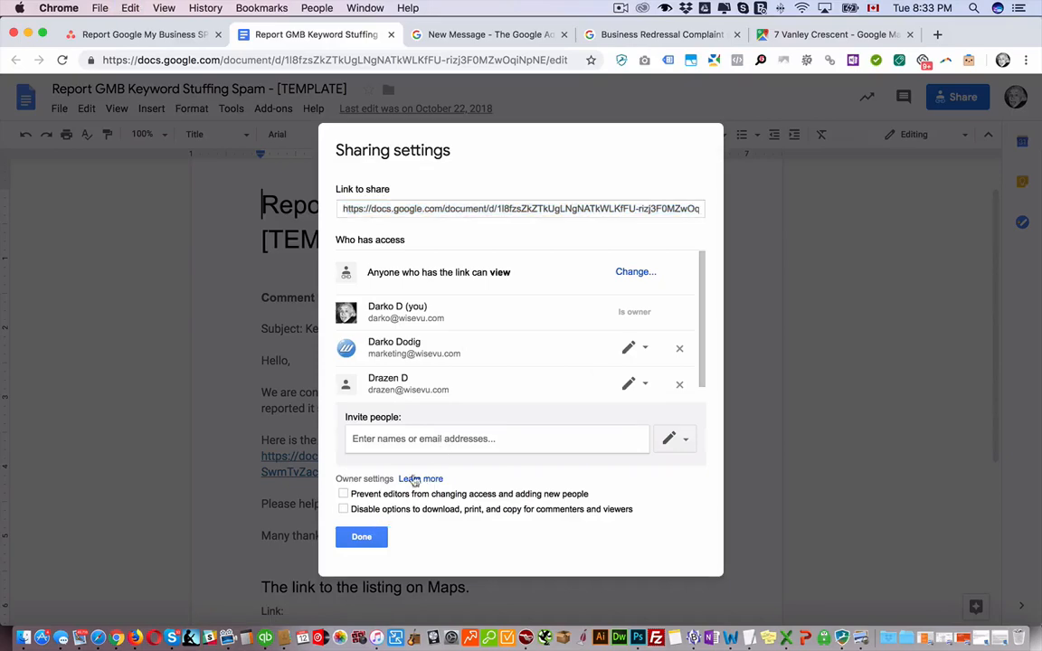
pyautogui.click(362, 535)
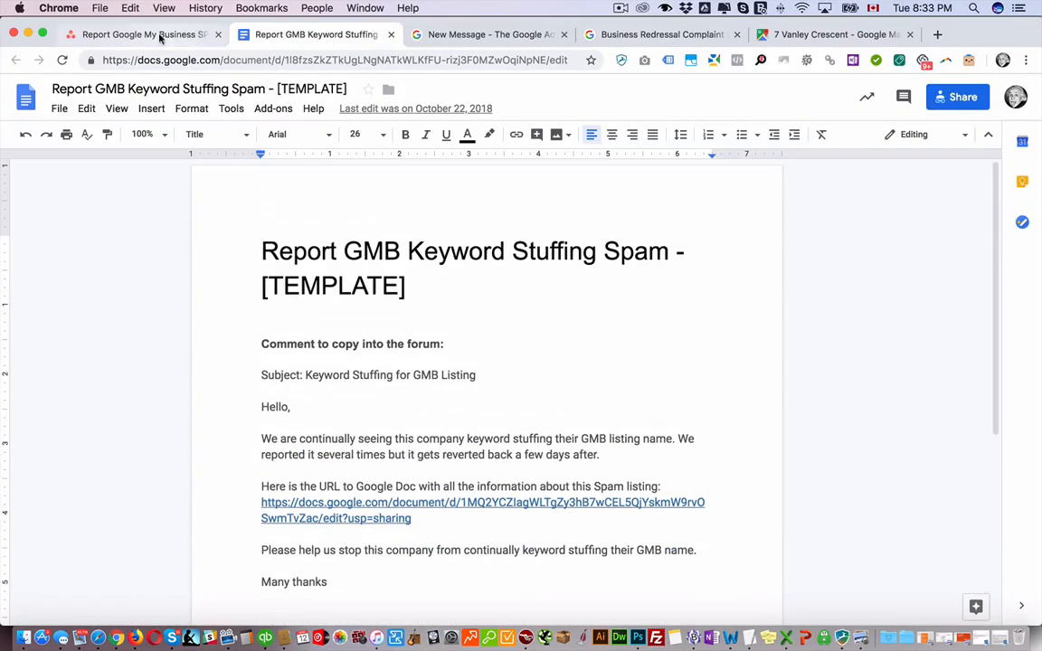
pyautogui.click(486, 34)
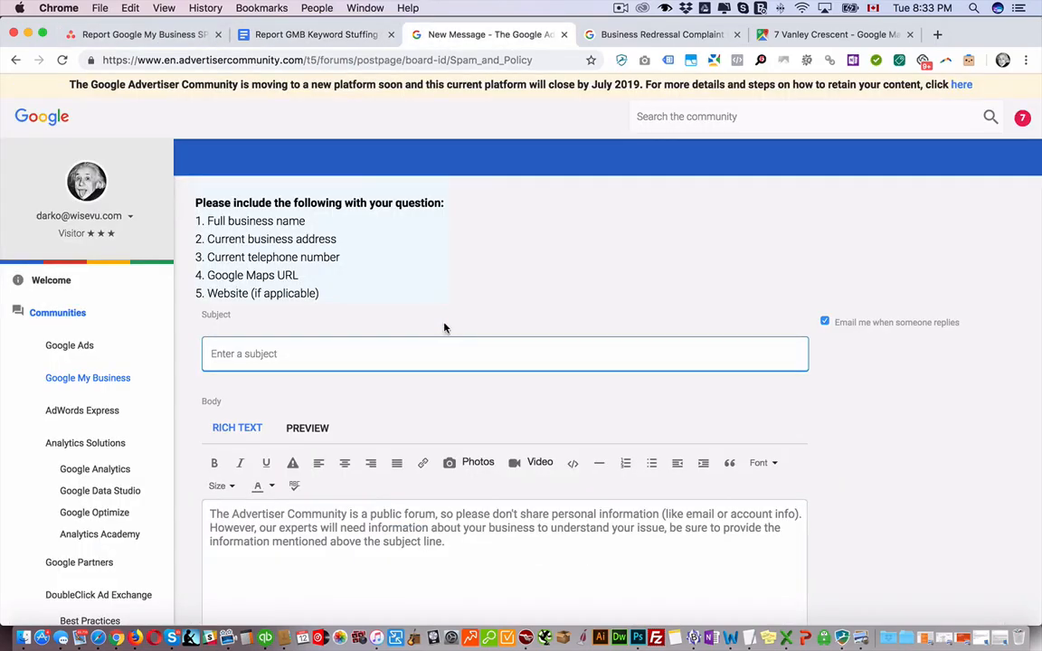
pyautogui.moveTo(477, 334)
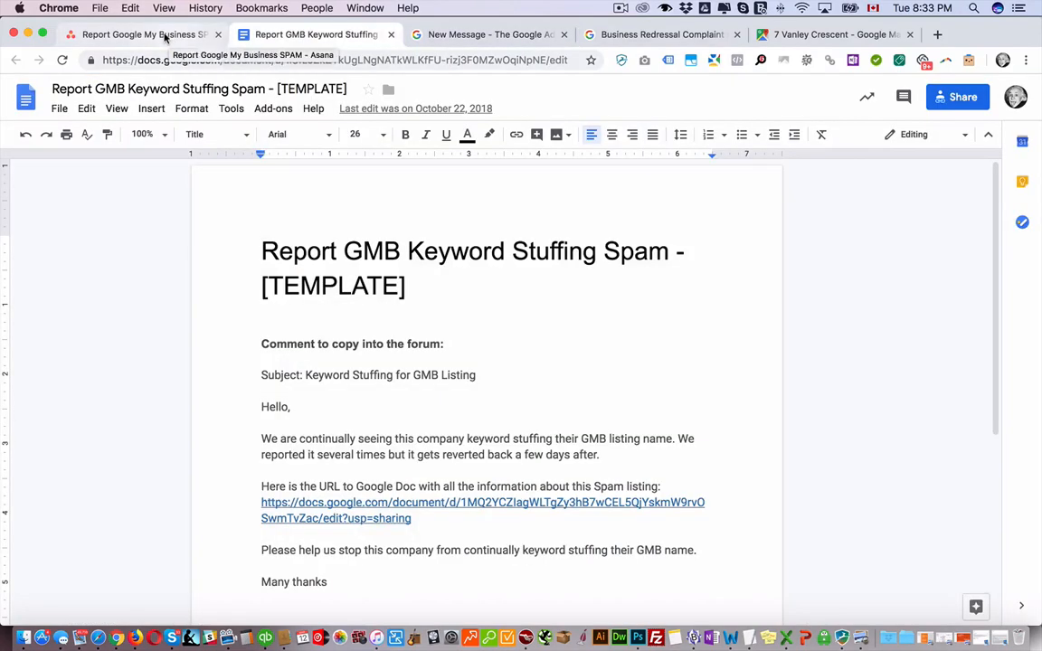
# Return to Asana and go up to the 'Report competitors that are Spamming' task's subtasks
pyautogui.click(145, 34)
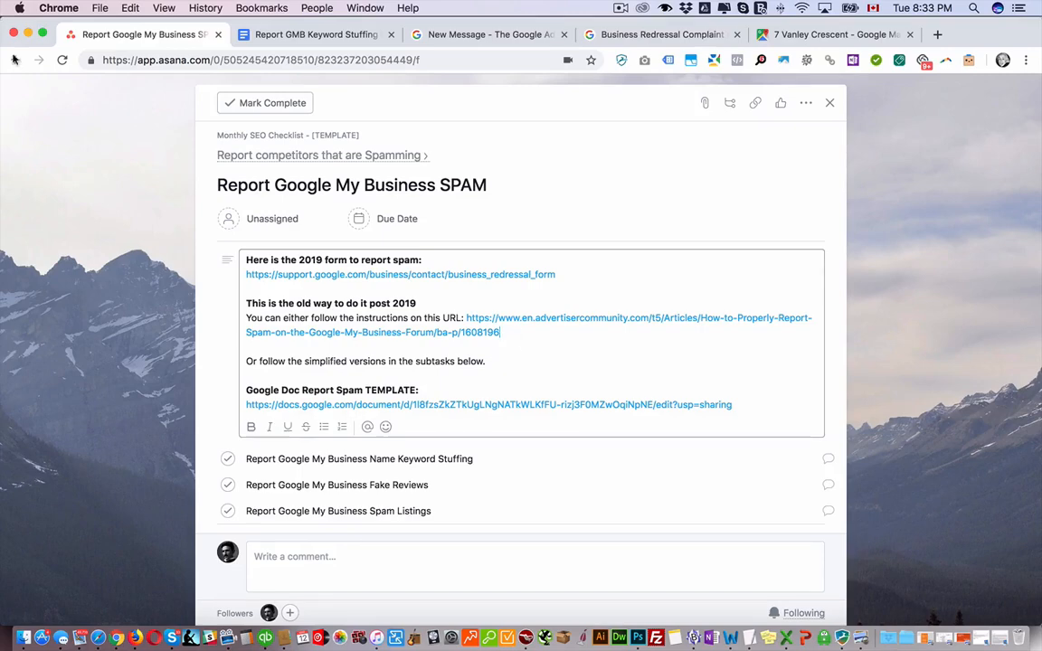
pyautogui.click(317, 156)
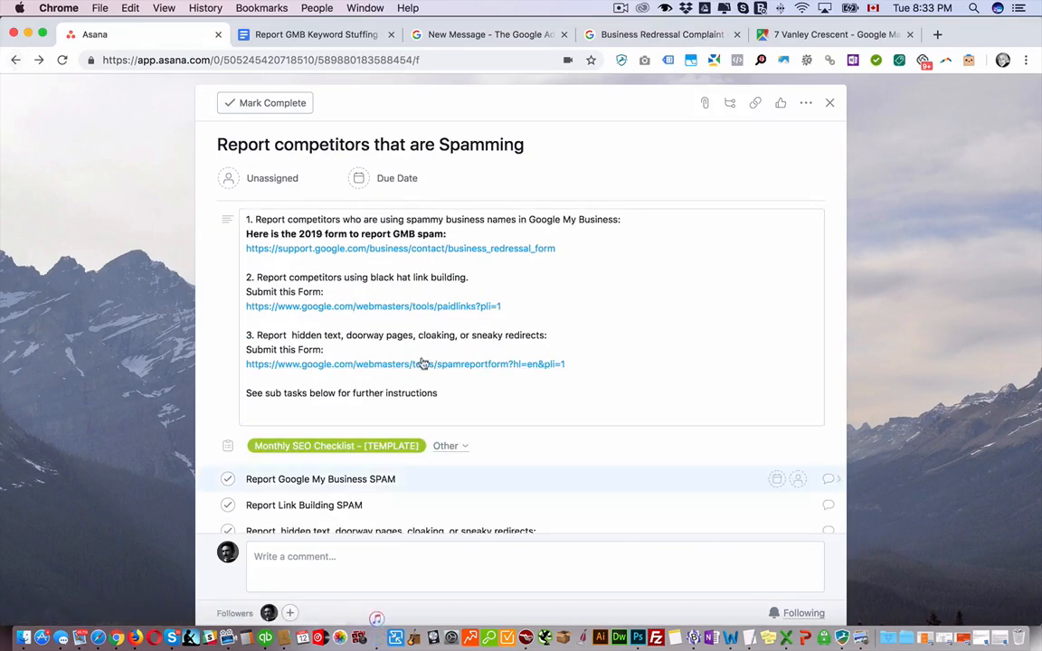
pyautogui.scroll(-3)
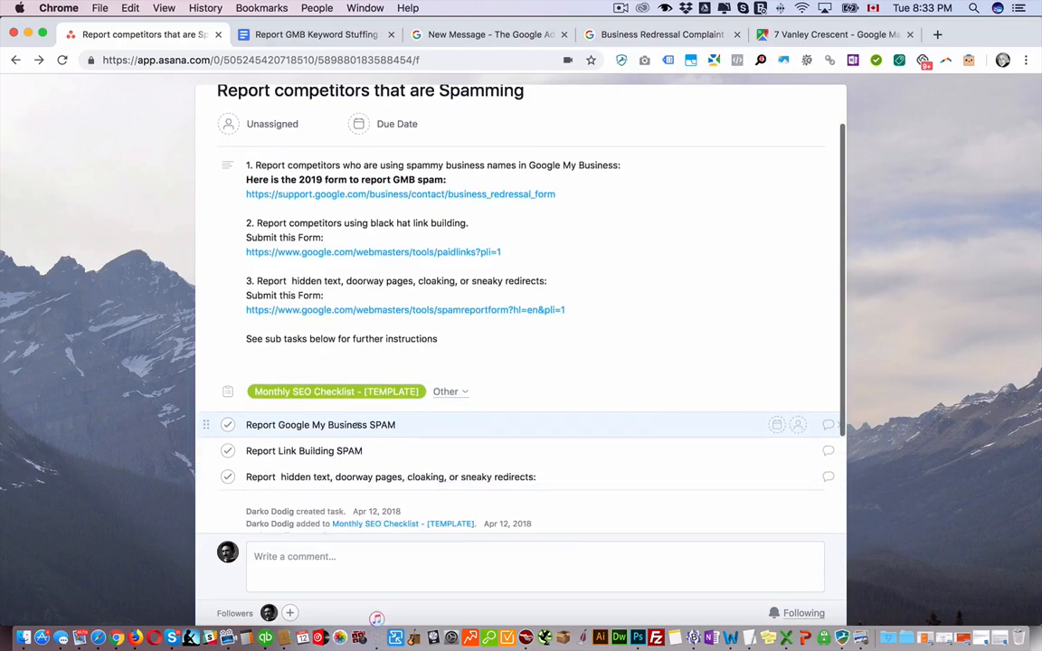
pyautogui.moveTo(818, 452)
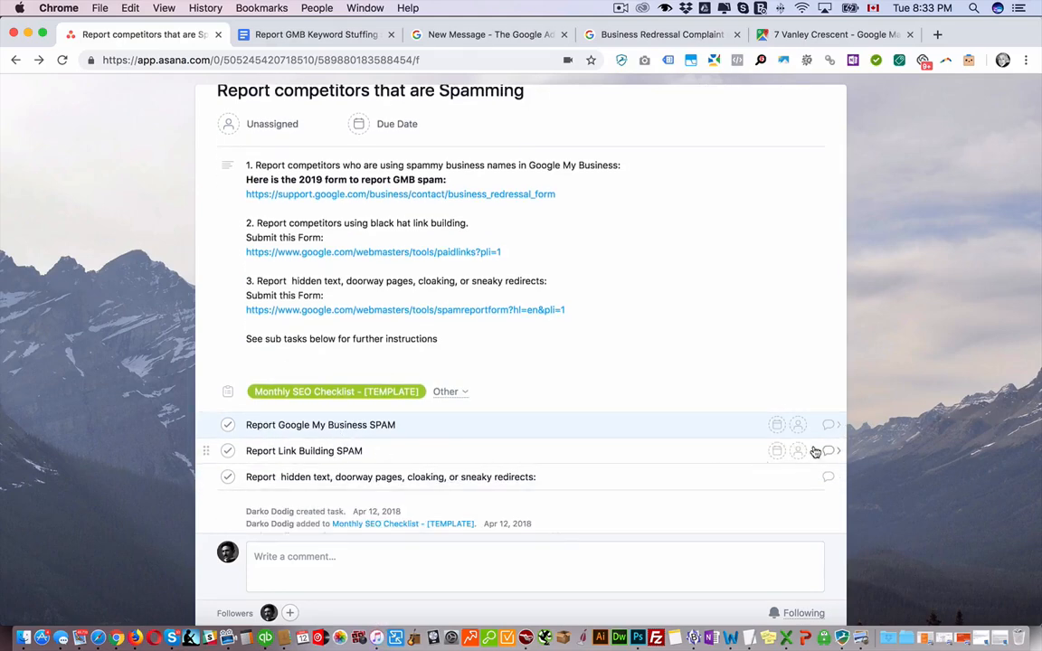
# From the Report Link Building SPAM subtask, bring up the paid-links form and autoheaven.ca
pyautogui.click(304, 451)
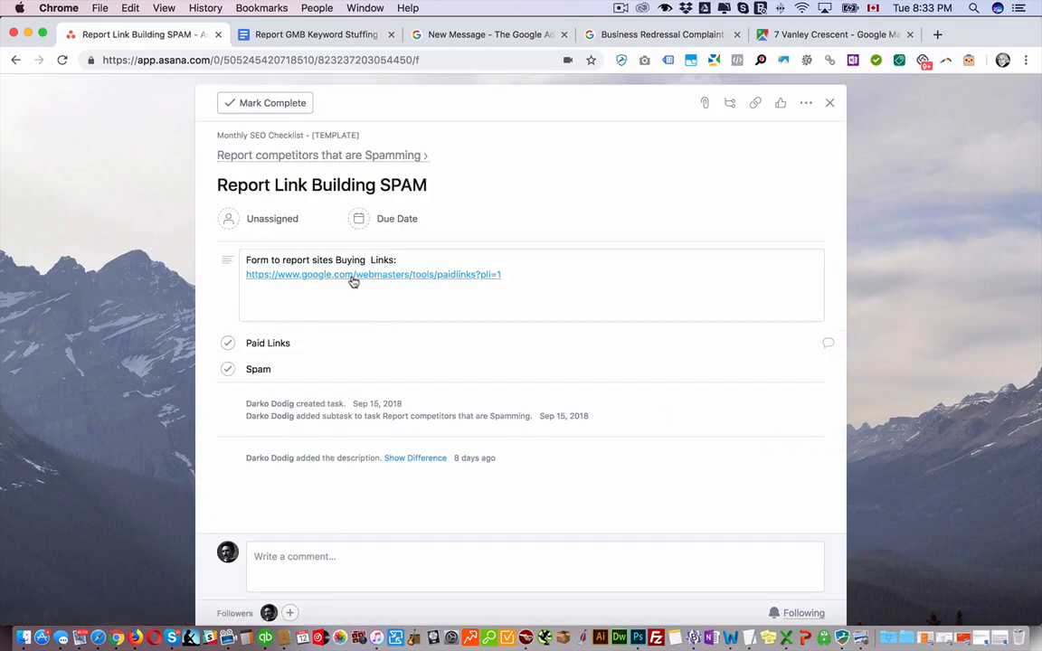
pyautogui.click(354, 275)
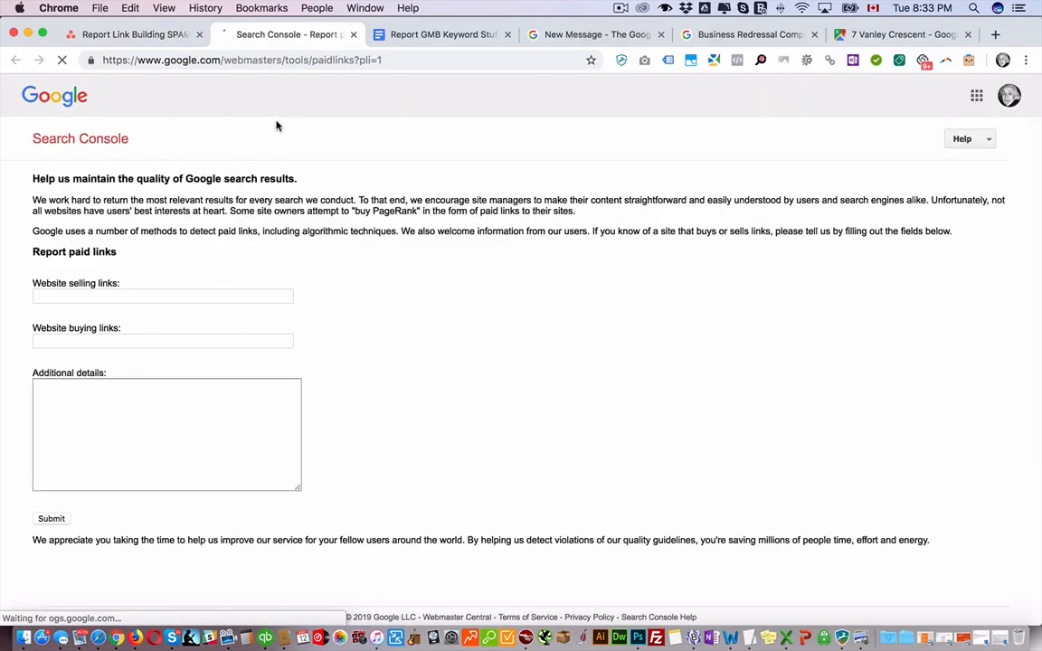
pyautogui.click(163, 297)
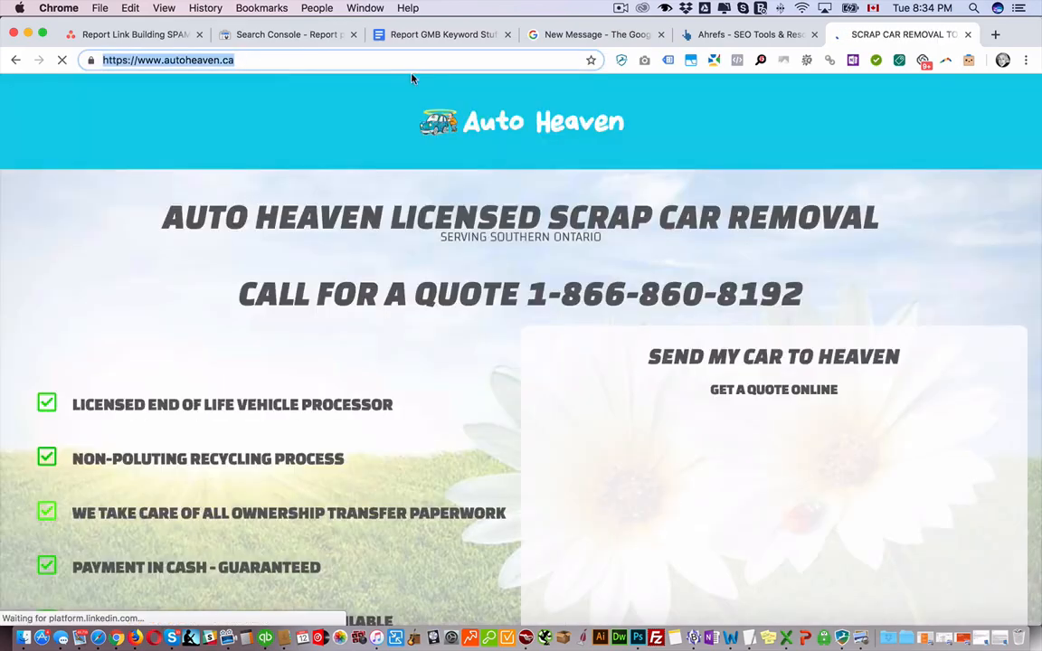
# Look up autoheaven.ca in Ahrefs Site Explorer and scan its 720 referring domains
pyautogui.click(746, 34)
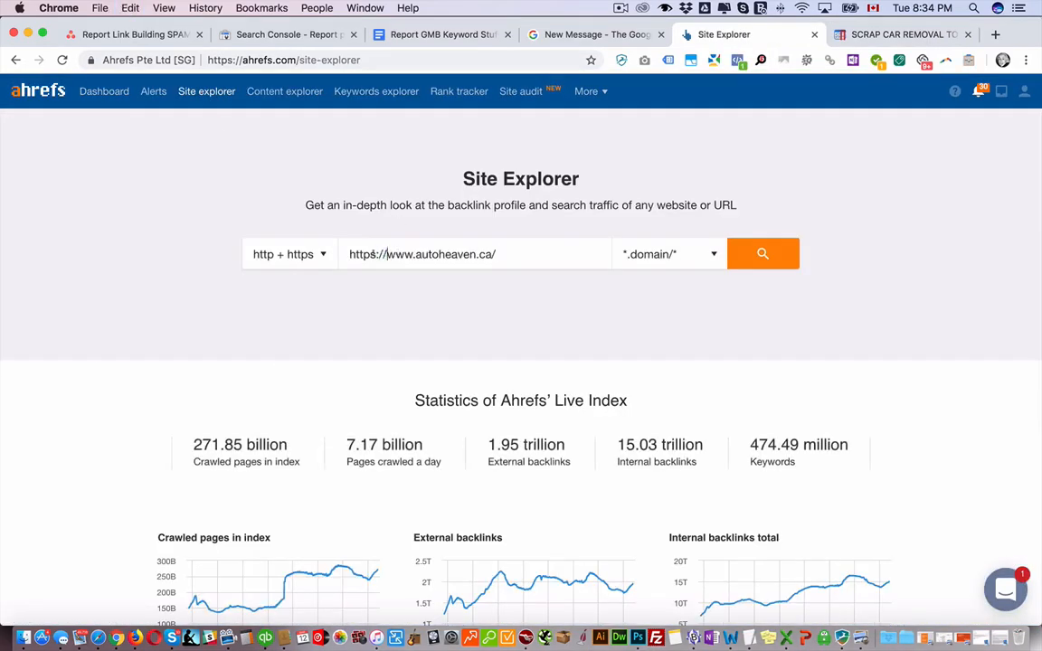
pyautogui.click(763, 253)
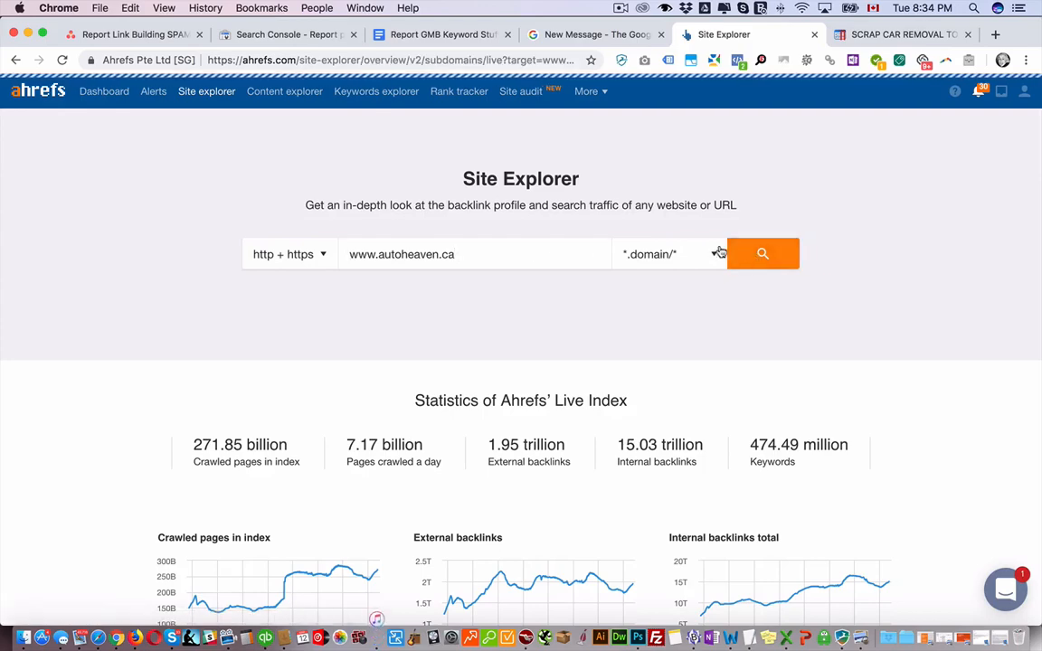
pyautogui.click(764, 253)
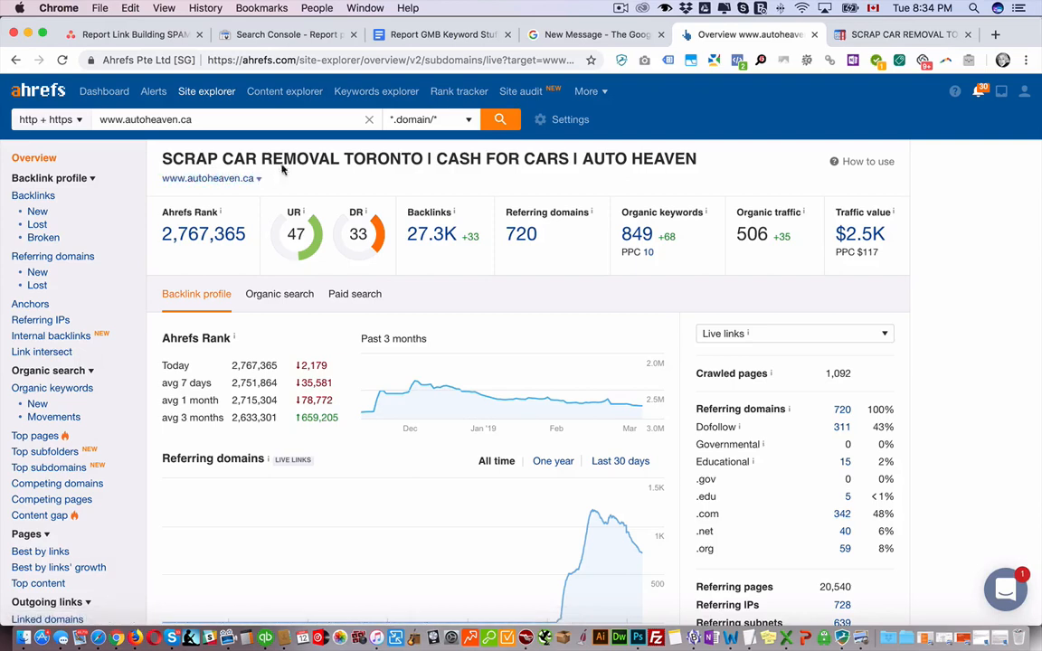
pyautogui.moveTo(236, 216)
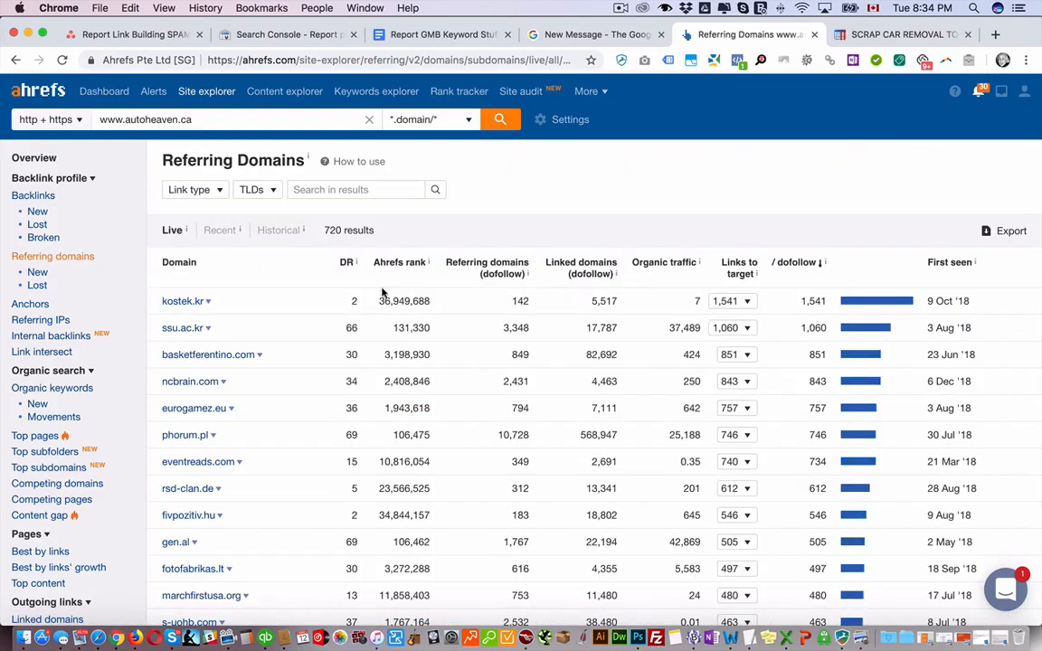
pyautogui.moveTo(233, 425)
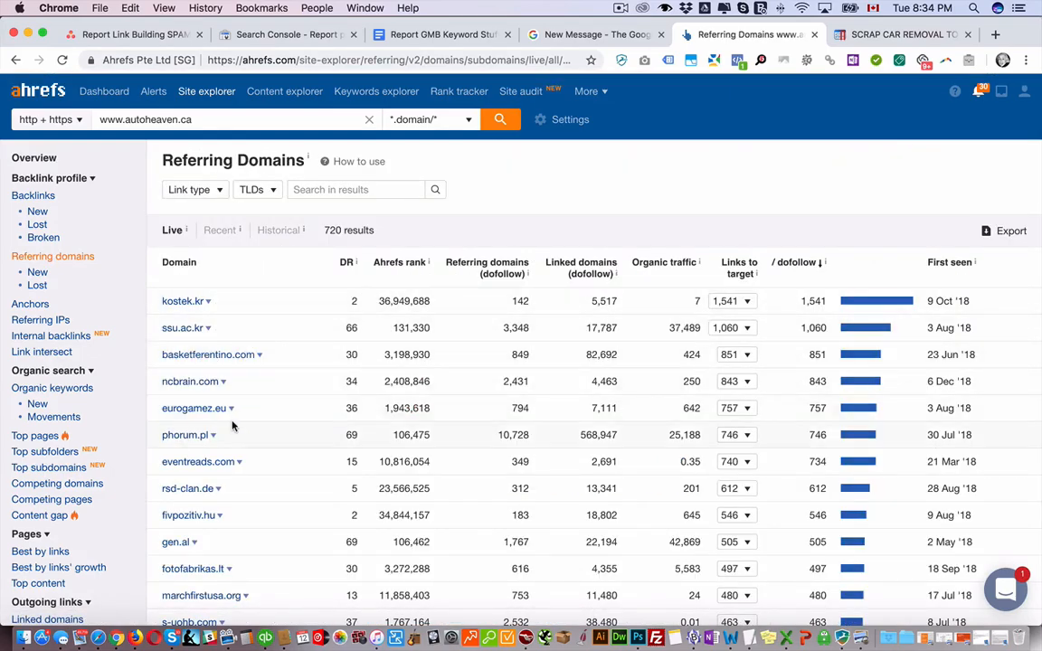
pyautogui.scroll(-3)
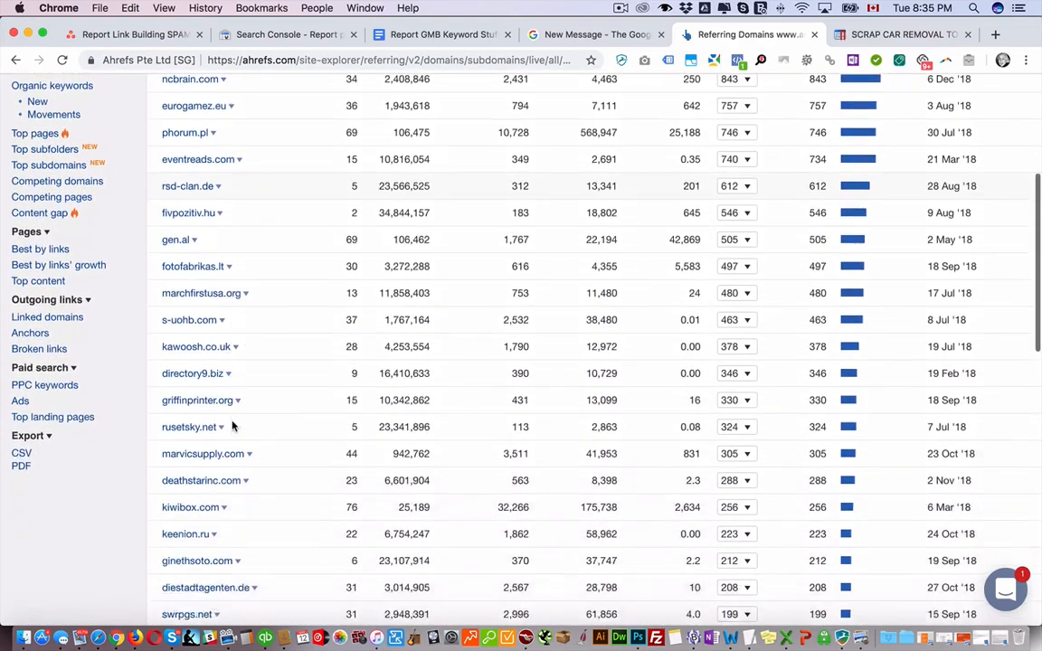
pyautogui.scroll(-3)
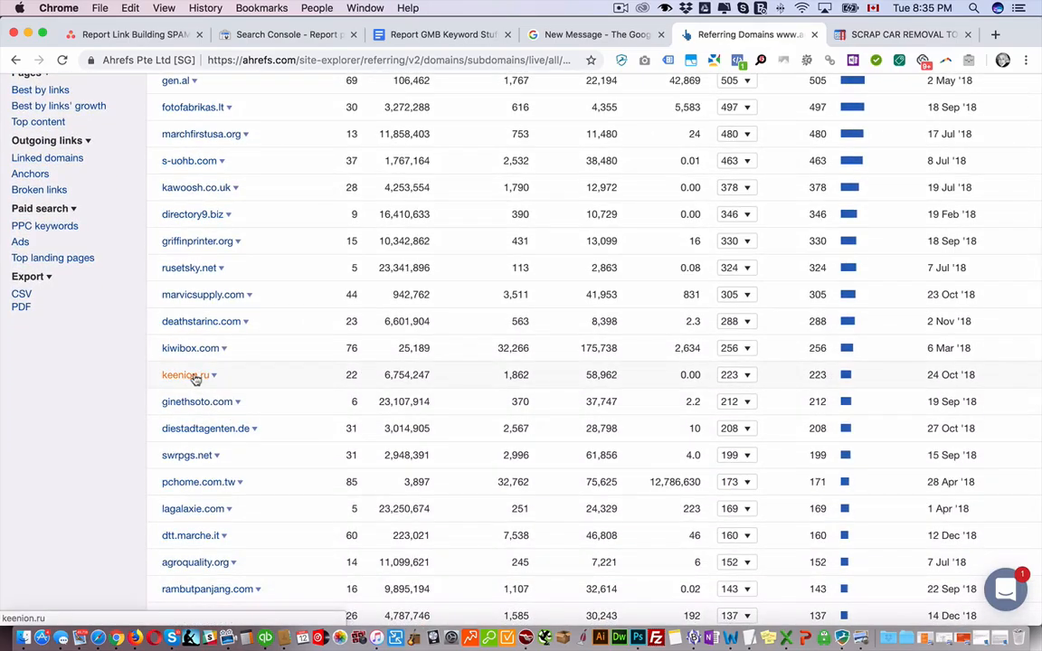
pyautogui.scroll(-3)
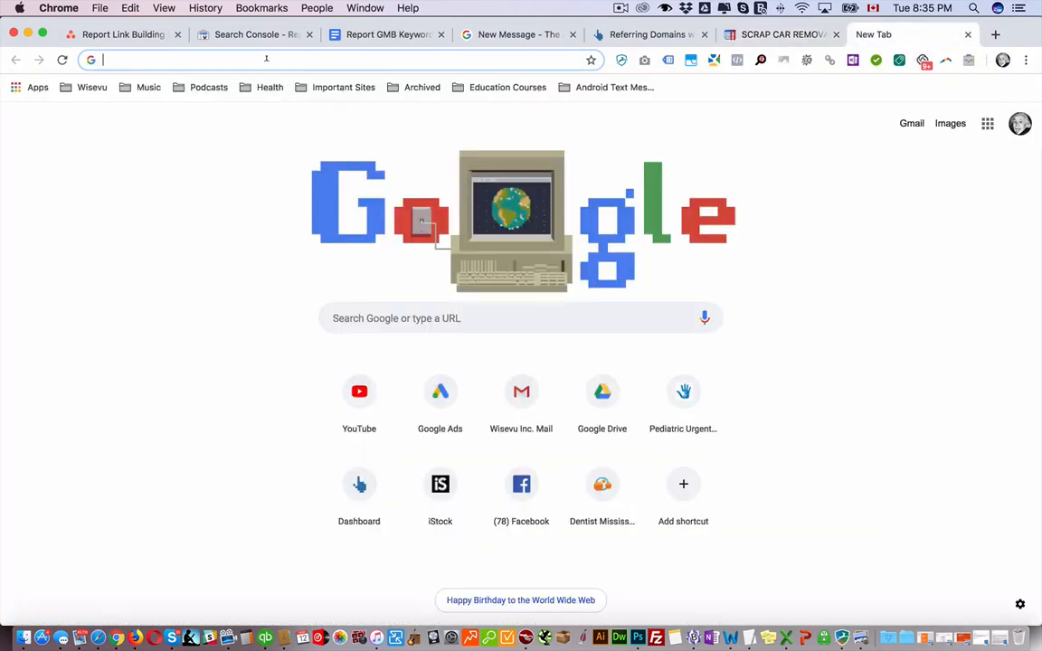
pyautogui.write('autoheaven.ca seo')
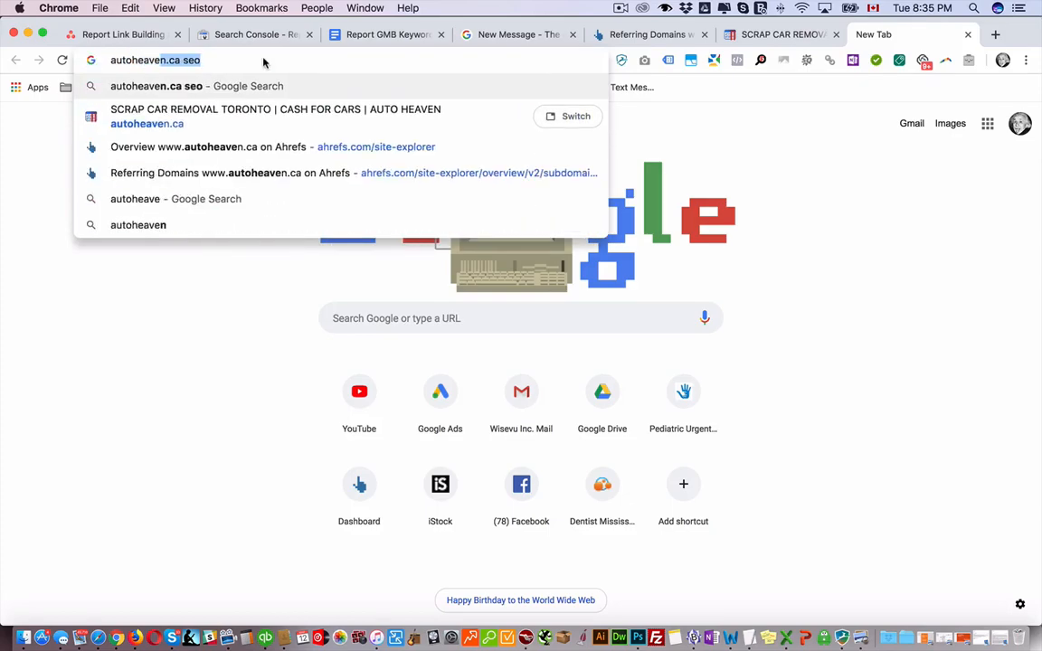
pyautogui.press('Backspace')
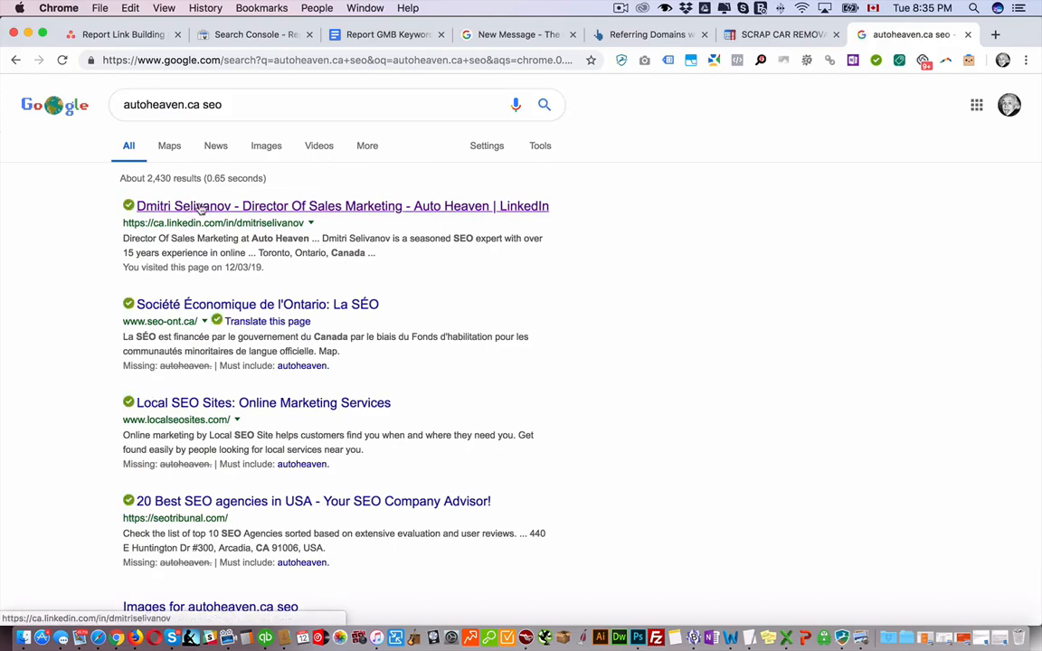
pyautogui.click(202, 206)
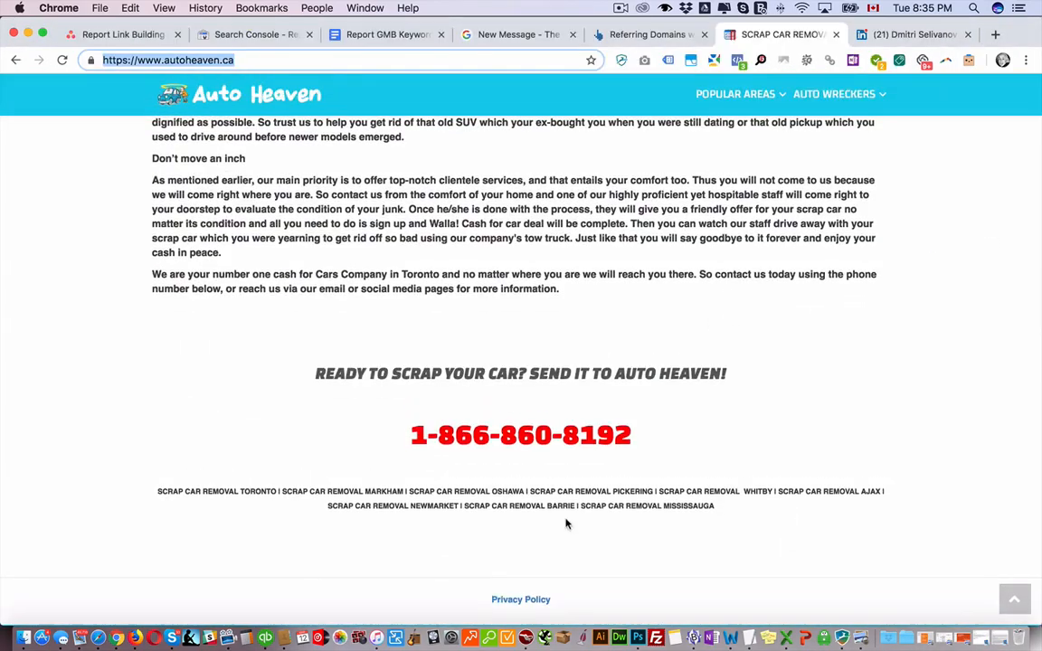
pyautogui.moveTo(669, 603)
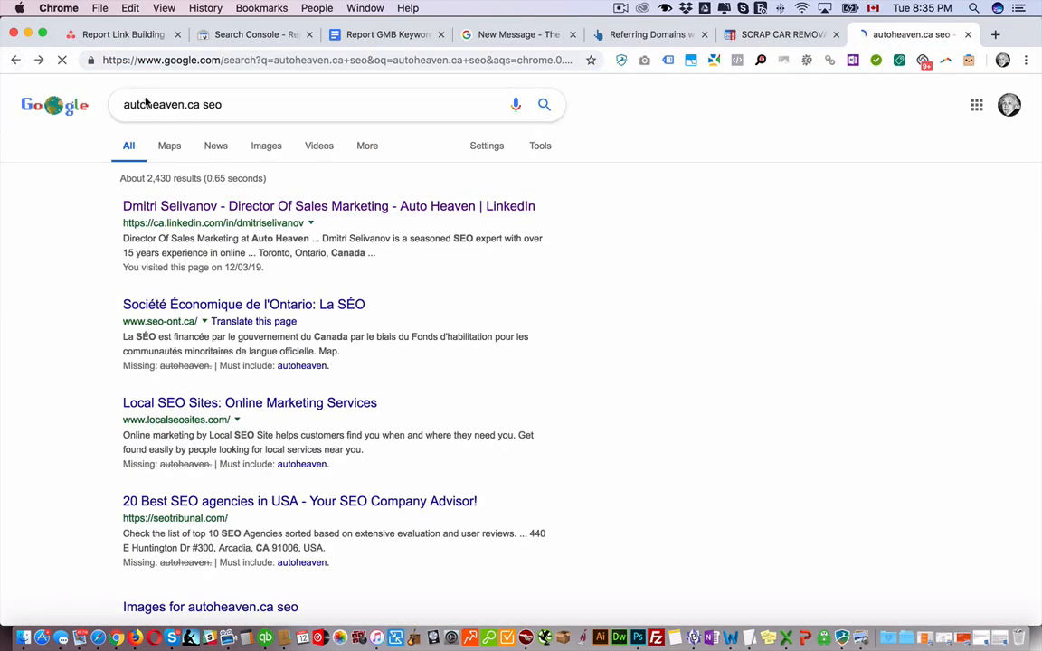
pyautogui.click(181, 105)
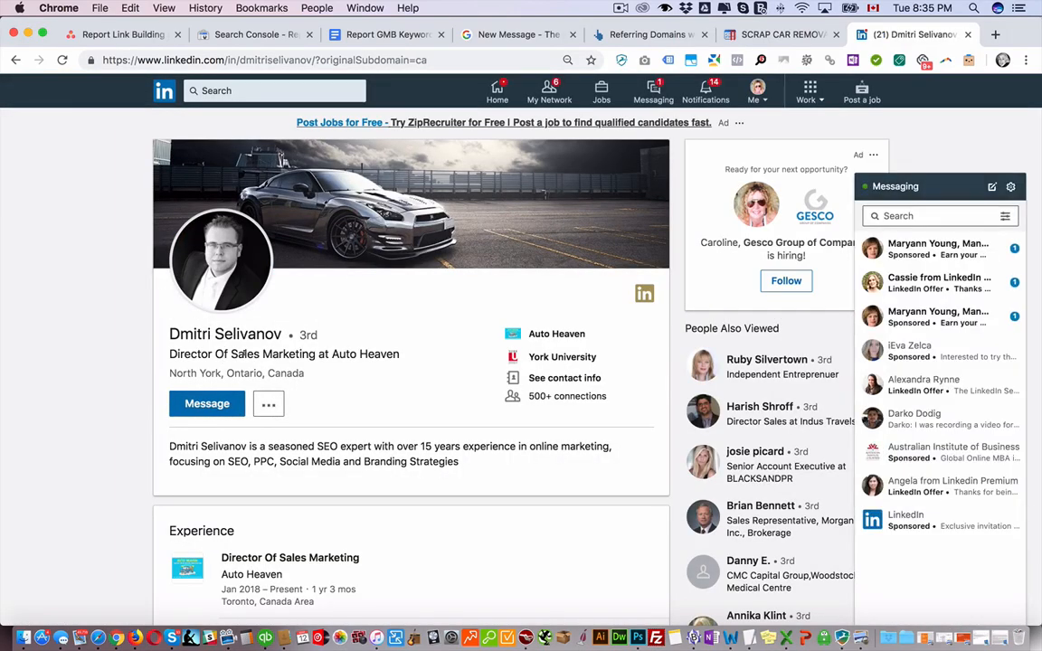
pyautogui.moveTo(398, 360)
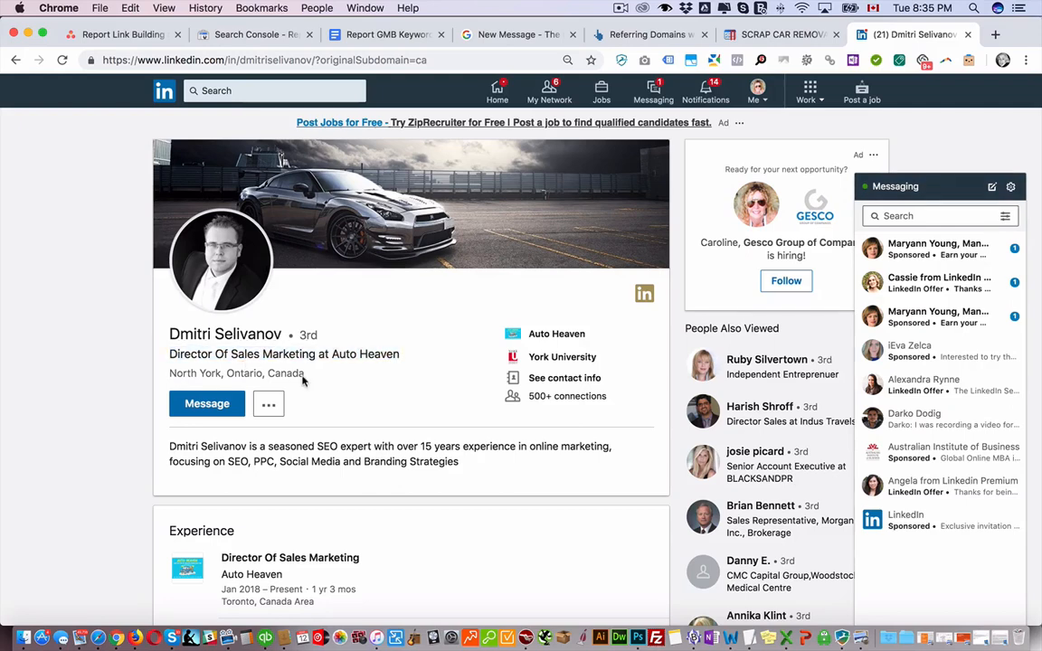
pyautogui.moveTo(309, 381)
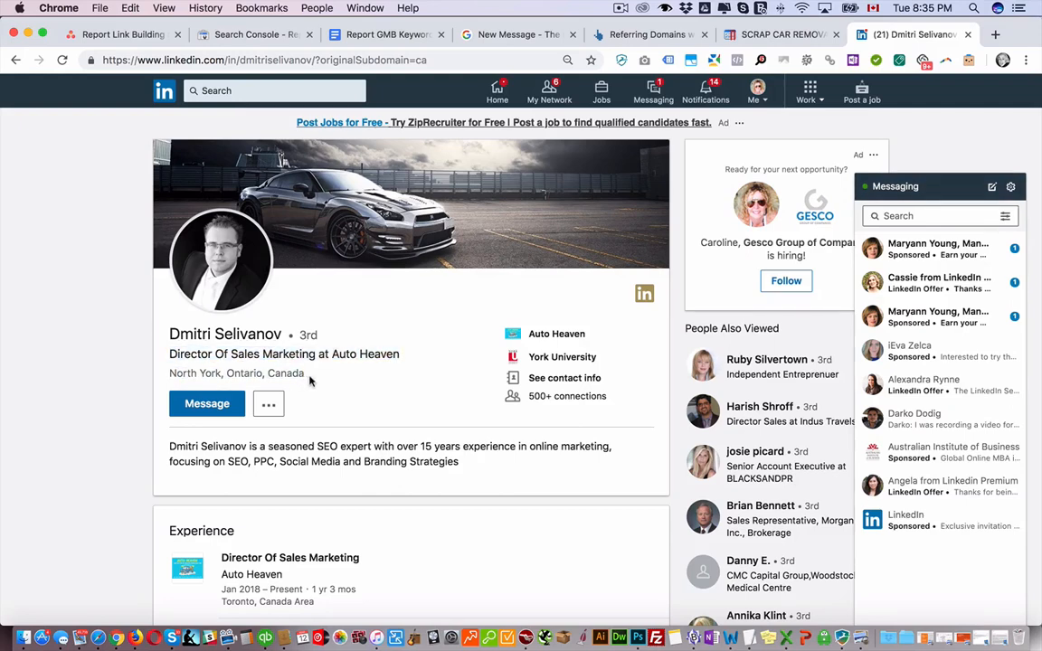
pyautogui.click(781, 35)
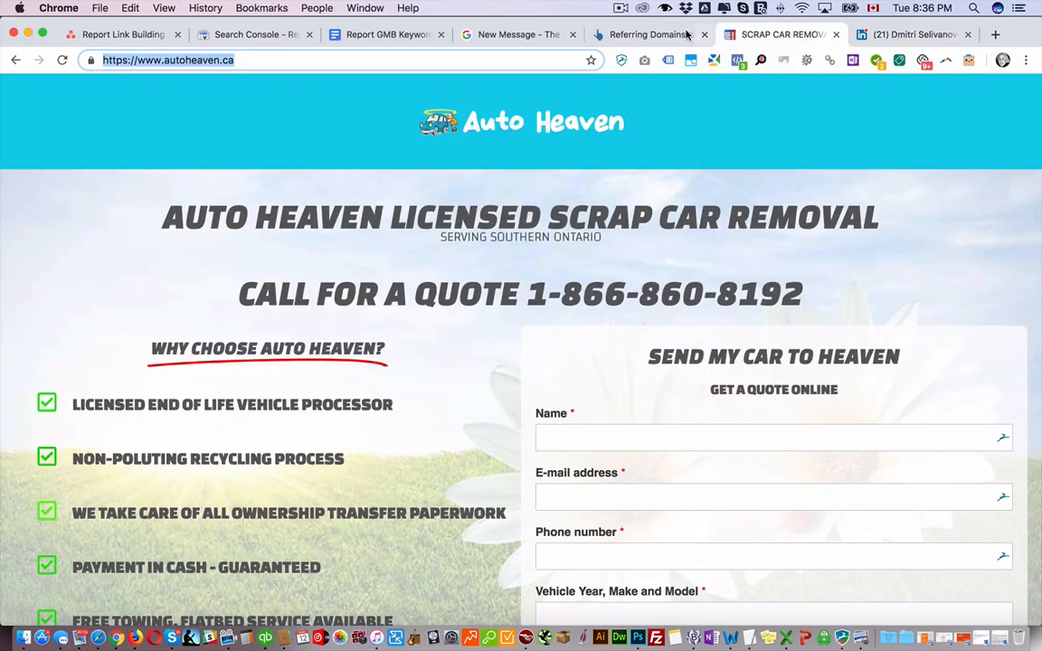
pyautogui.click(647, 34)
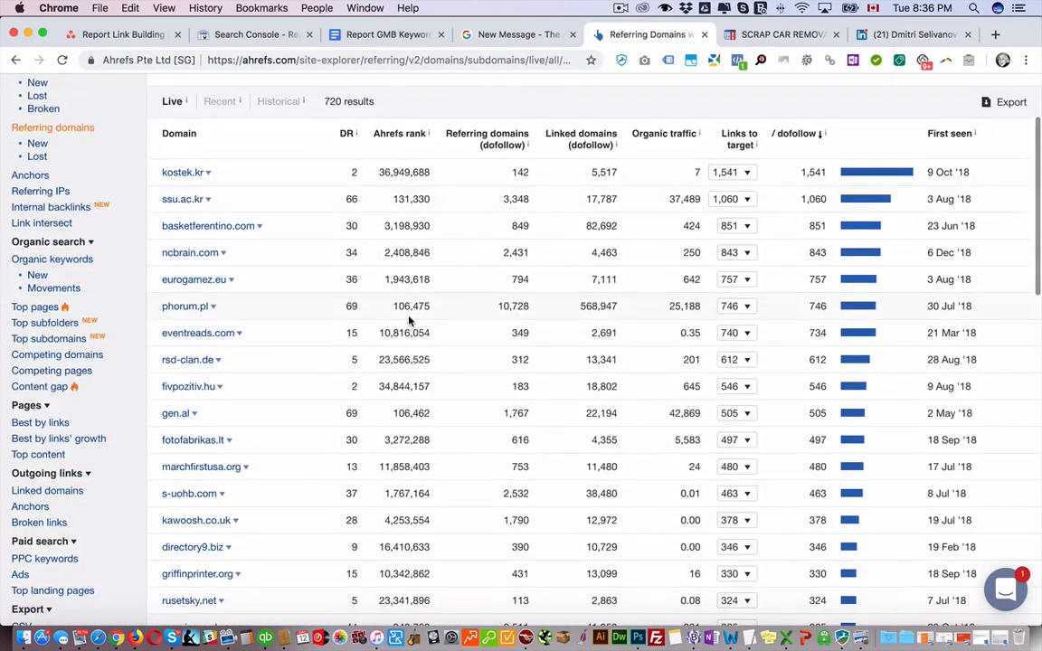
pyautogui.moveTo(580, 84)
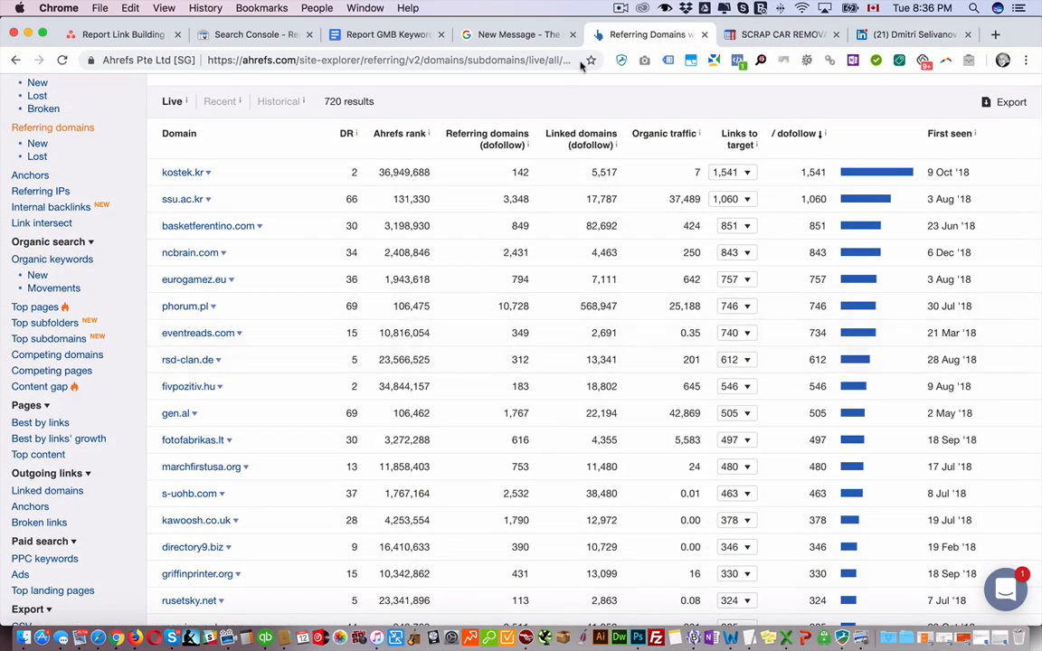
pyautogui.click(515, 34)
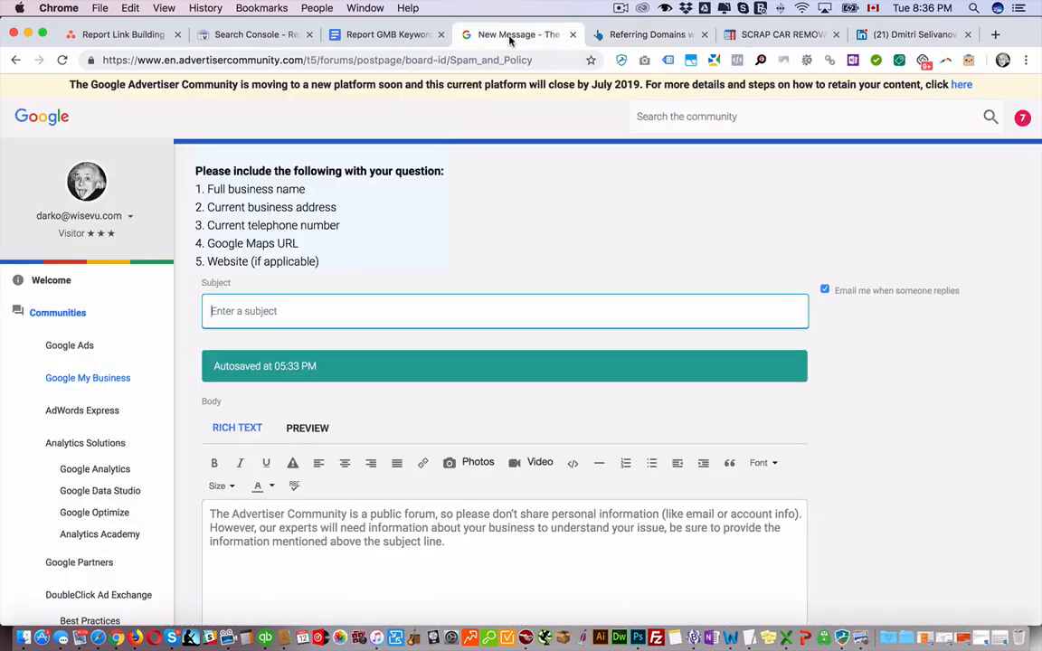
pyautogui.click(253, 35)
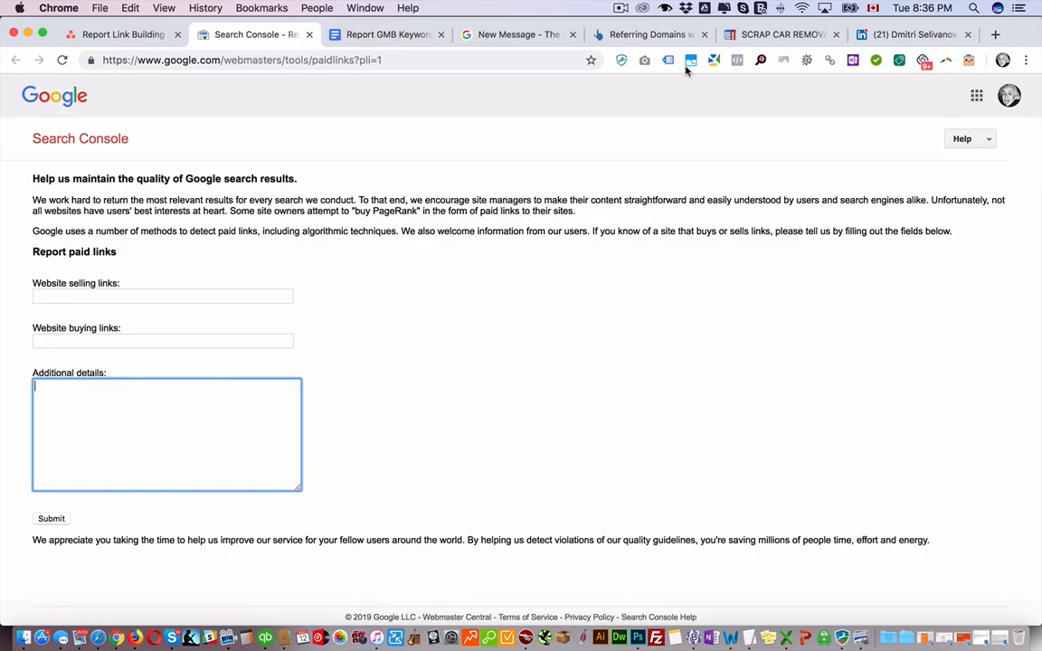
pyautogui.click(647, 34)
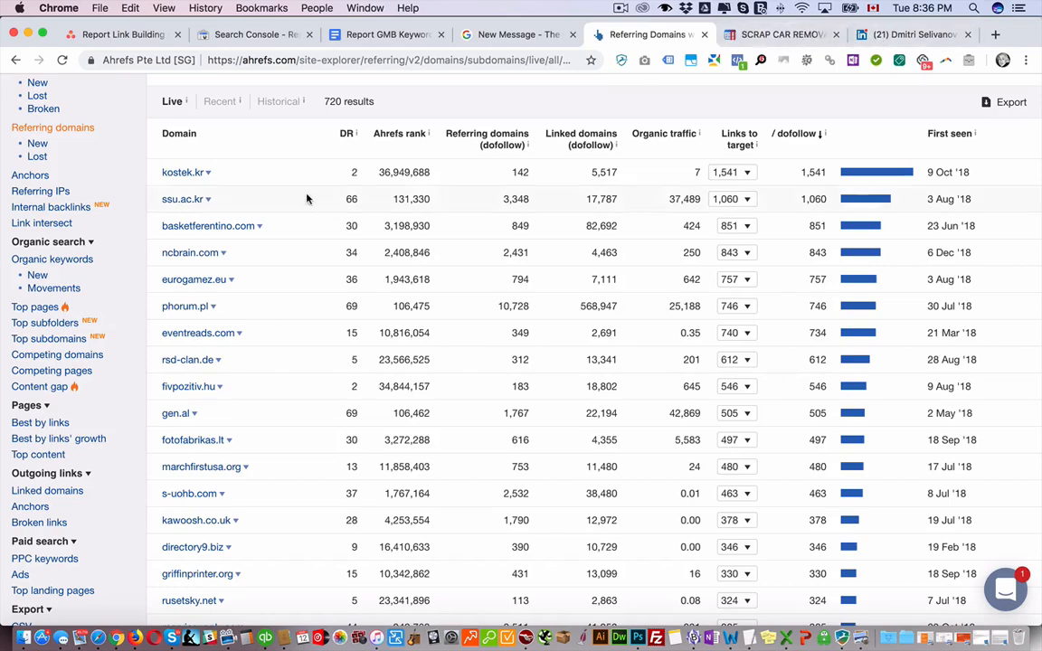
pyautogui.moveTo(241, 441)
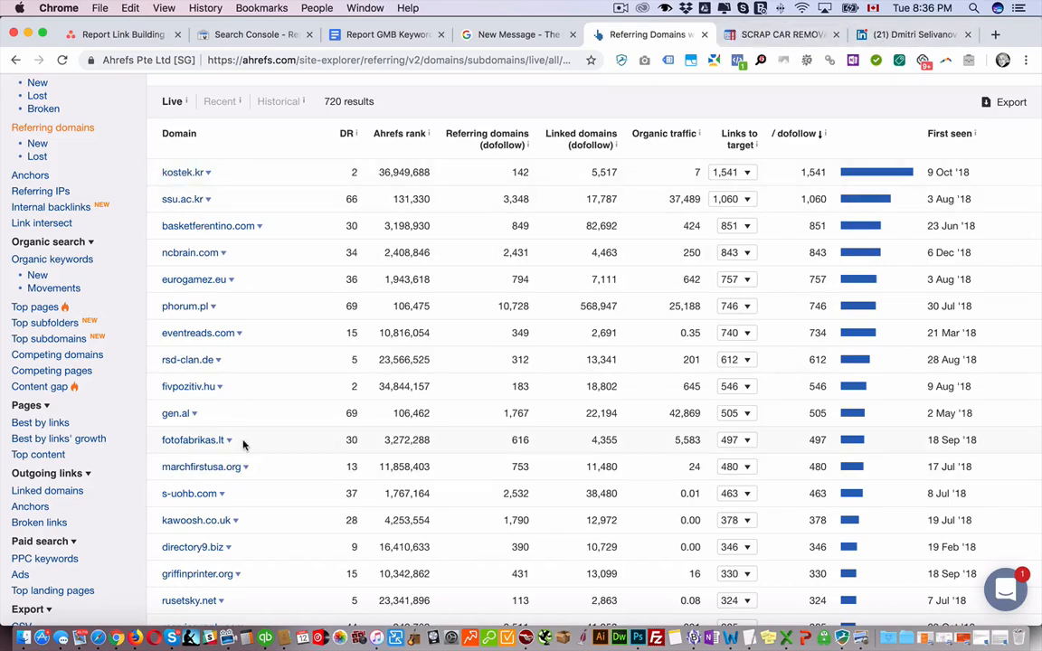
pyautogui.scroll(-3)
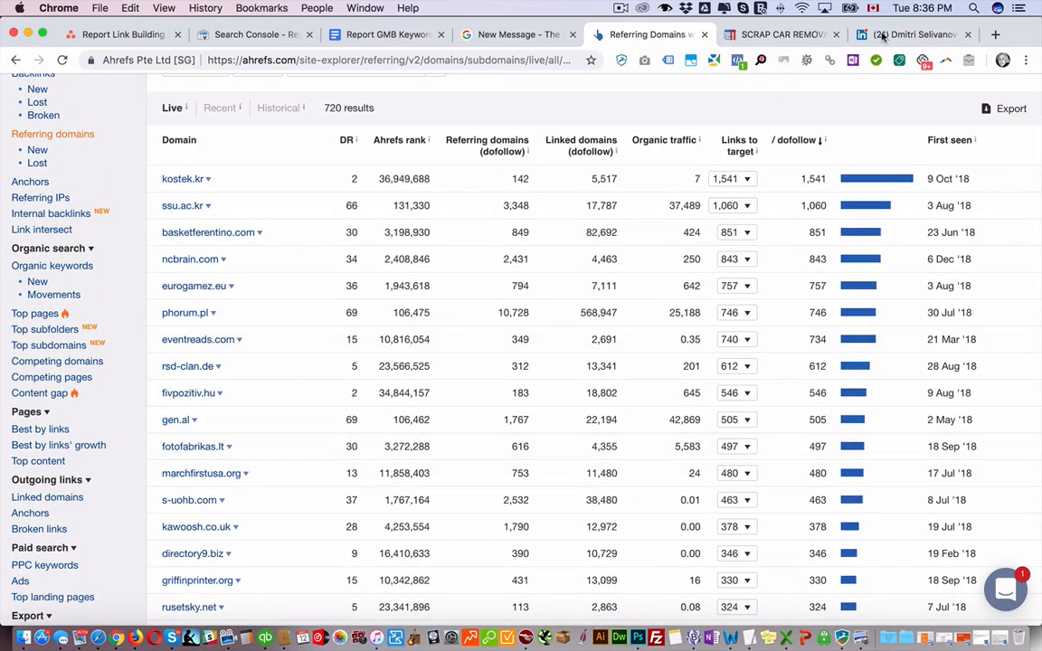
pyautogui.click(914, 37)
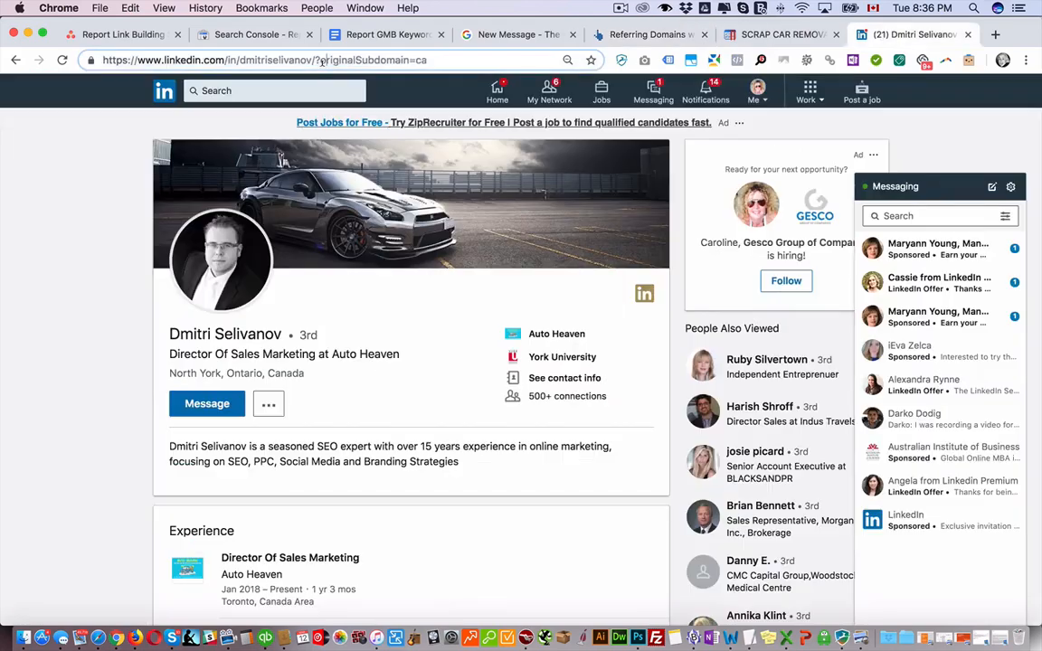
pyautogui.click(254, 34)
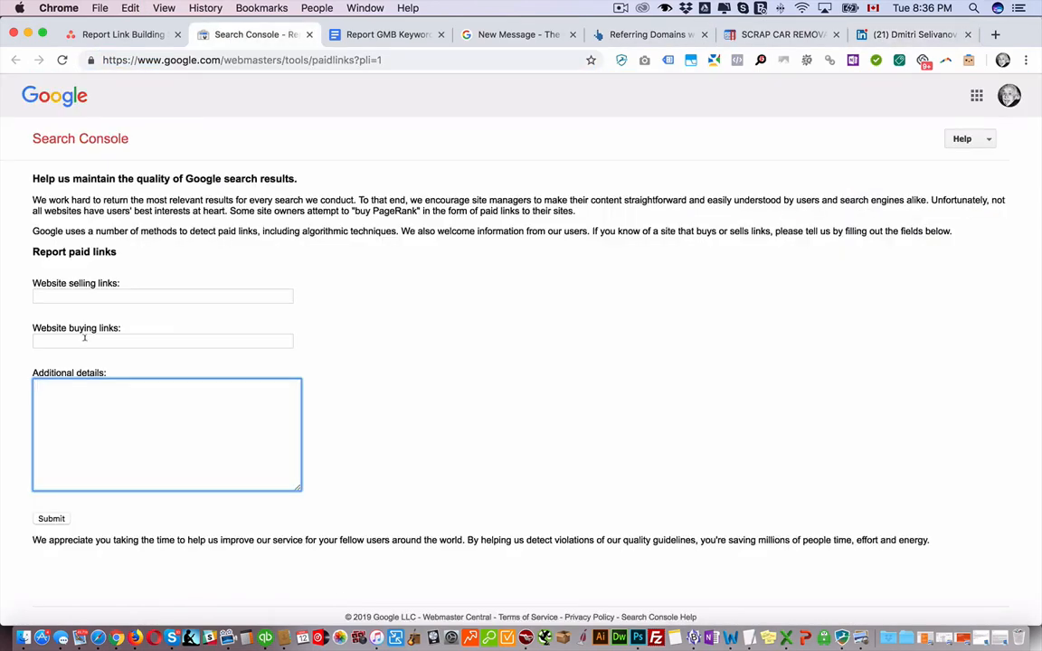
pyautogui.write('//www.linkedin.com/in/dmitriselivanov/?originalSubdomain=ca')
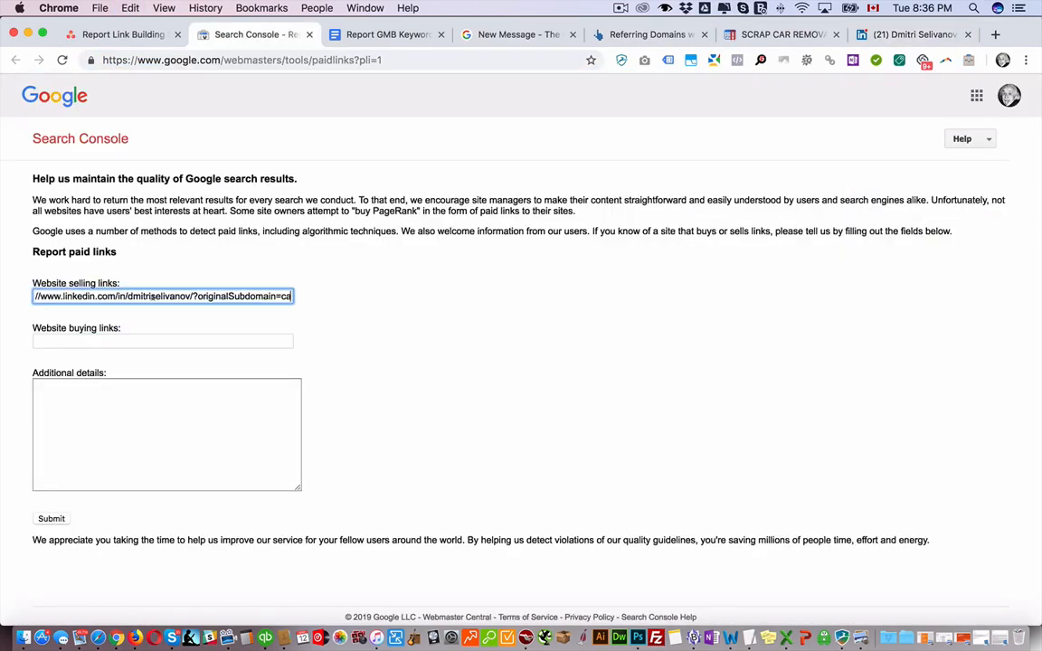
pyautogui.click(163, 340)
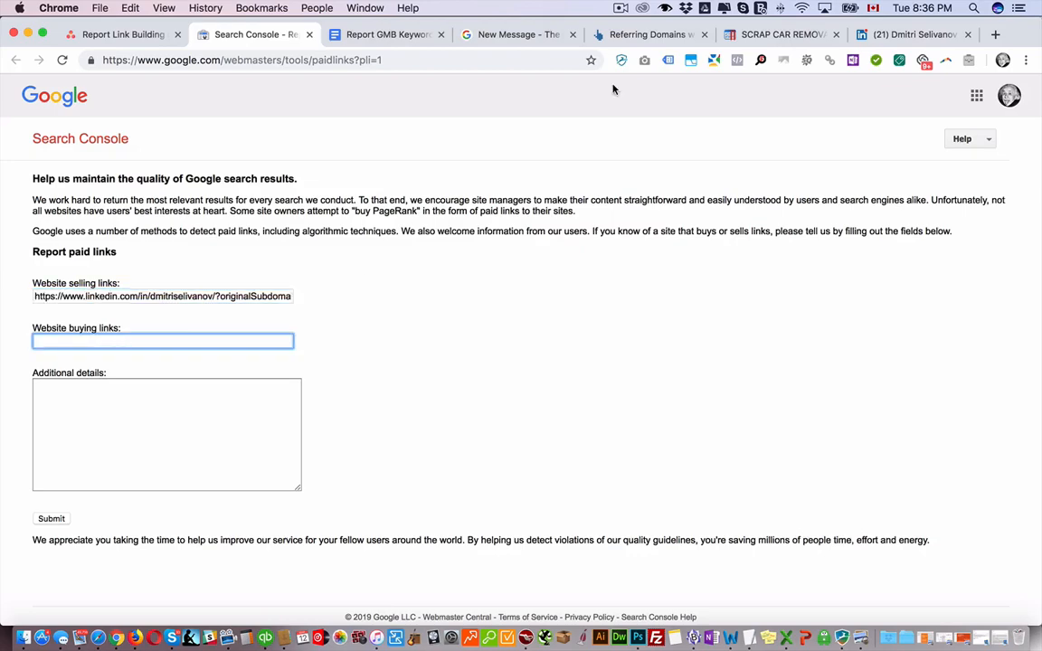
# Fill autoheaven.ca as the website buying links, then return to the Link Building SPAM task
pyautogui.click(781, 34)
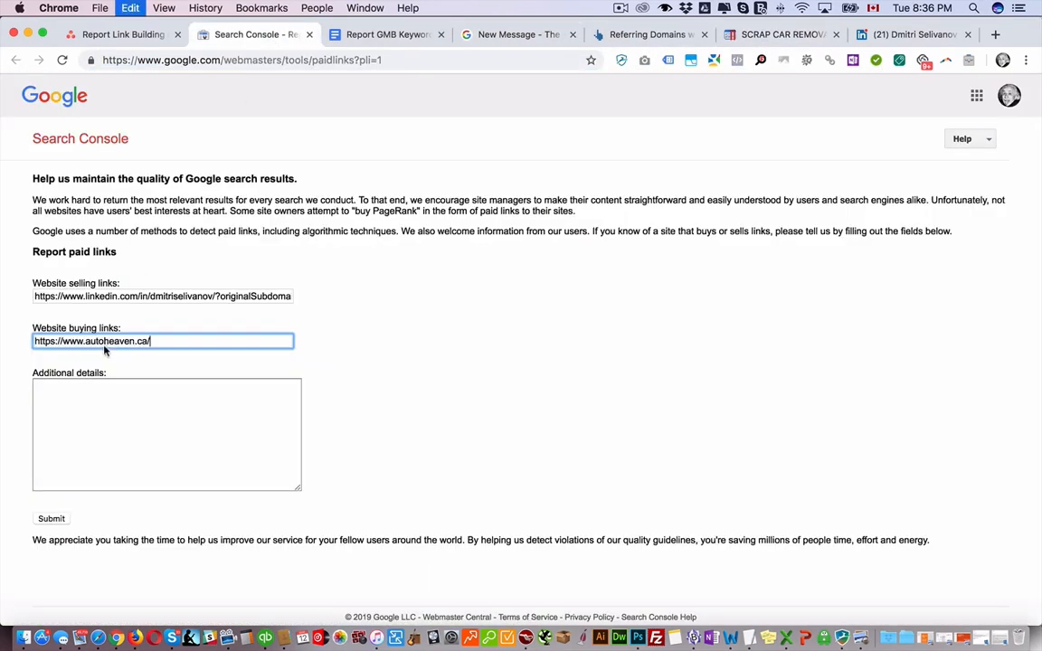
pyautogui.click(166, 435)
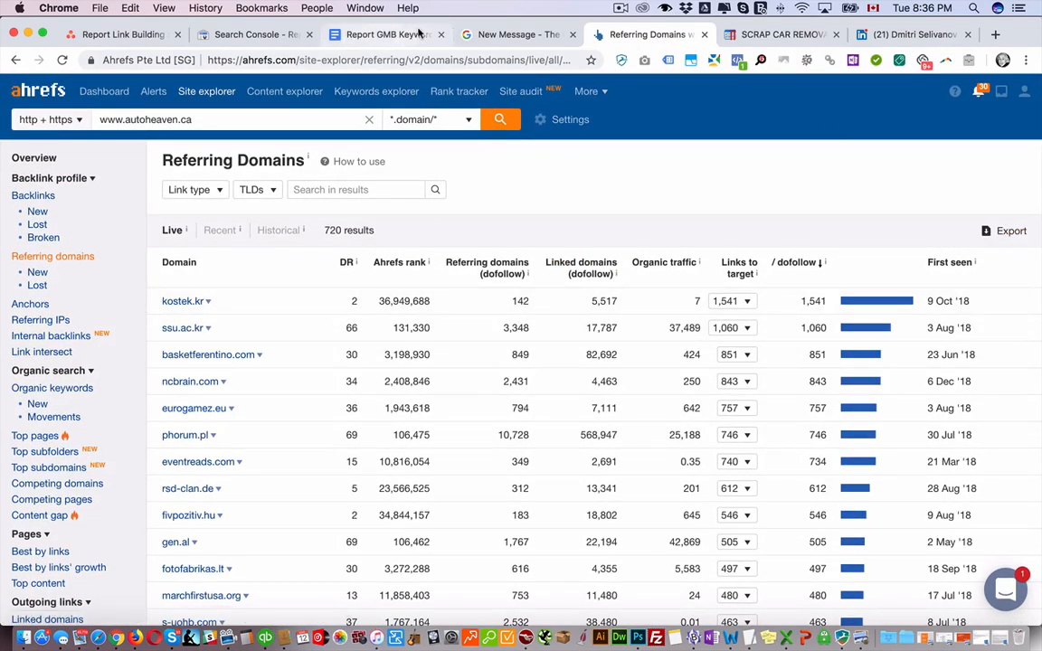
pyautogui.click(253, 35)
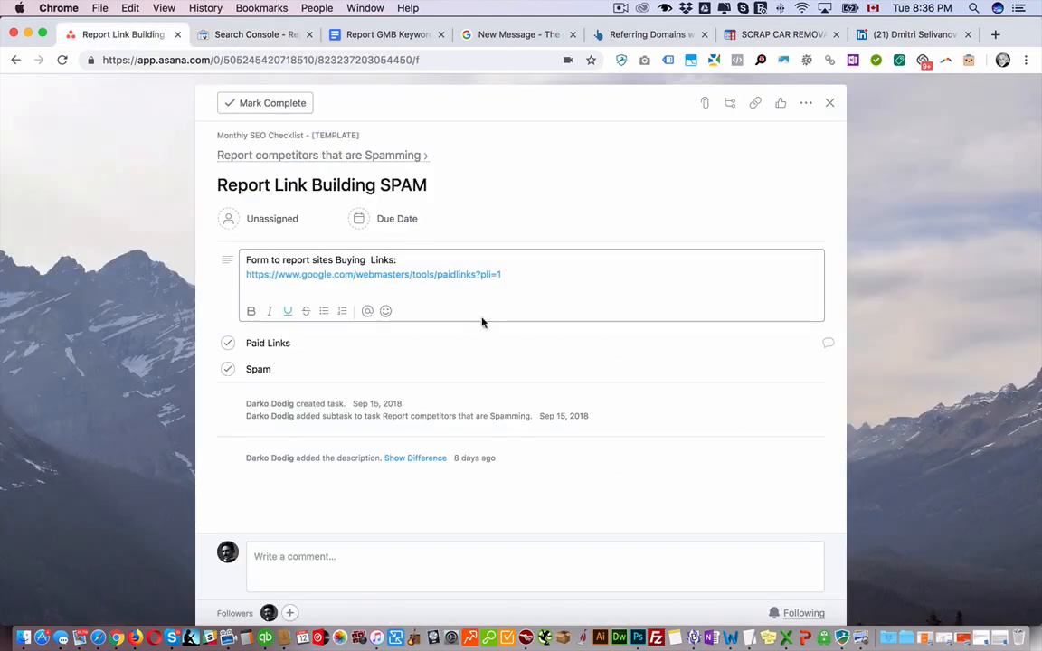
# Bring up the webspam report form, then return to the parent spamming-competitors task
pyautogui.click(318, 156)
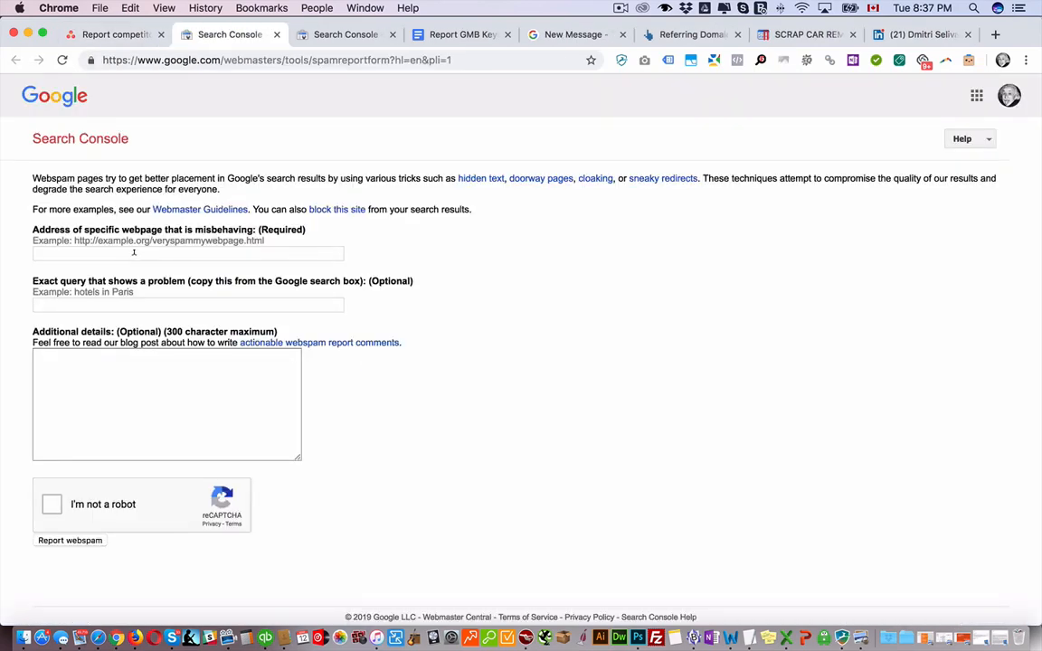
pyautogui.moveTo(148, 291)
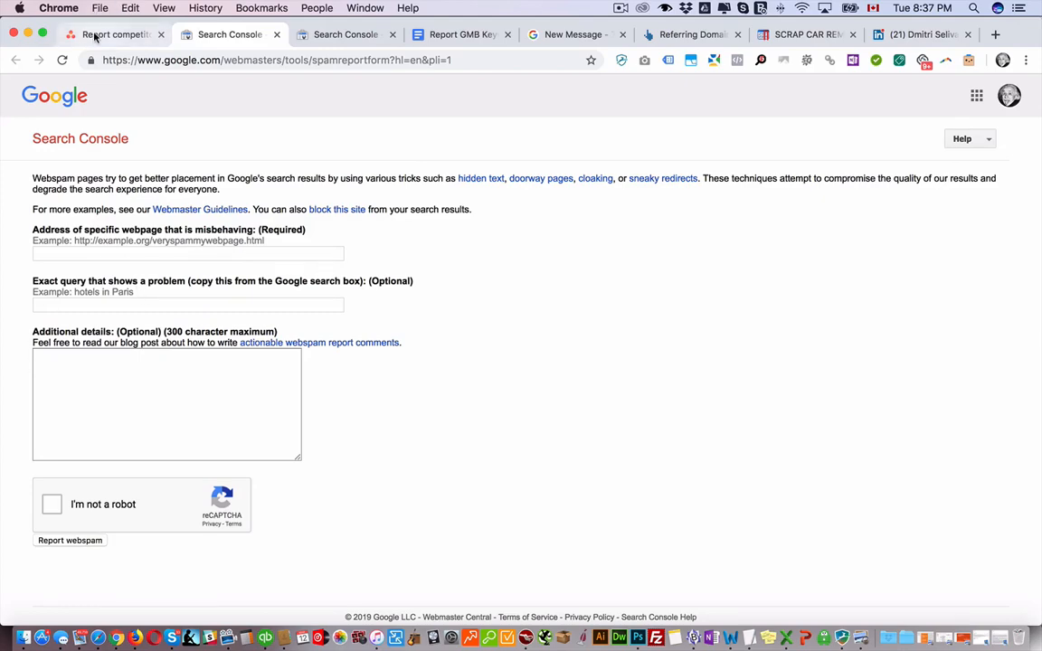
pyautogui.click(108, 35)
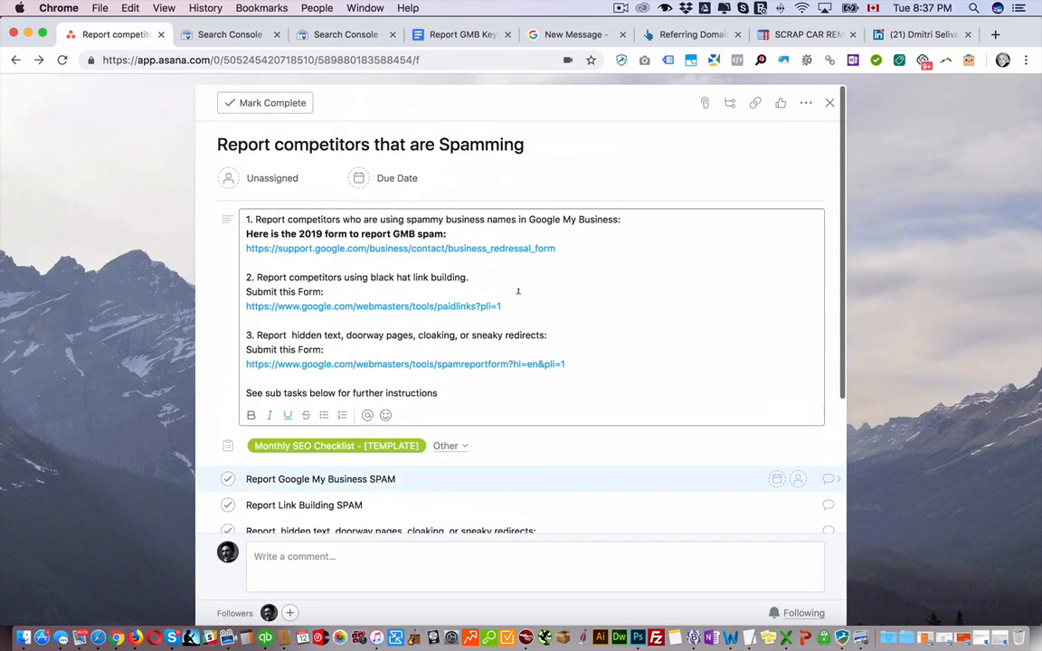